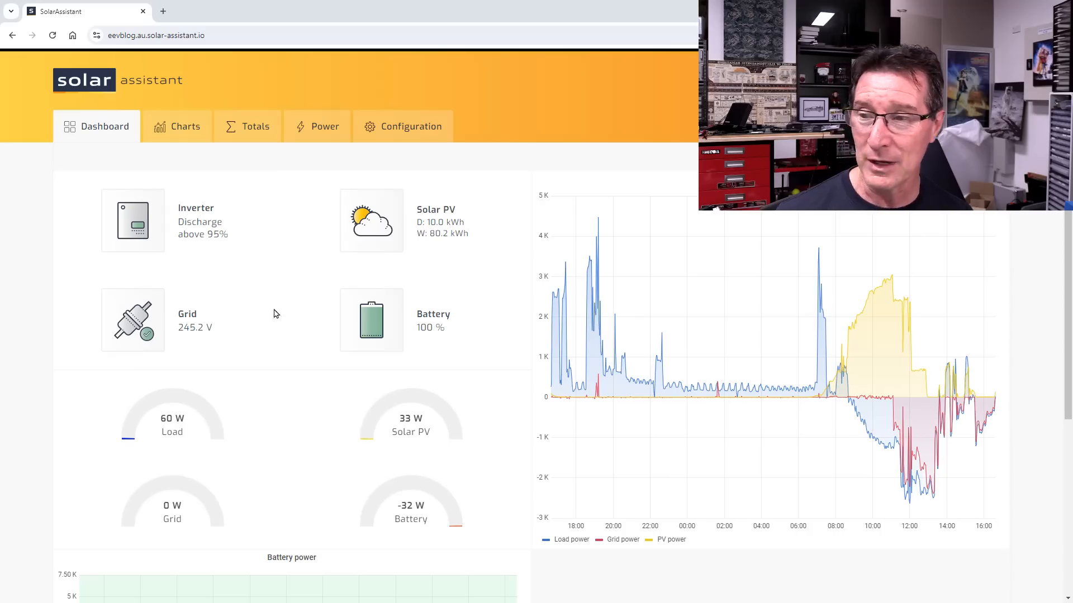
pyautogui.moveTo(506, 353)
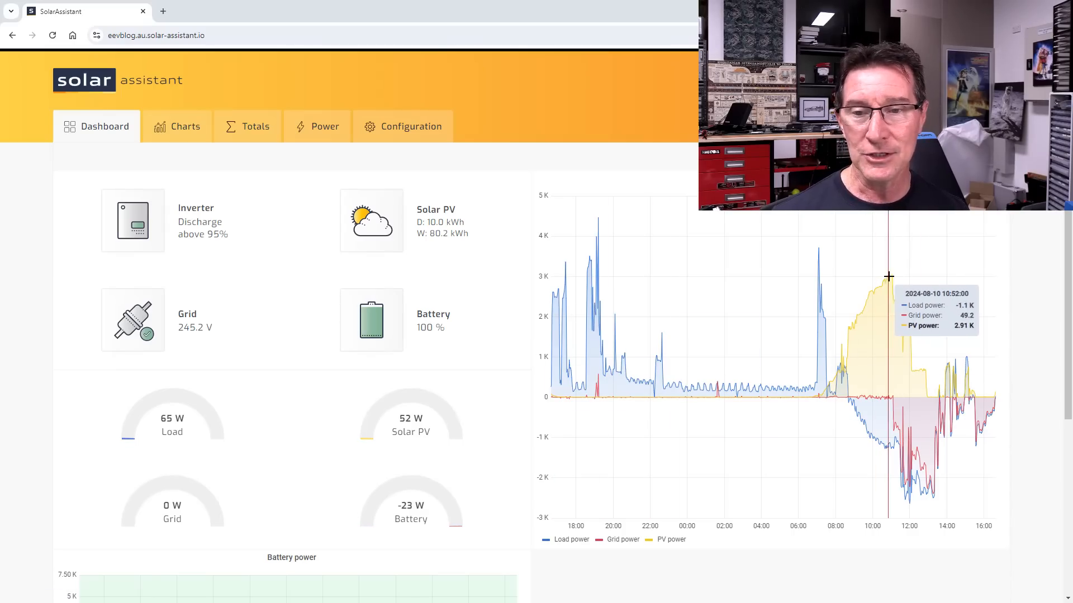
# - Open the Charts tab and scroll to the battery power and state-of-charge history
pyautogui.scroll(-3)
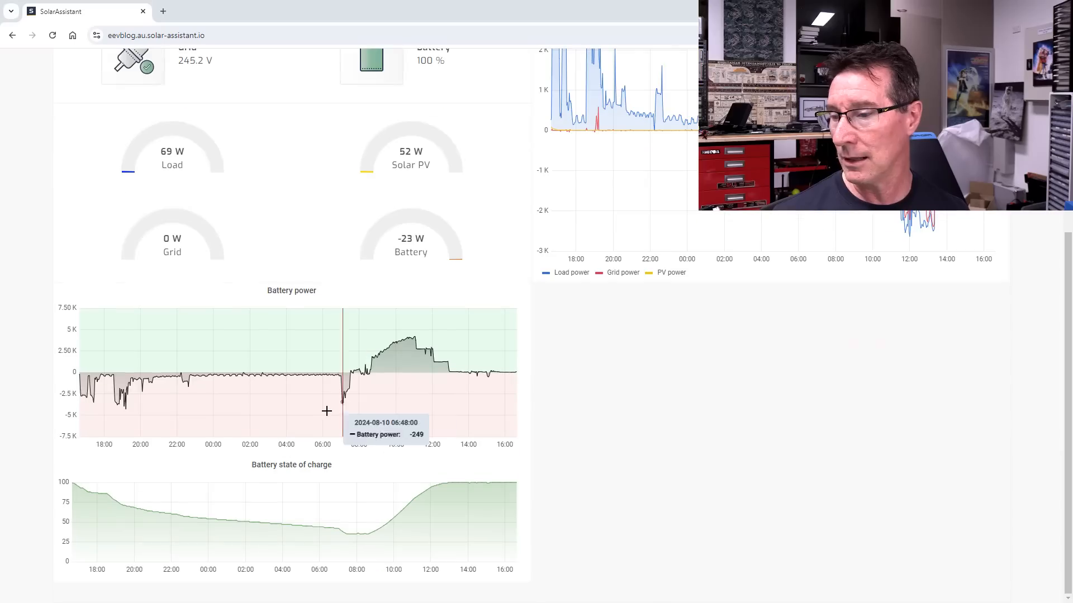
pyautogui.moveTo(465, 448)
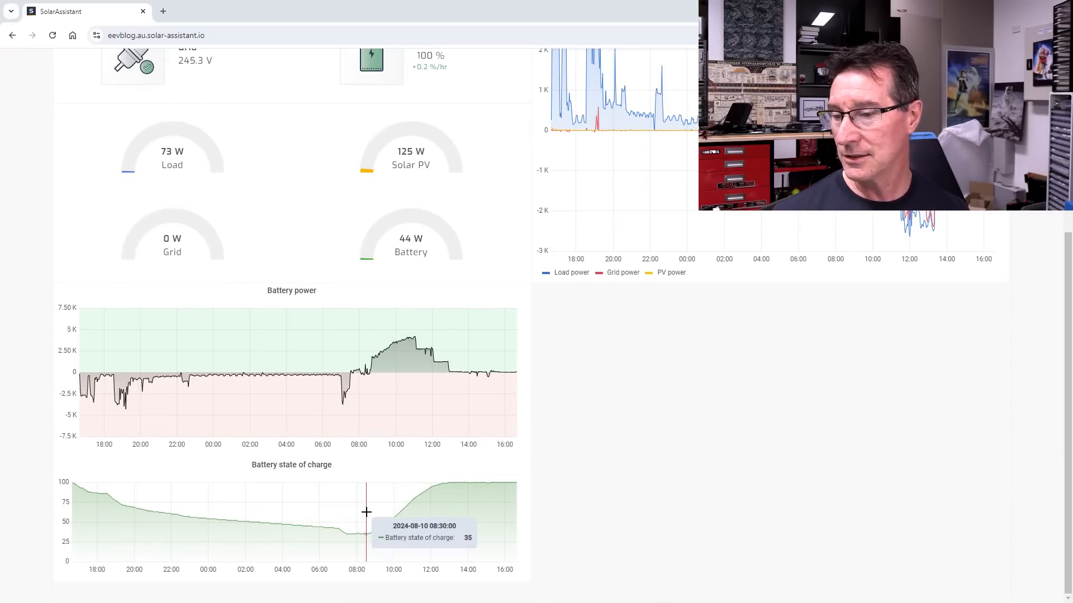
pyautogui.moveTo(367, 494)
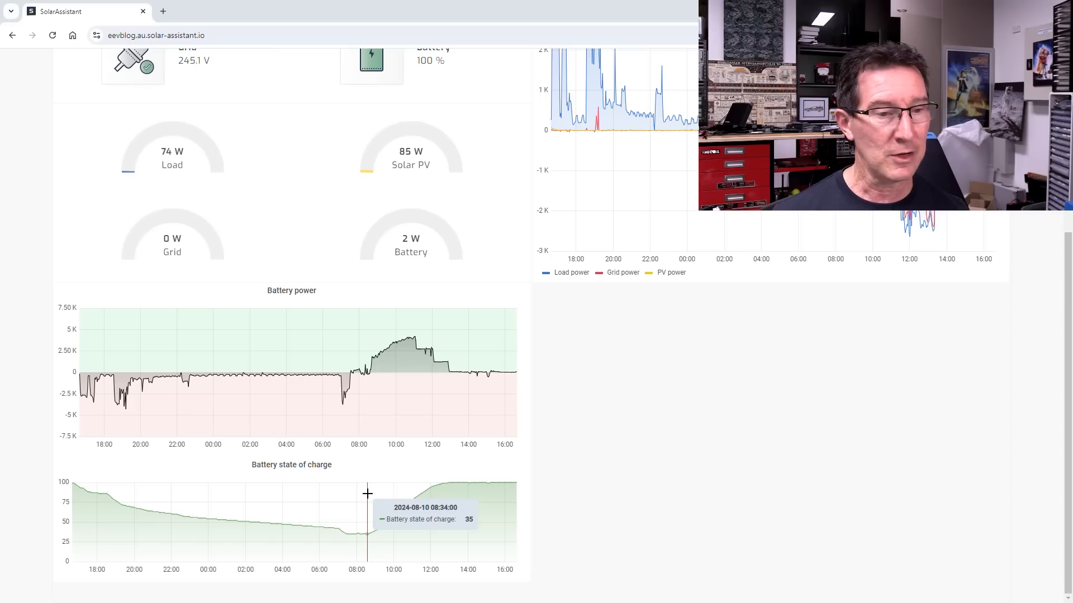
pyautogui.moveTo(441, 482)
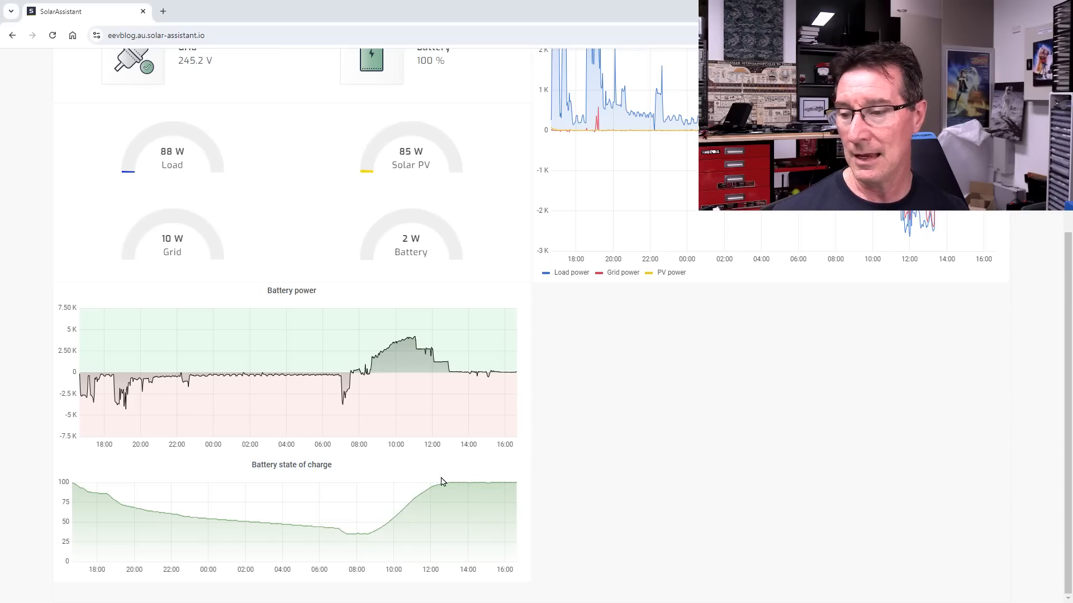
pyautogui.moveTo(445, 479)
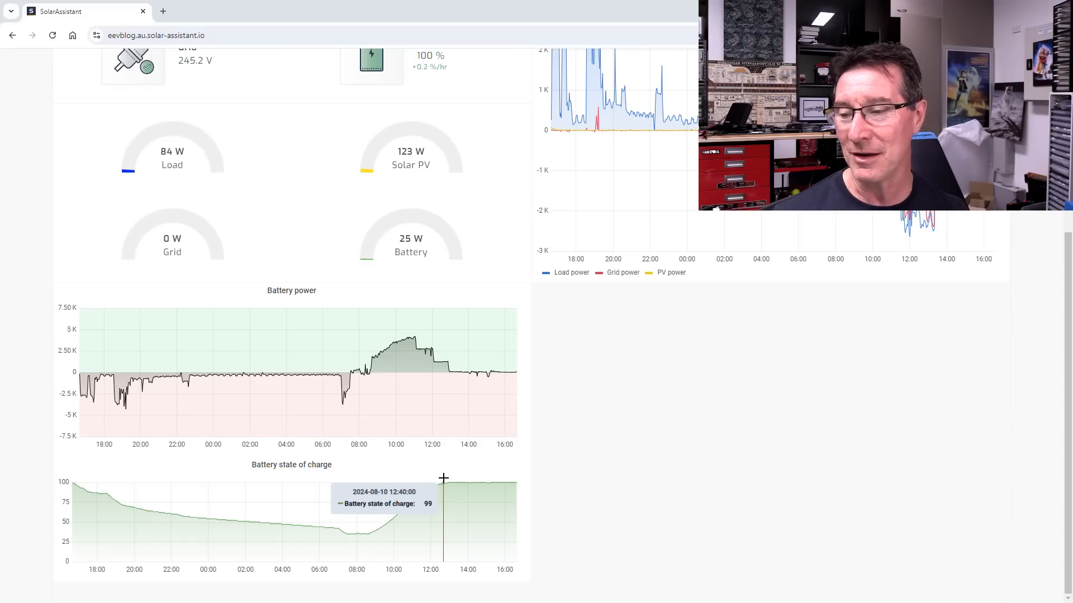
pyautogui.moveTo(439, 479)
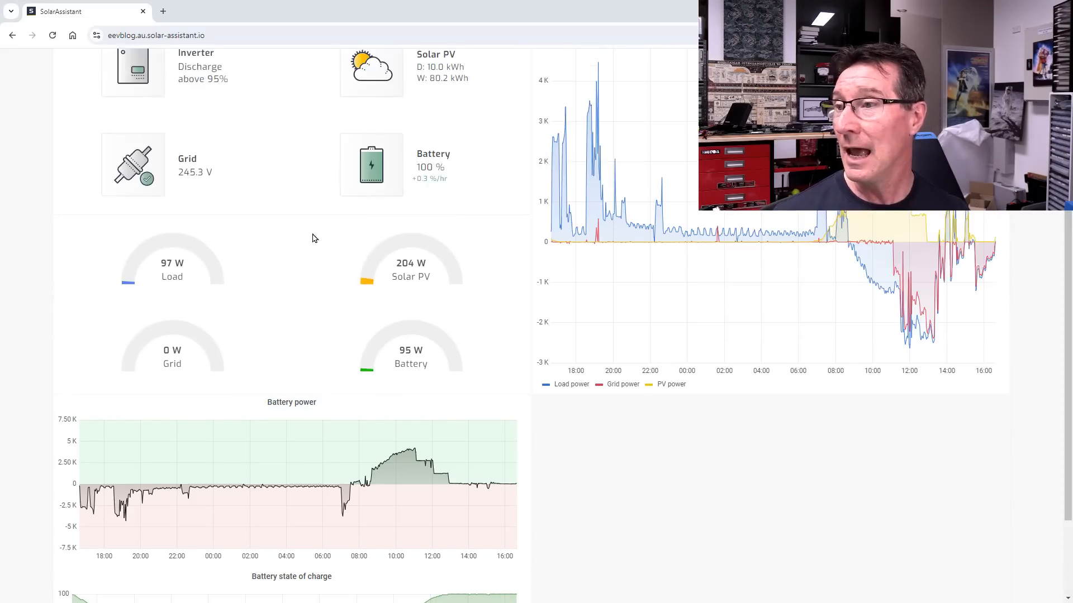
pyautogui.click(185, 126)
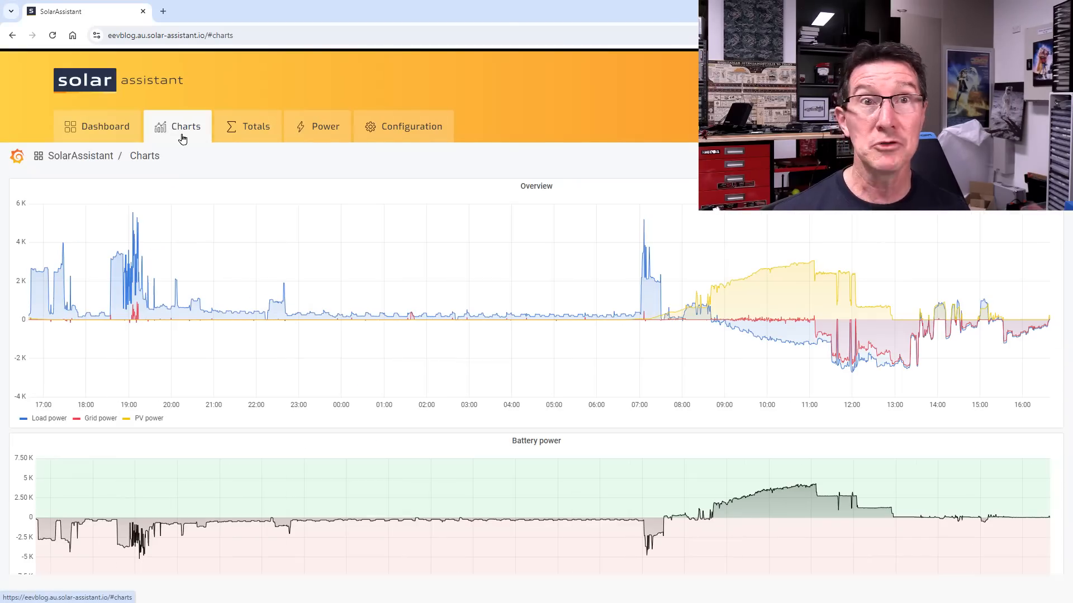
pyautogui.moveTo(365, 364)
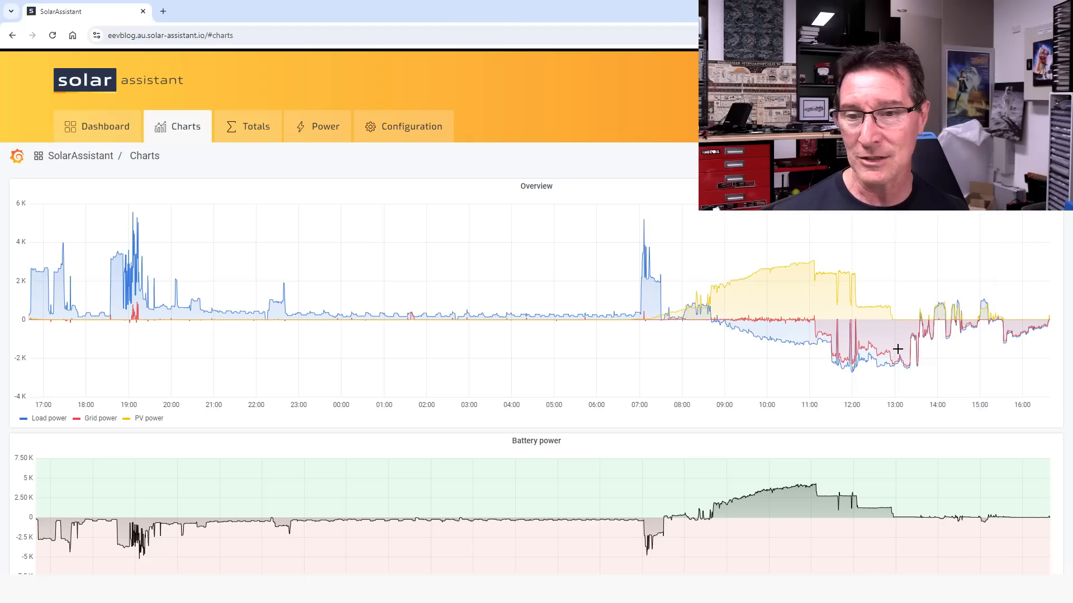
pyautogui.scroll(-3)
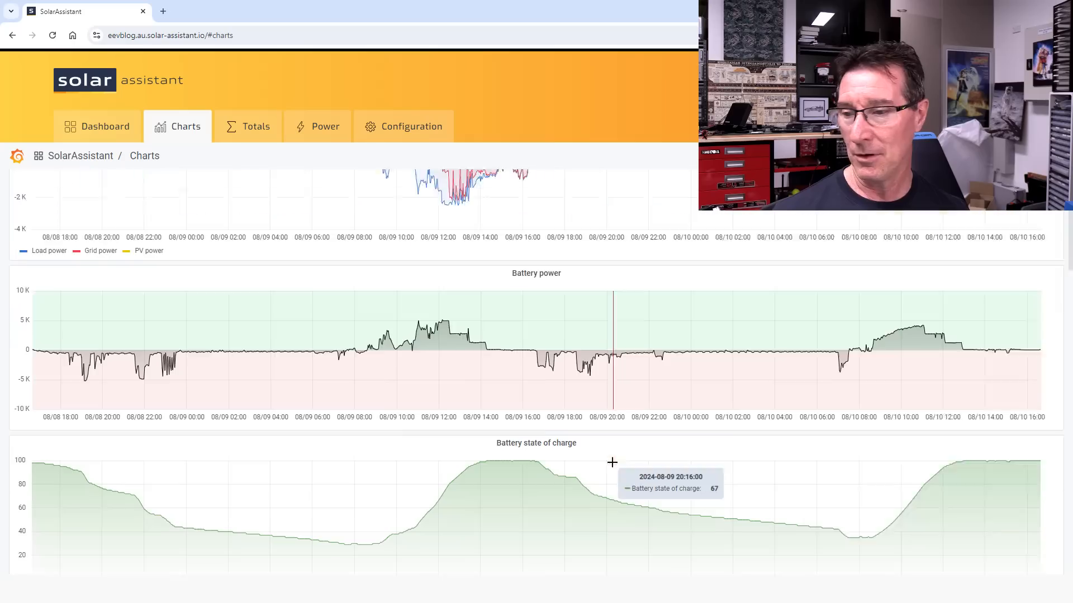
pyautogui.scroll(-3)
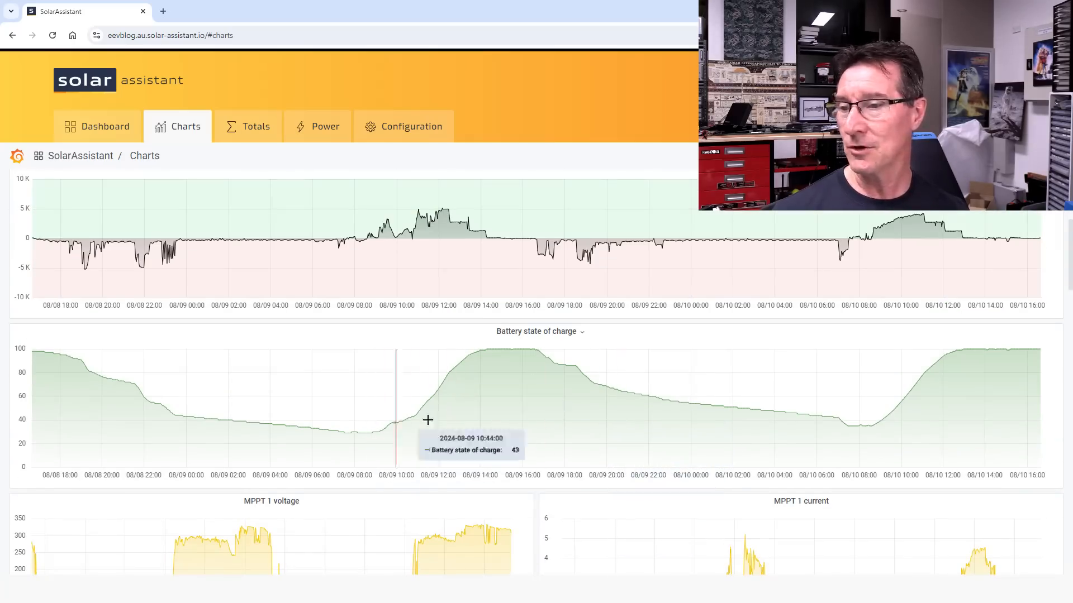
pyautogui.moveTo(494, 343)
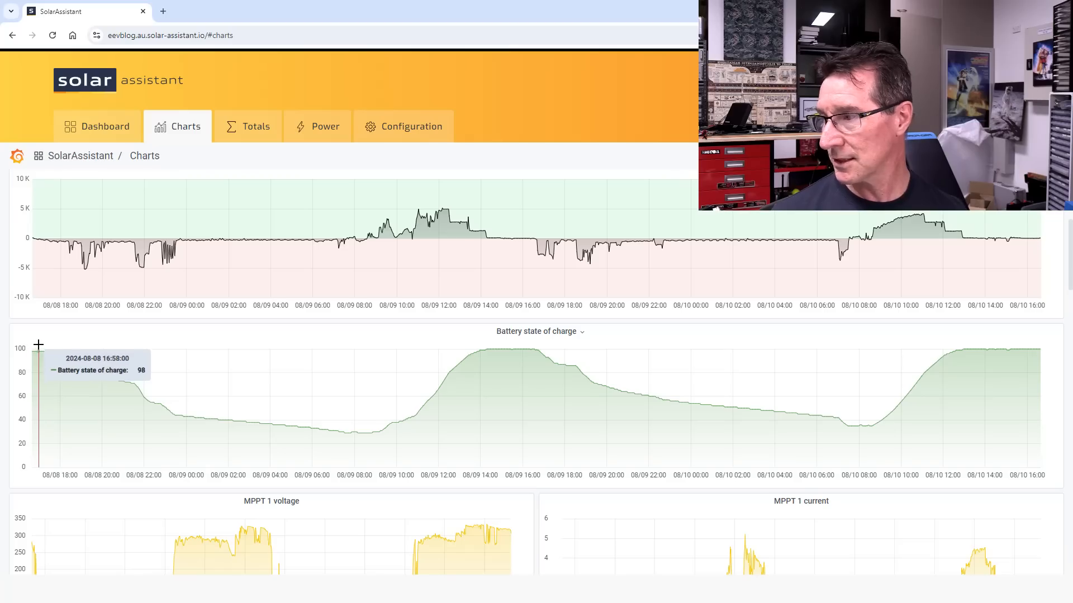
pyautogui.moveTo(262, 345)
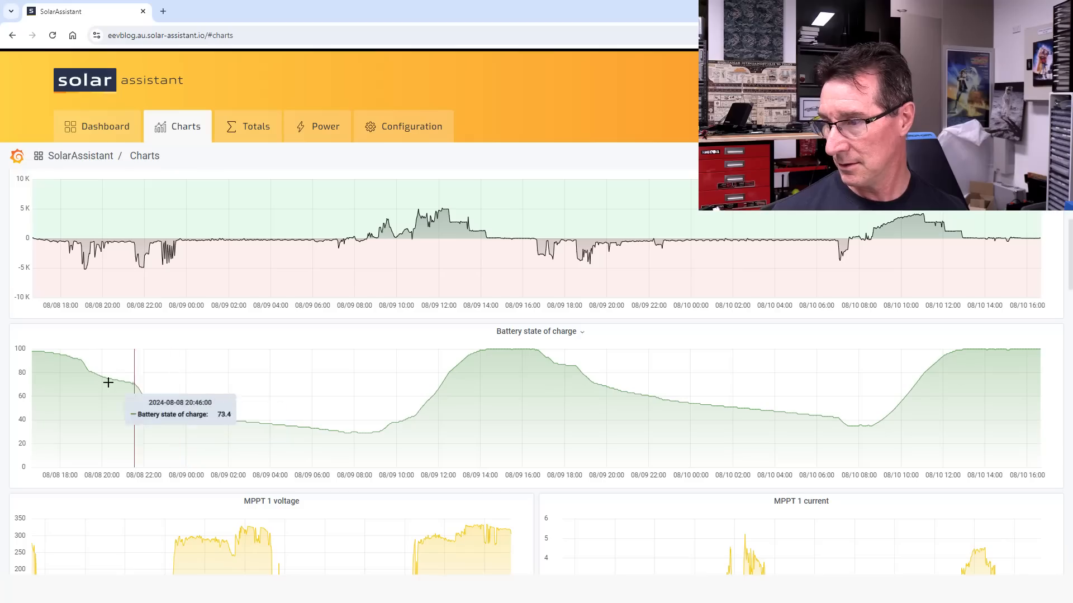
pyautogui.moveTo(186, 393)
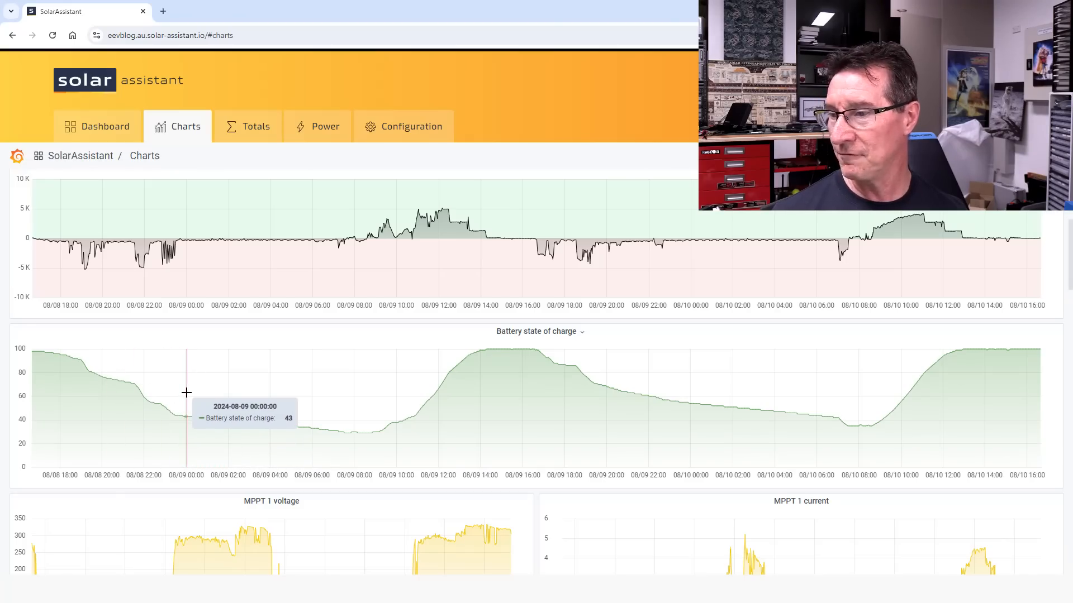
pyautogui.moveTo(350, 405)
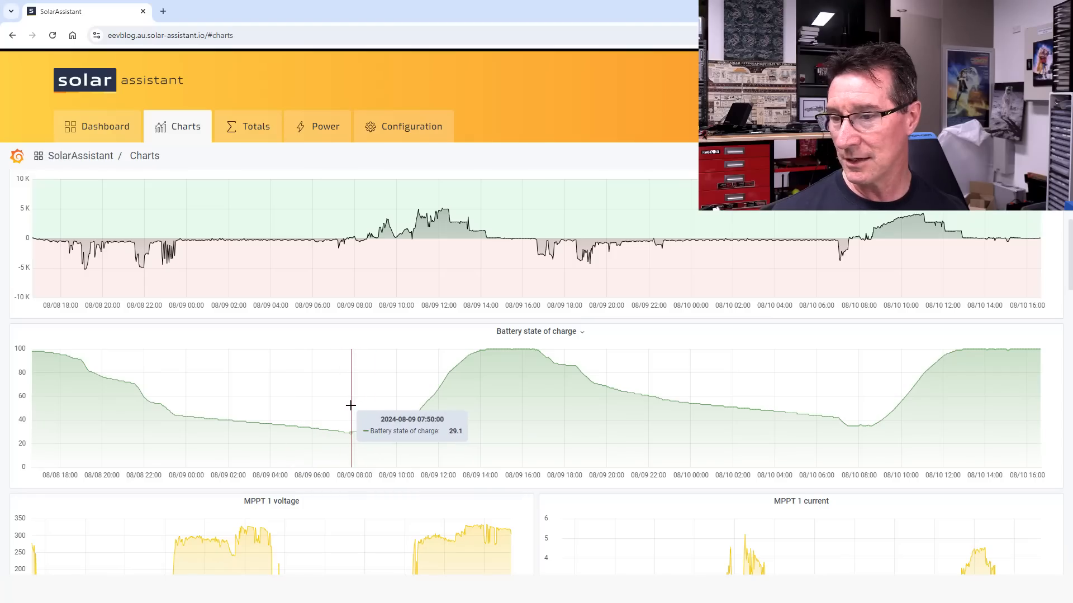
pyautogui.moveTo(395, 399)
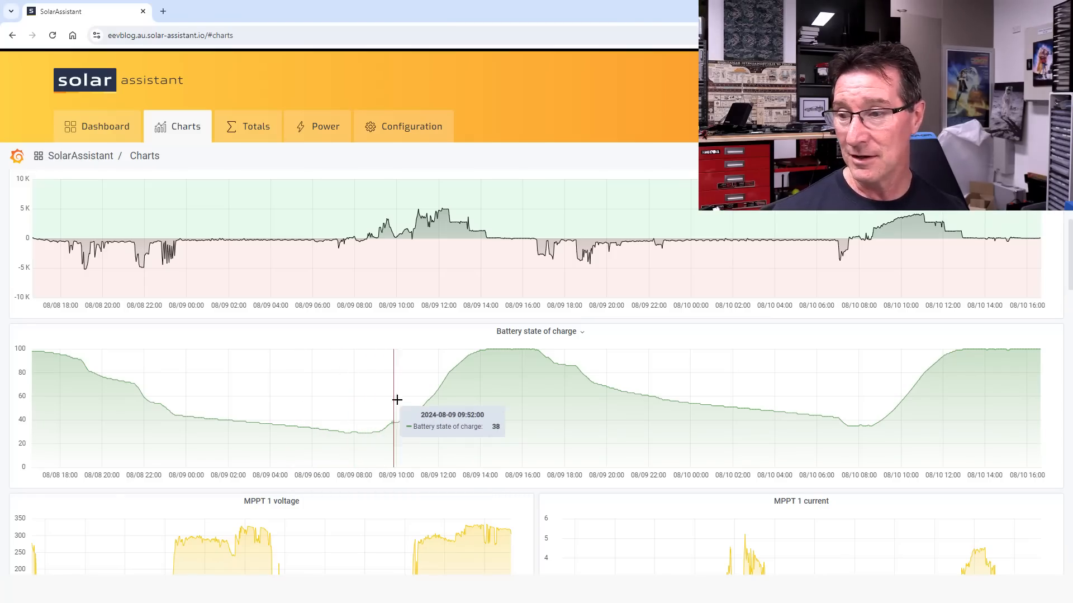
pyautogui.moveTo(475, 345)
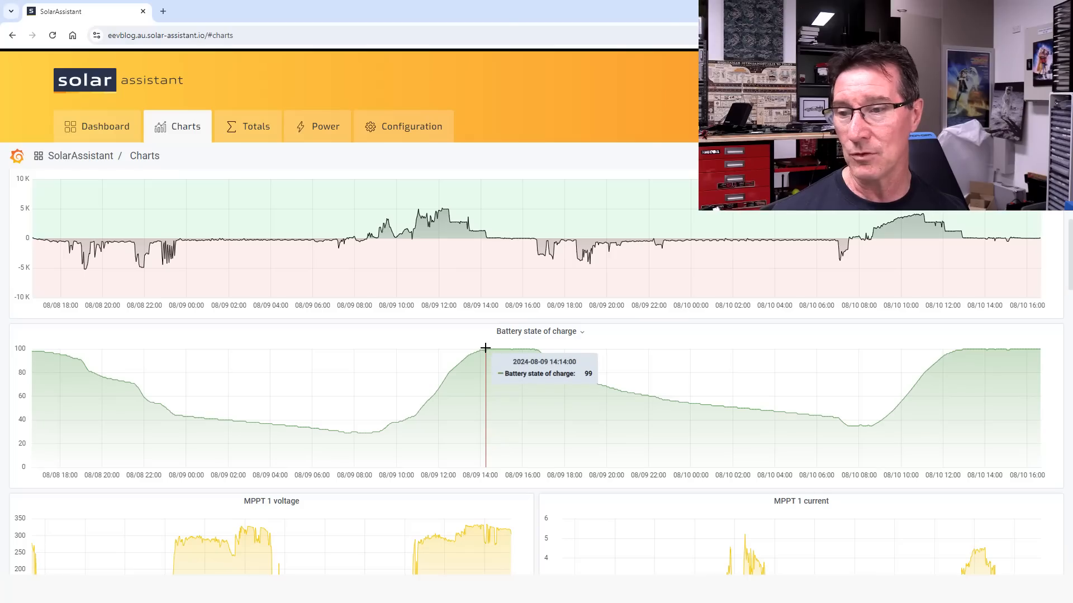
pyautogui.moveTo(480, 371)
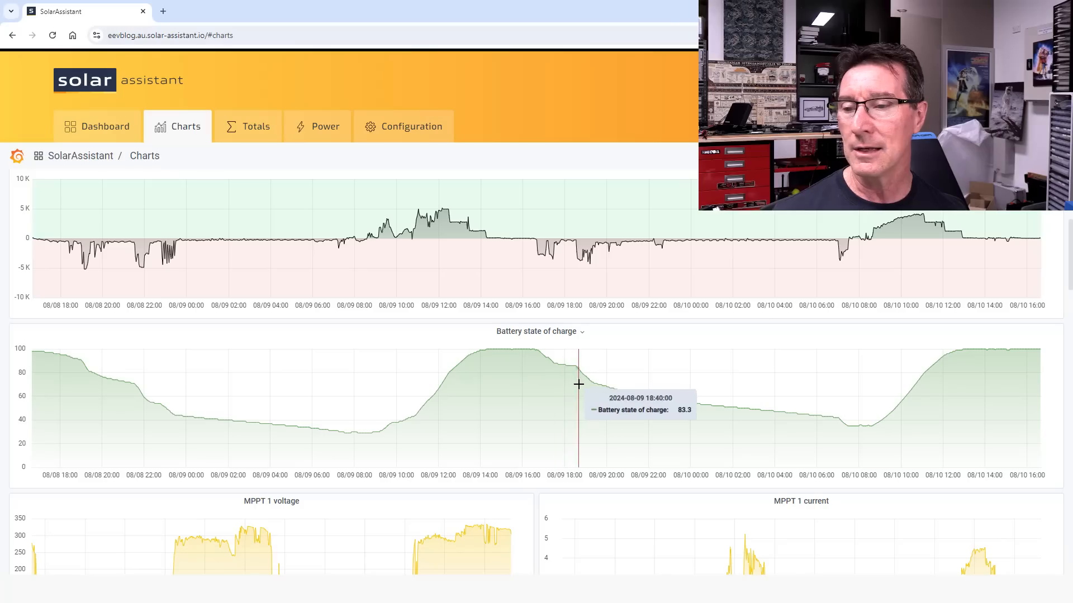
pyautogui.moveTo(835, 430)
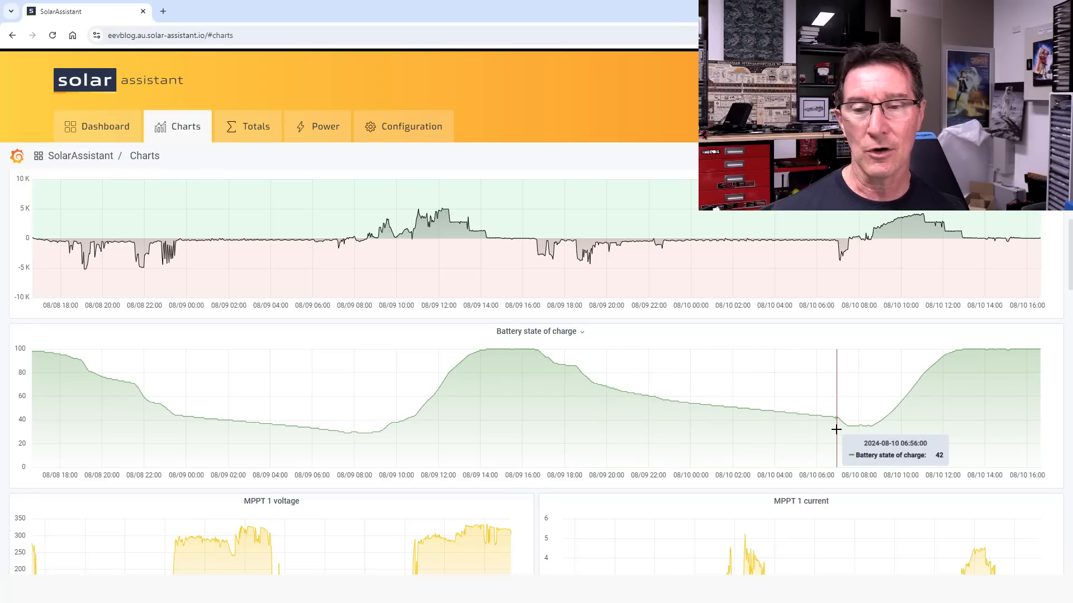
pyautogui.moveTo(852, 433)
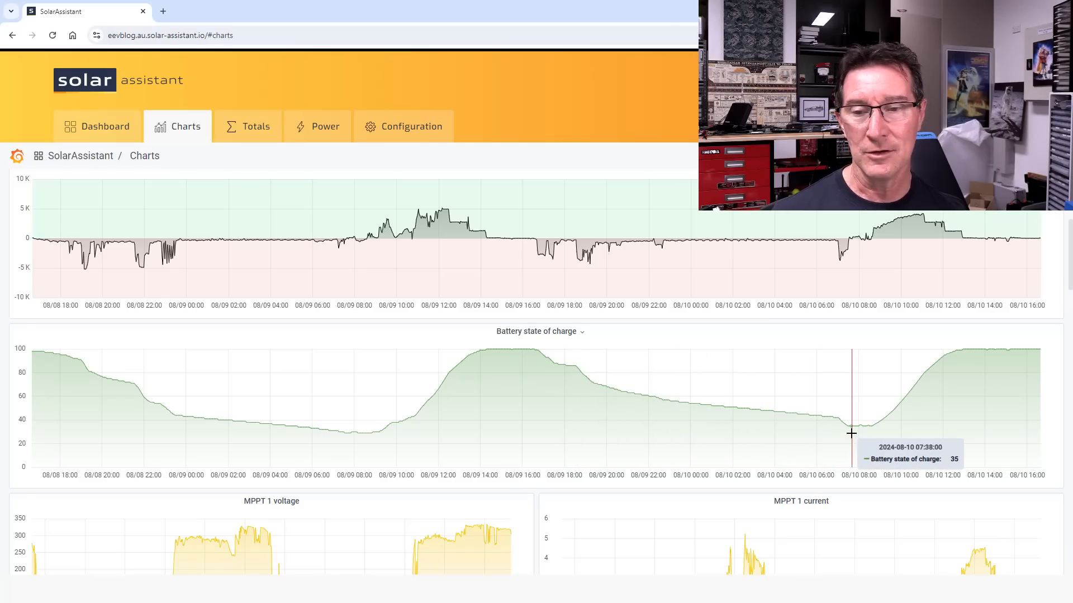
pyautogui.moveTo(841, 423)
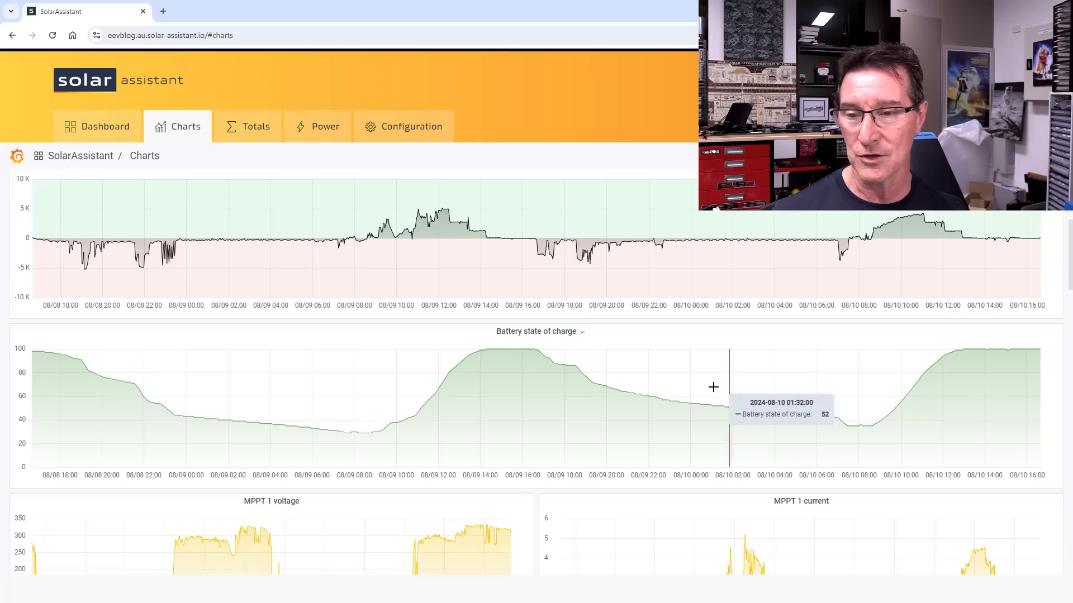
pyautogui.moveTo(520, 399)
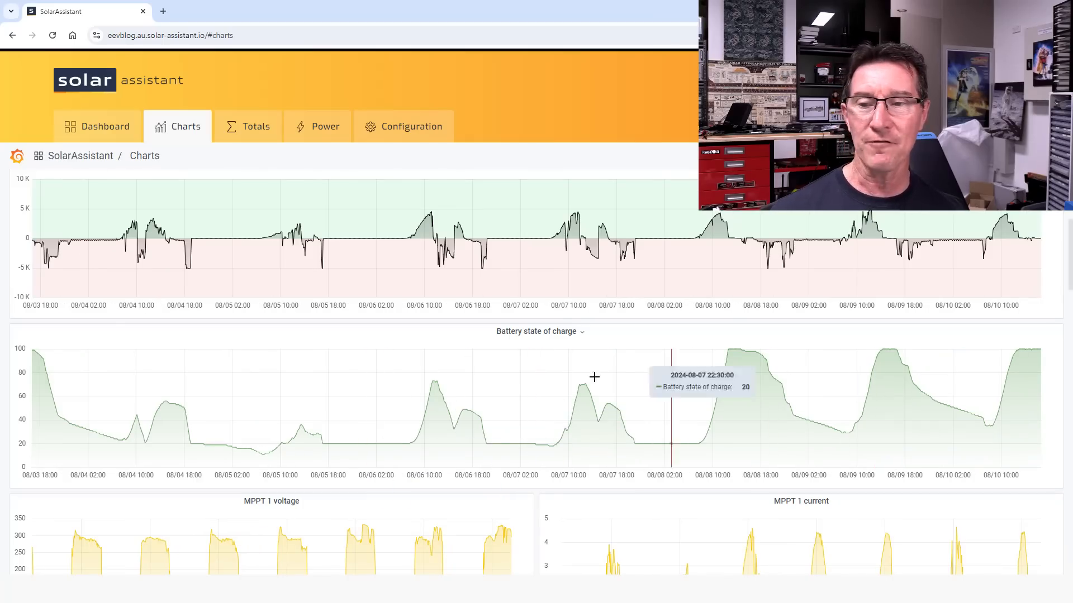
pyautogui.moveTo(582, 366)
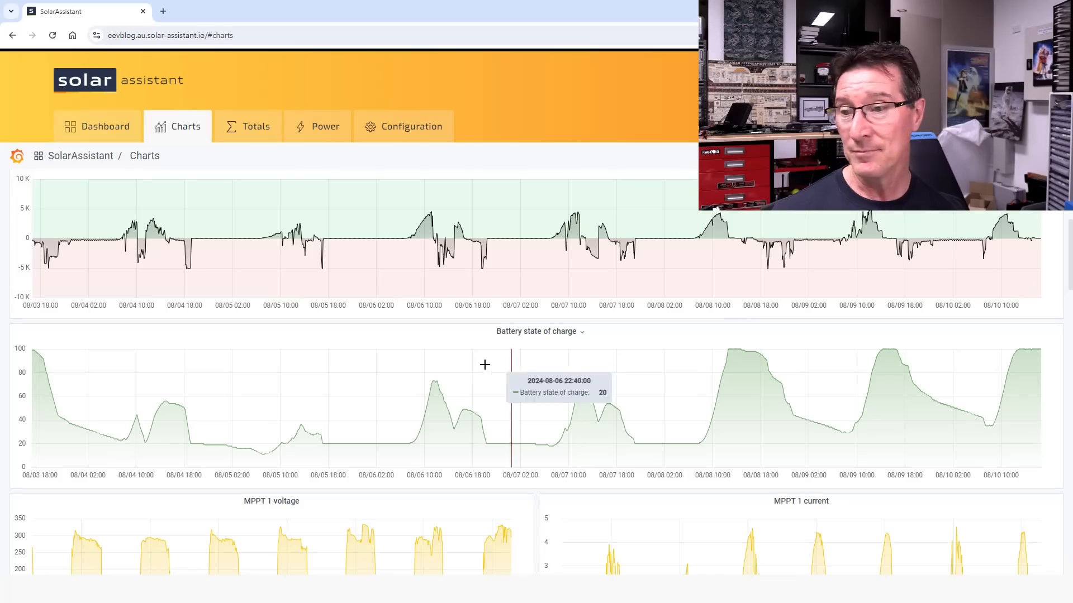
pyautogui.moveTo(286, 411)
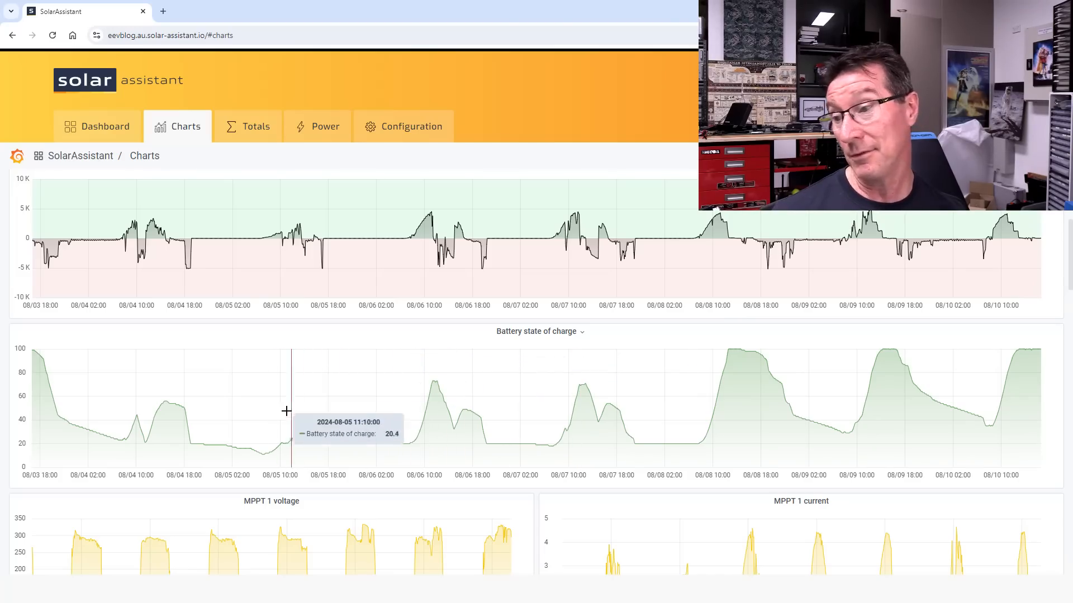
pyautogui.moveTo(307, 402)
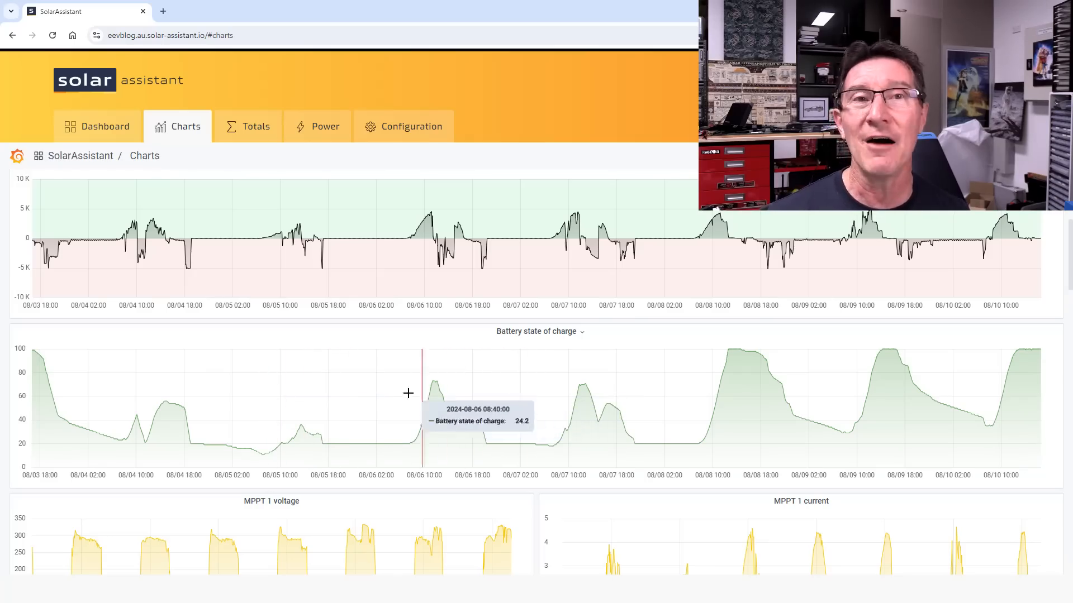
pyautogui.moveTo(292, 414)
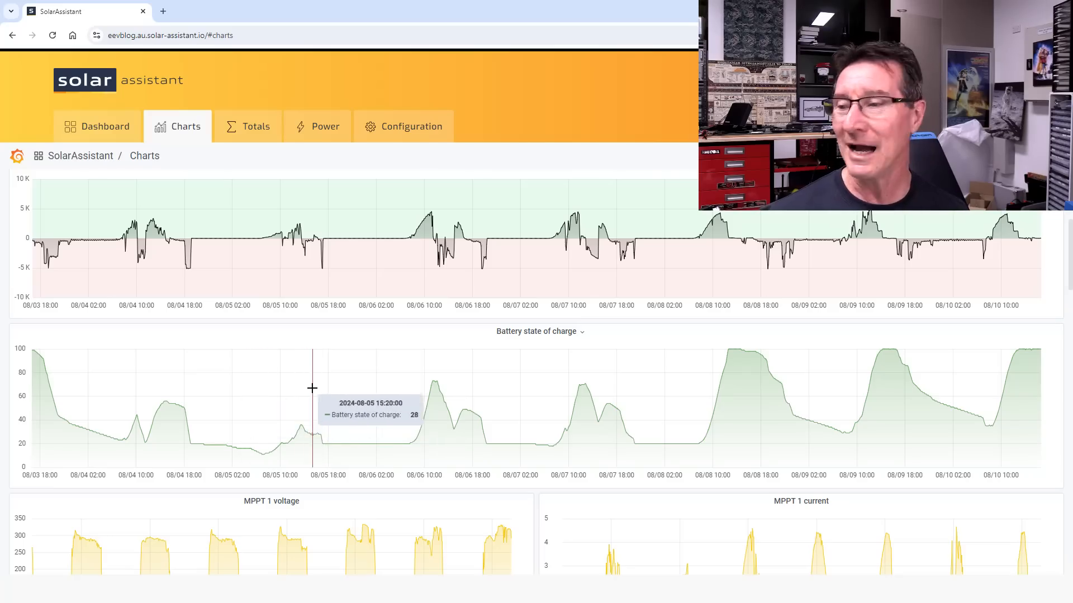
pyautogui.moveTo(307, 415)
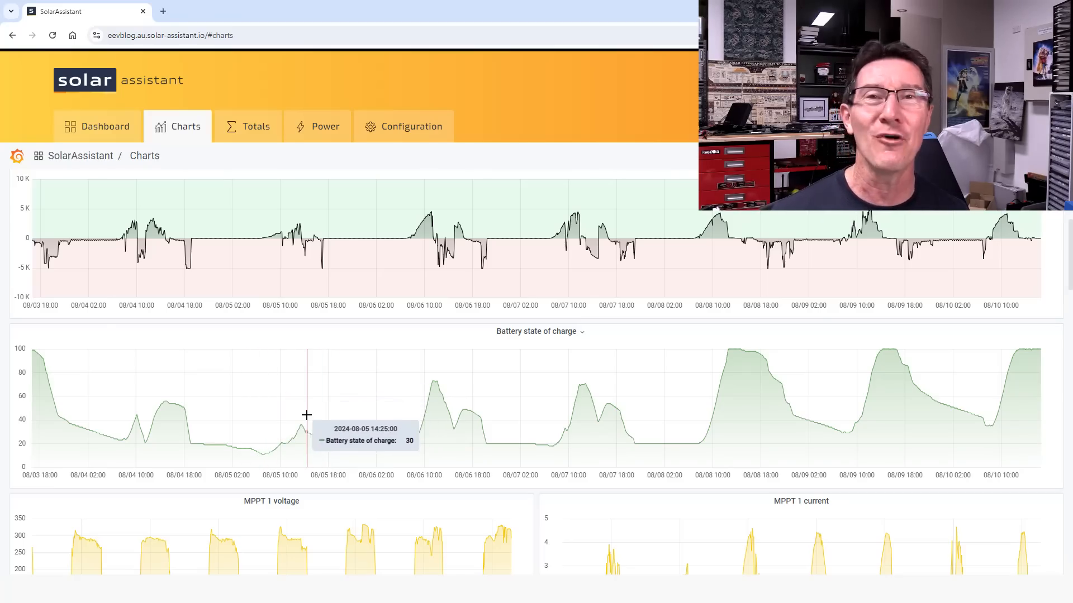
pyautogui.moveTo(162, 384)
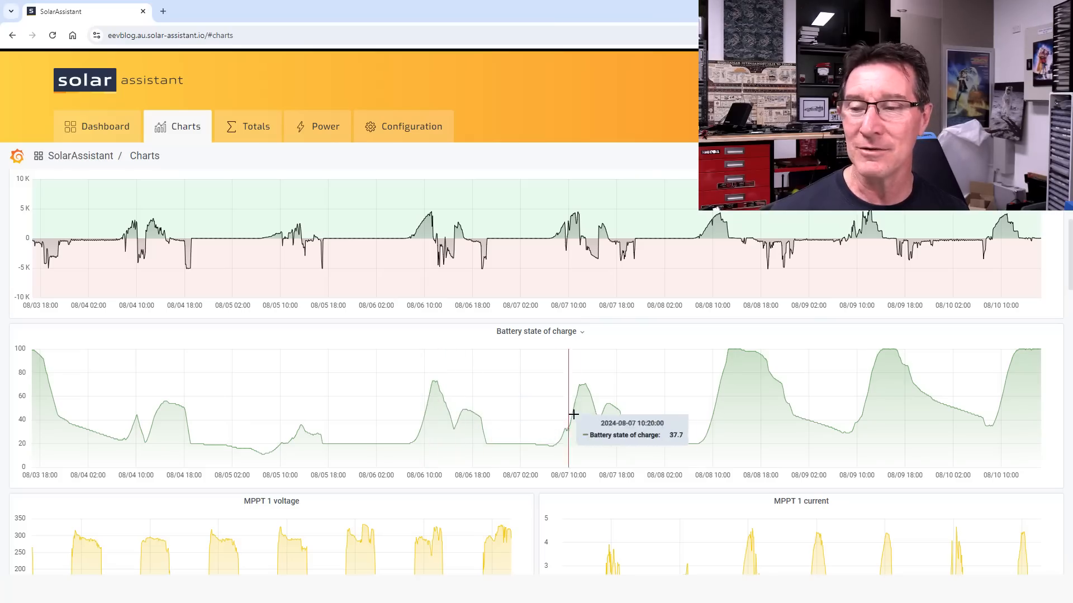
pyautogui.moveTo(723, 399)
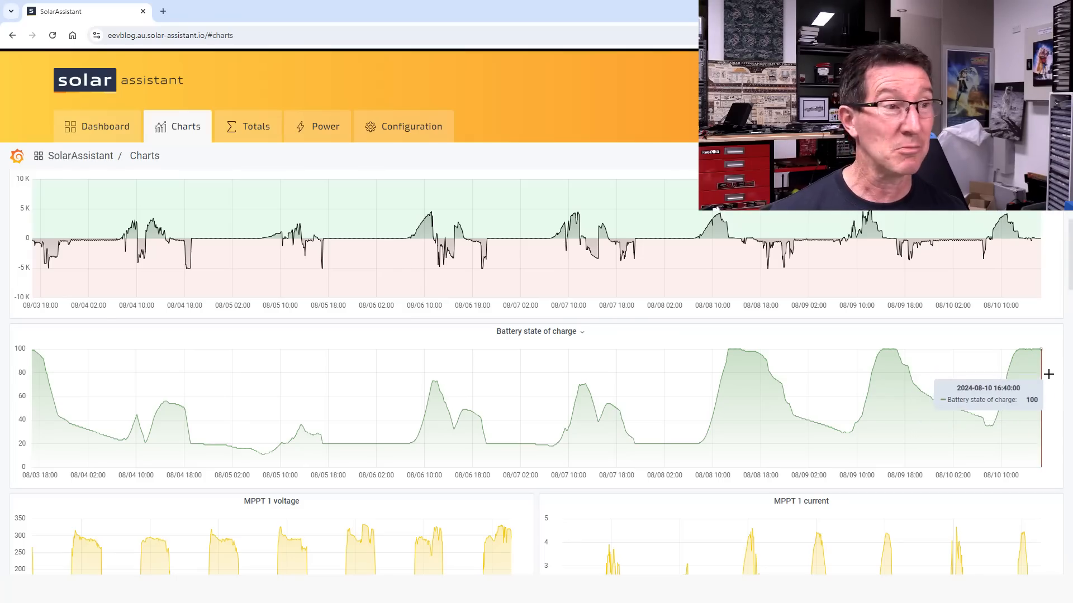
pyautogui.moveTo(941, 357)
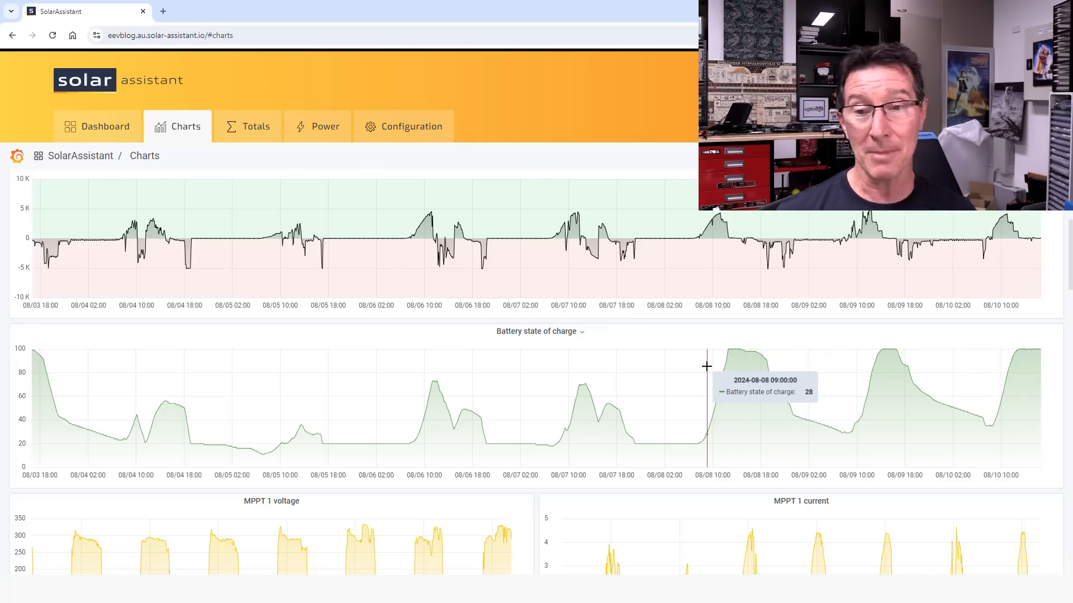
pyautogui.moveTo(1015, 348)
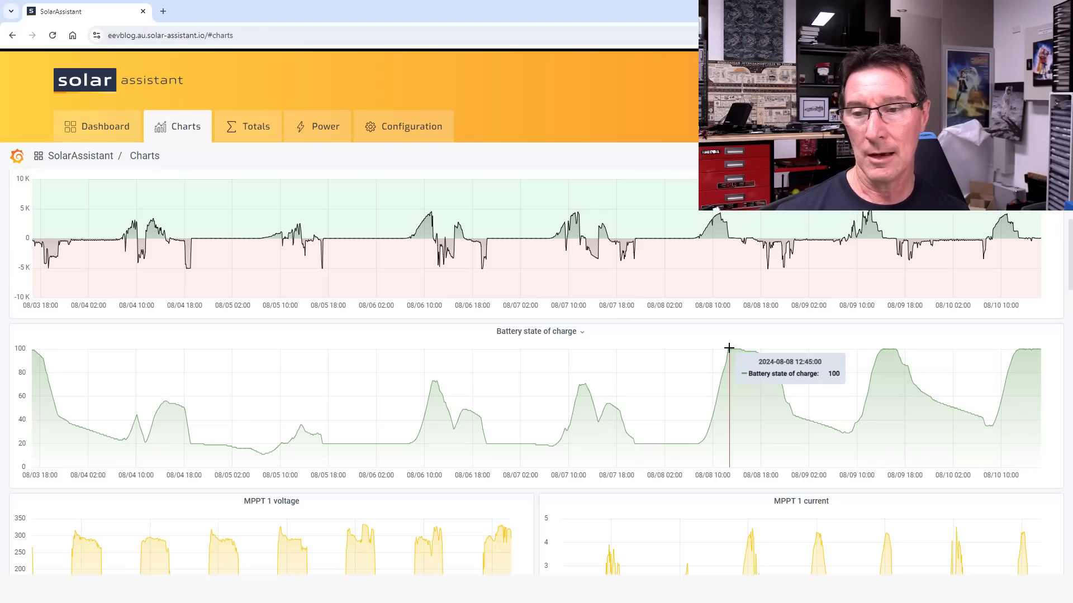
pyautogui.moveTo(262, 420)
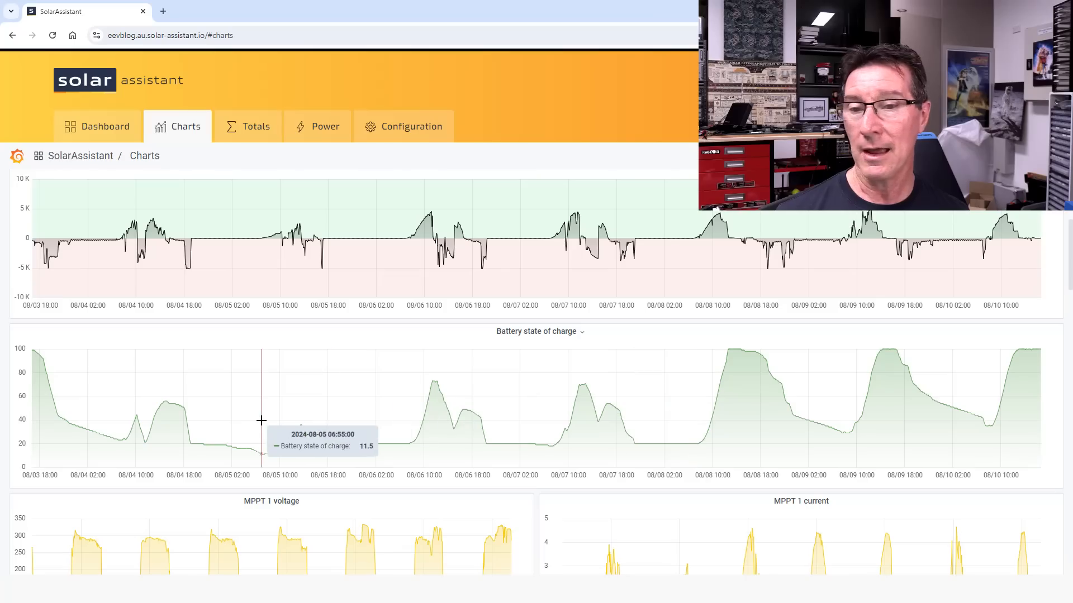
pyautogui.moveTo(271, 402)
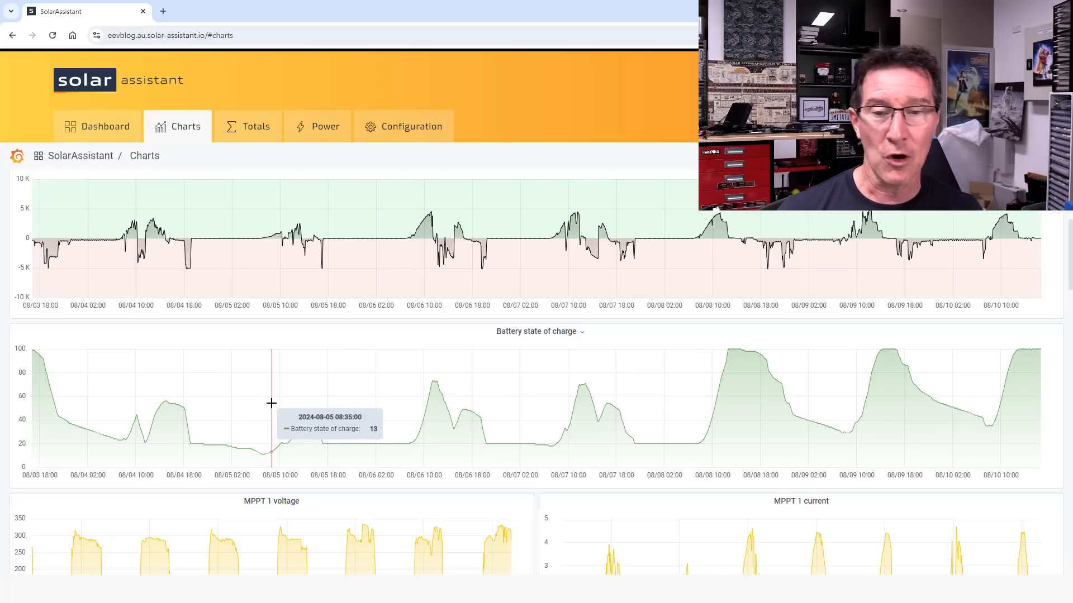
pyautogui.moveTo(947, 403)
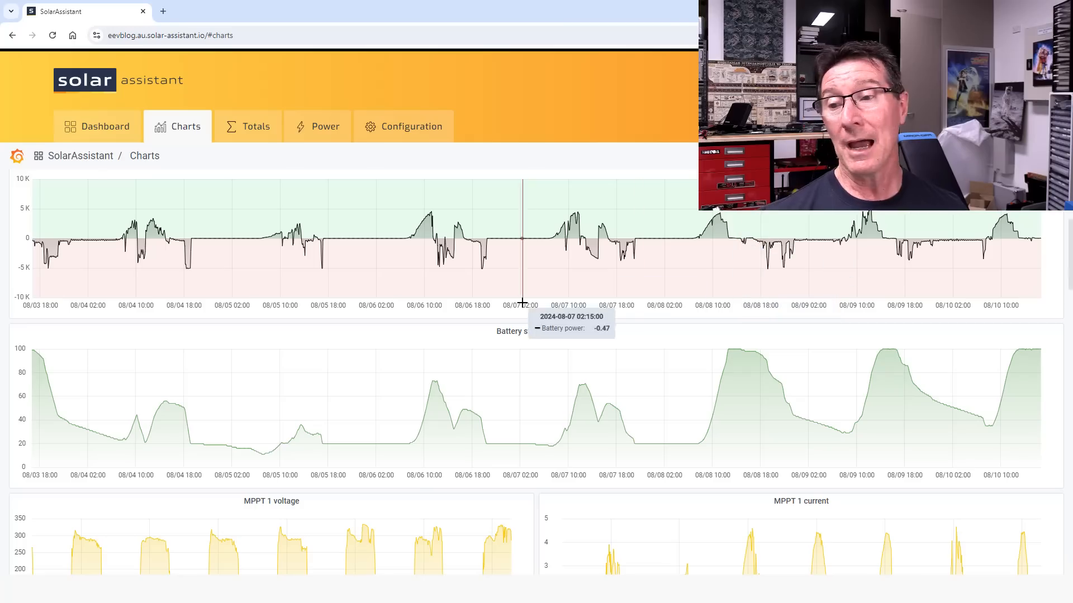
pyautogui.moveTo(539, 240)
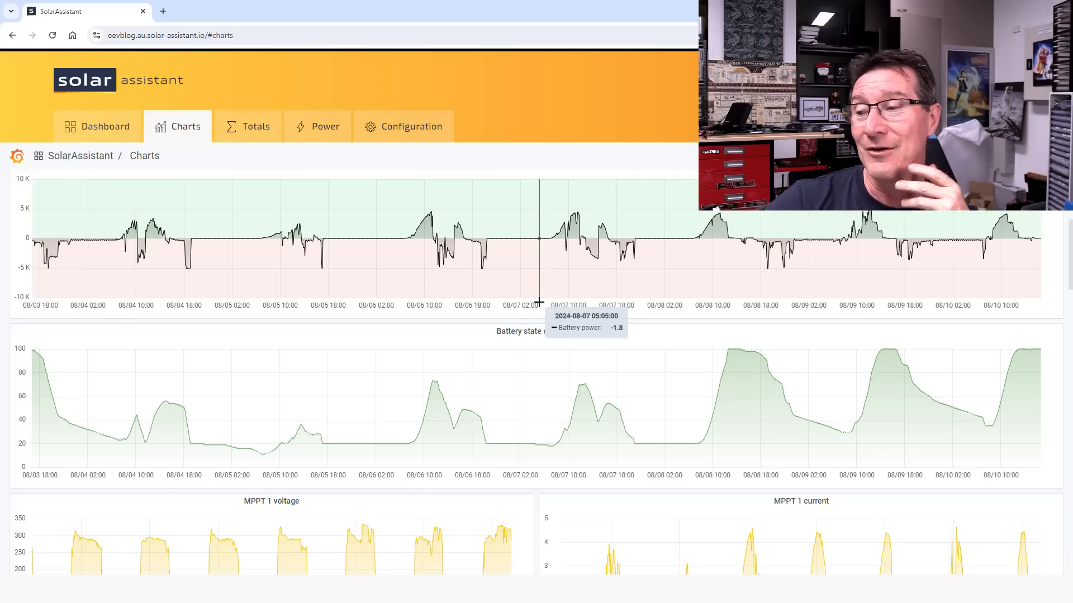
pyautogui.moveTo(307, 411)
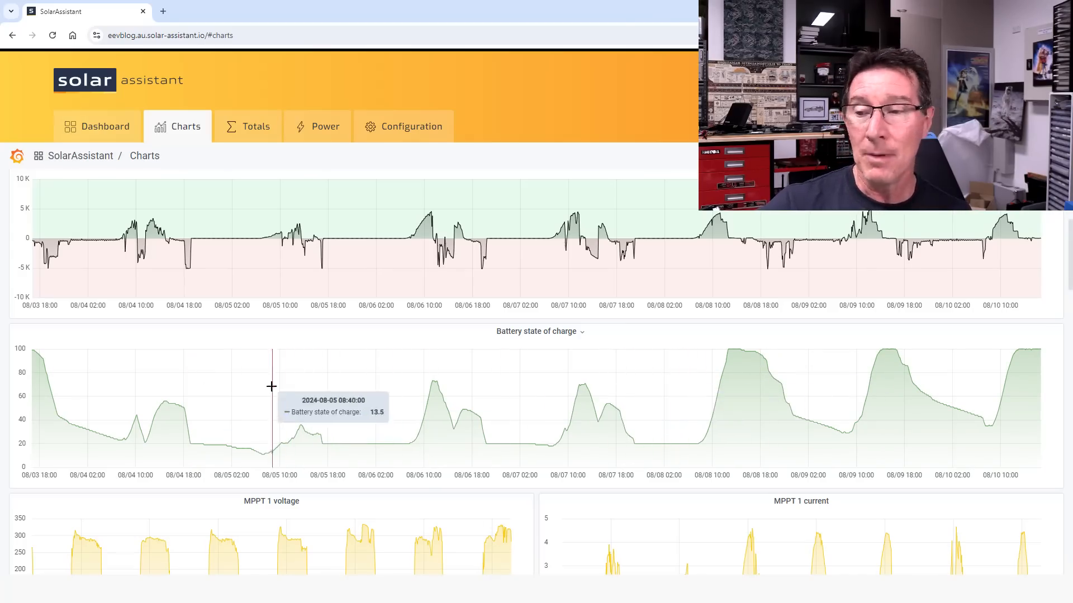
pyautogui.moveTo(582, 387)
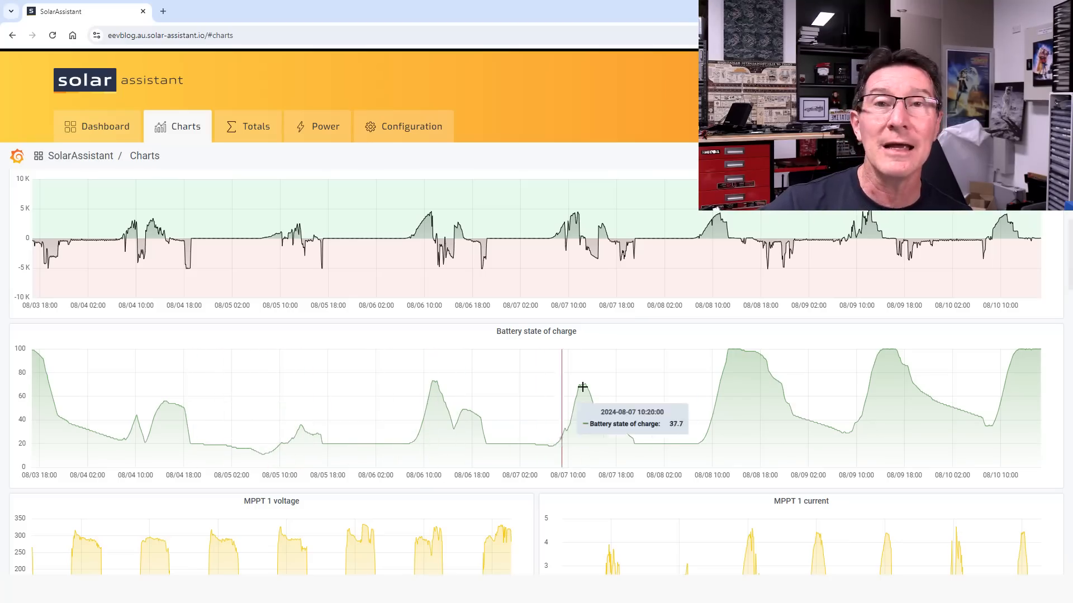
pyautogui.moveTo(590, 376)
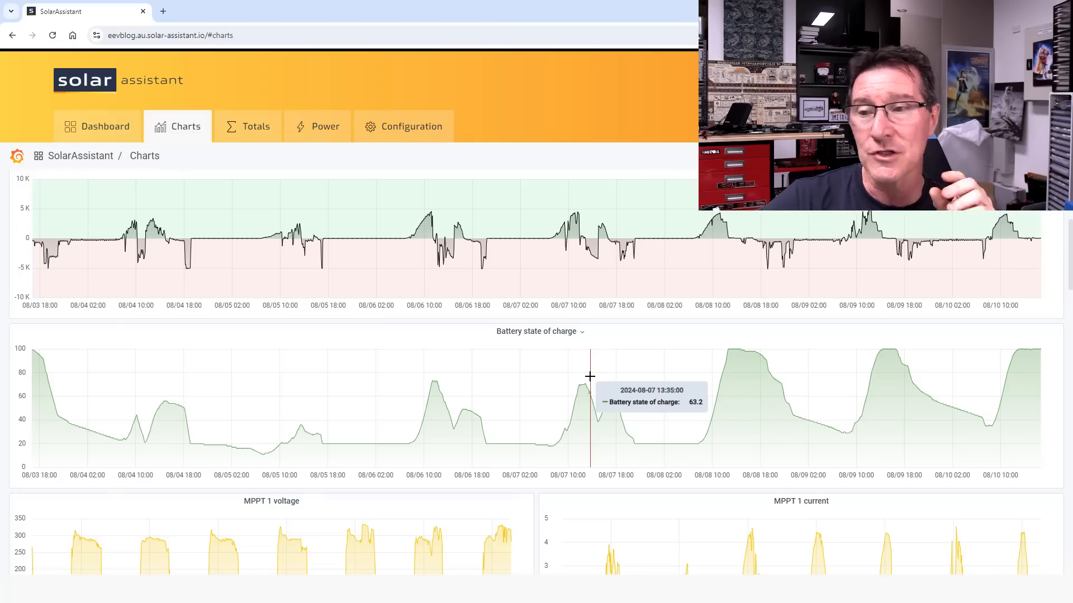
pyautogui.moveTo(588, 198)
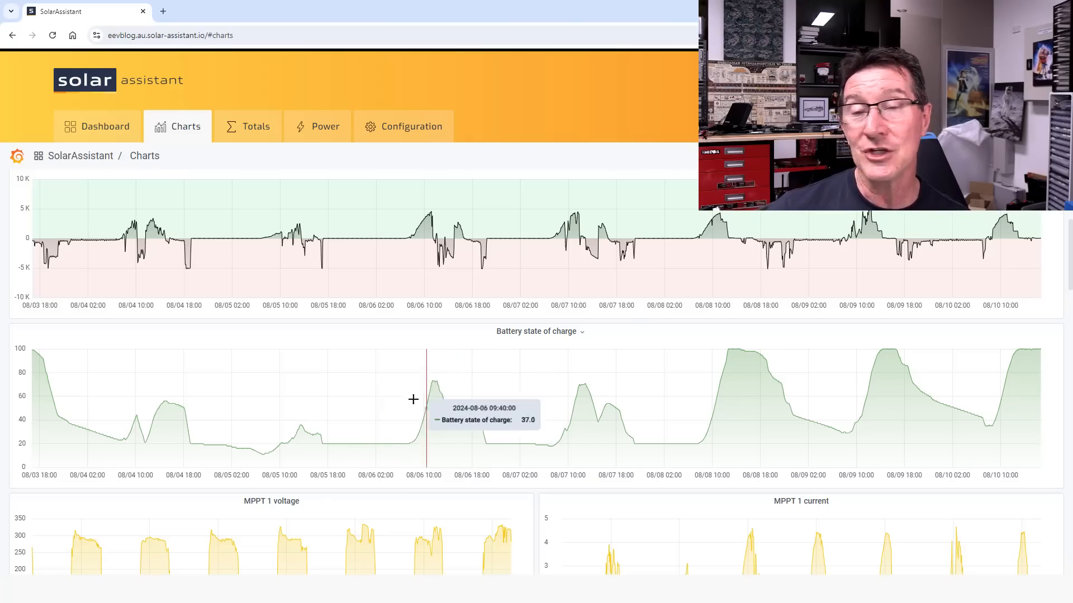
pyautogui.moveTo(603, 389)
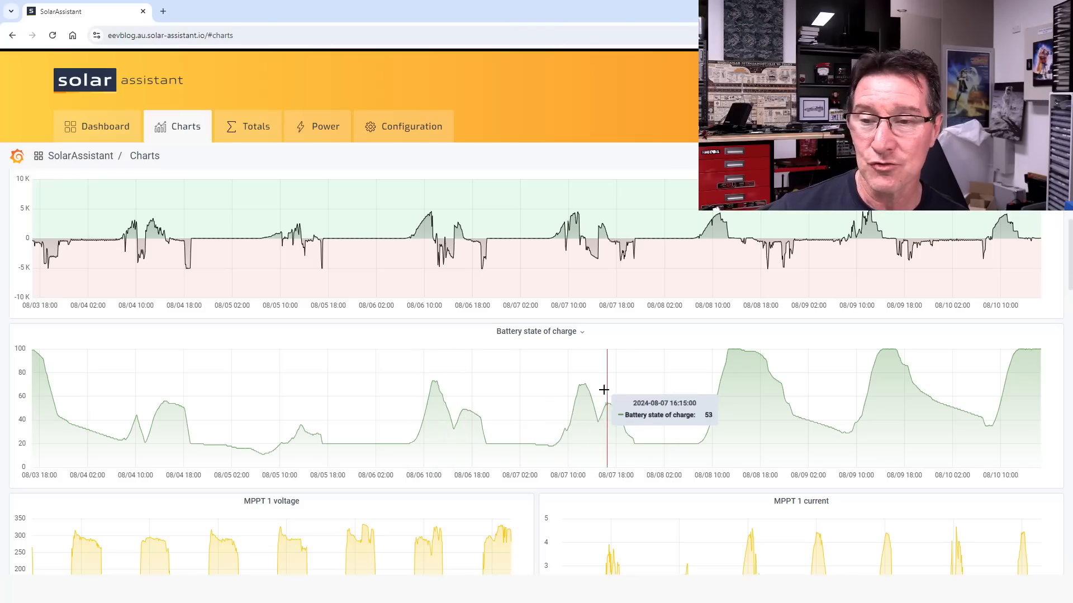
pyautogui.moveTo(691, 381)
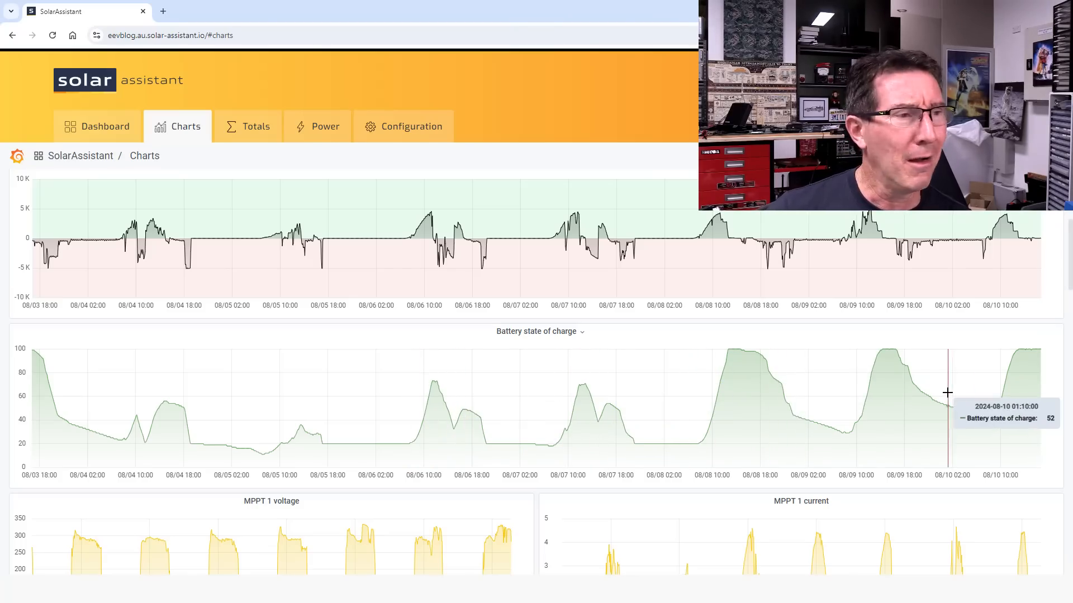
pyautogui.moveTo(835, 378)
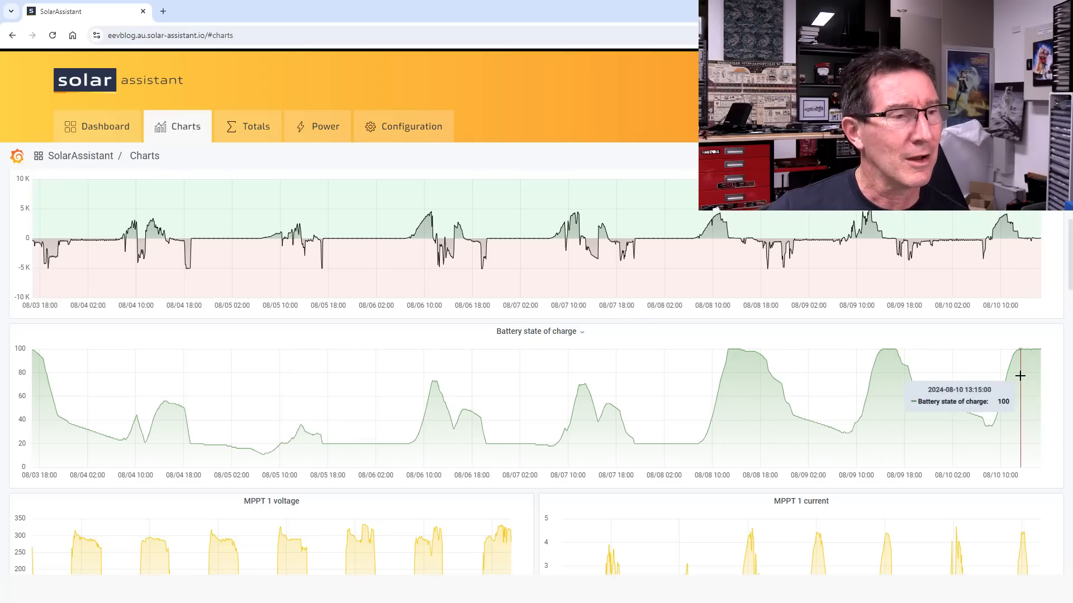
pyautogui.moveTo(995, 385)
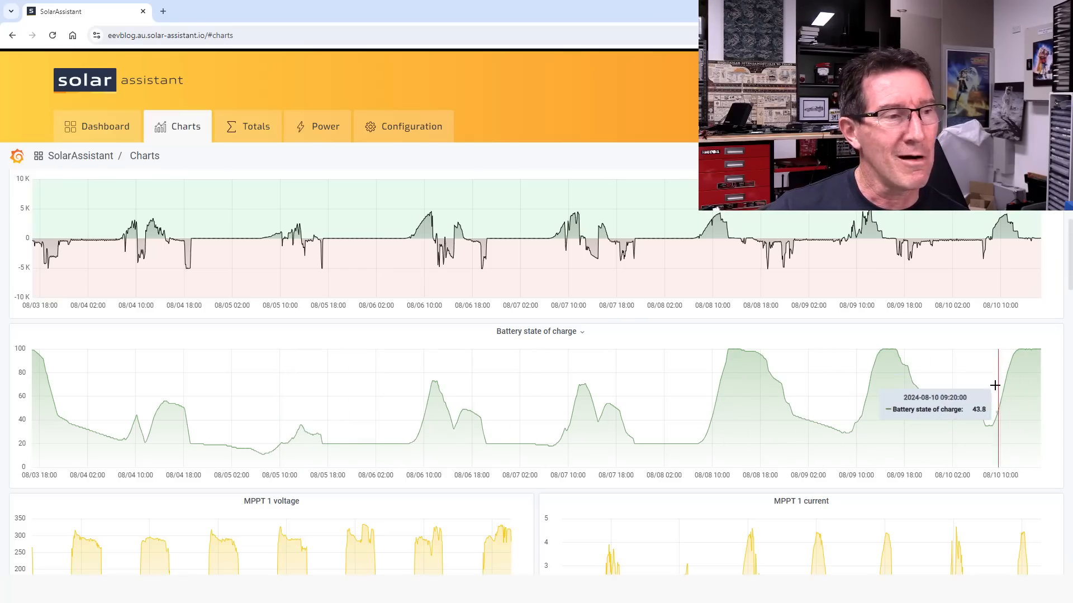
pyautogui.moveTo(518, 375)
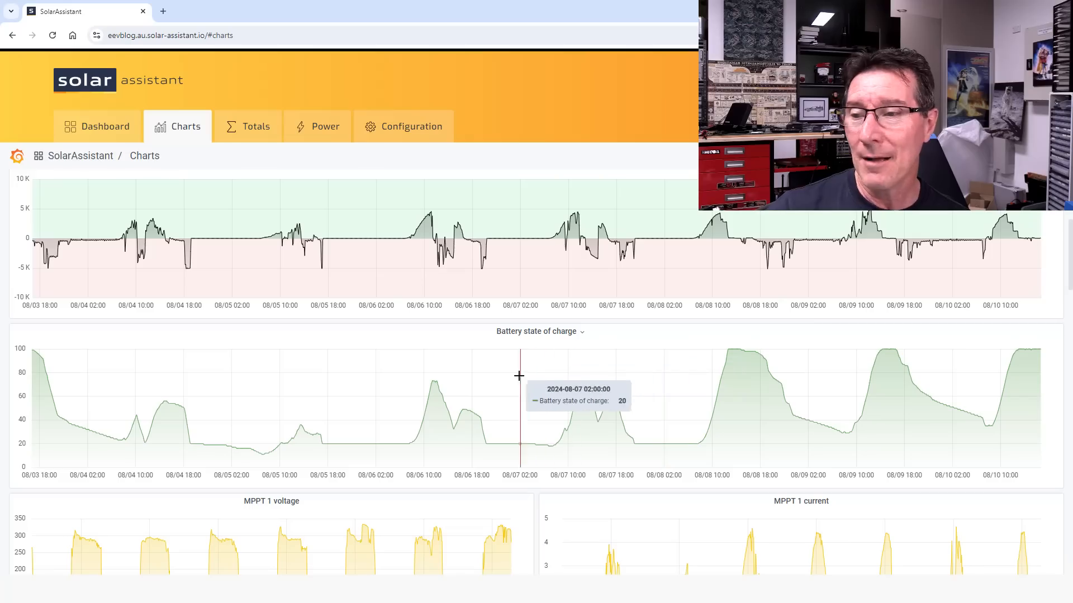
pyautogui.moveTo(529, 376)
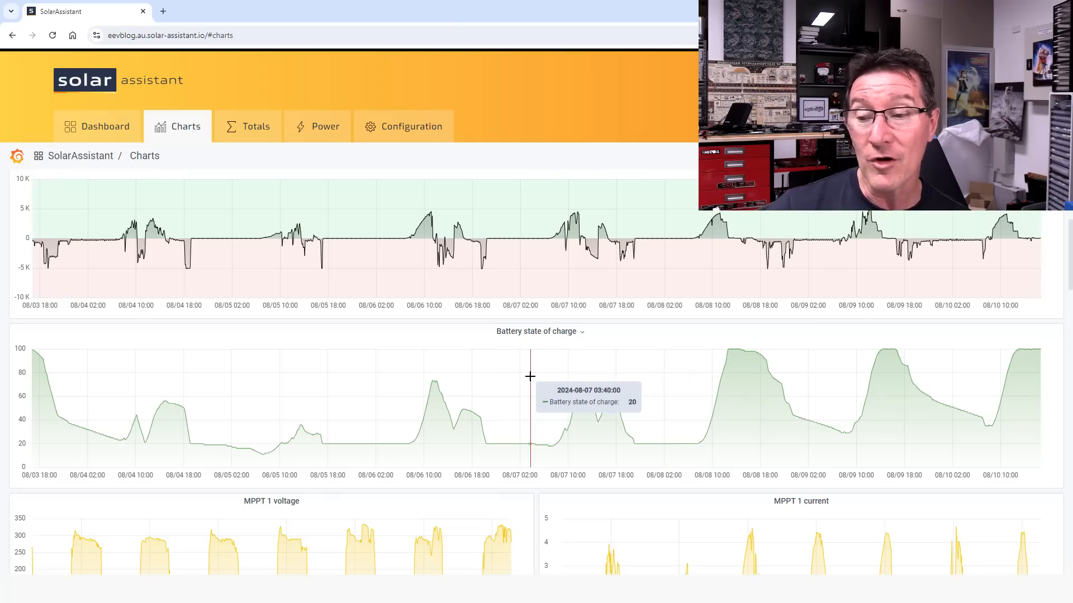
pyautogui.moveTo(527, 375)
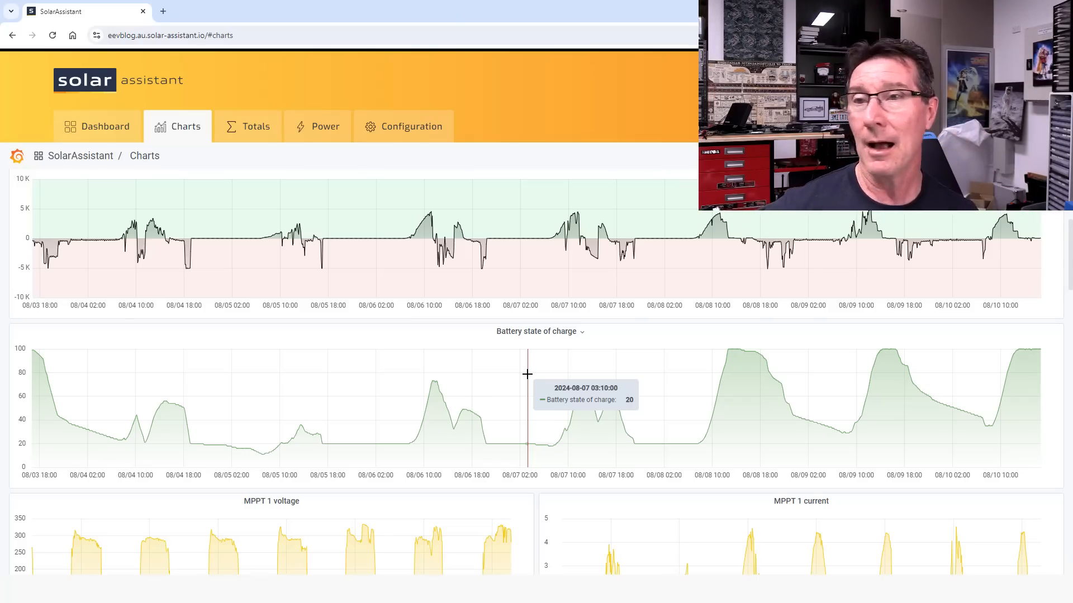
pyautogui.moveTo(515, 374)
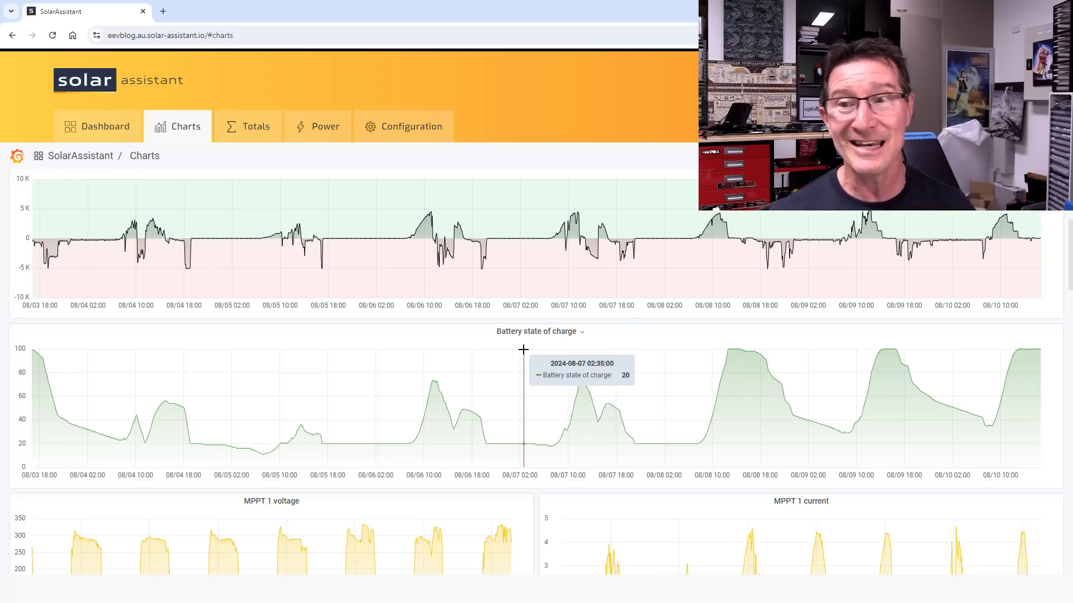
pyautogui.moveTo(512, 363)
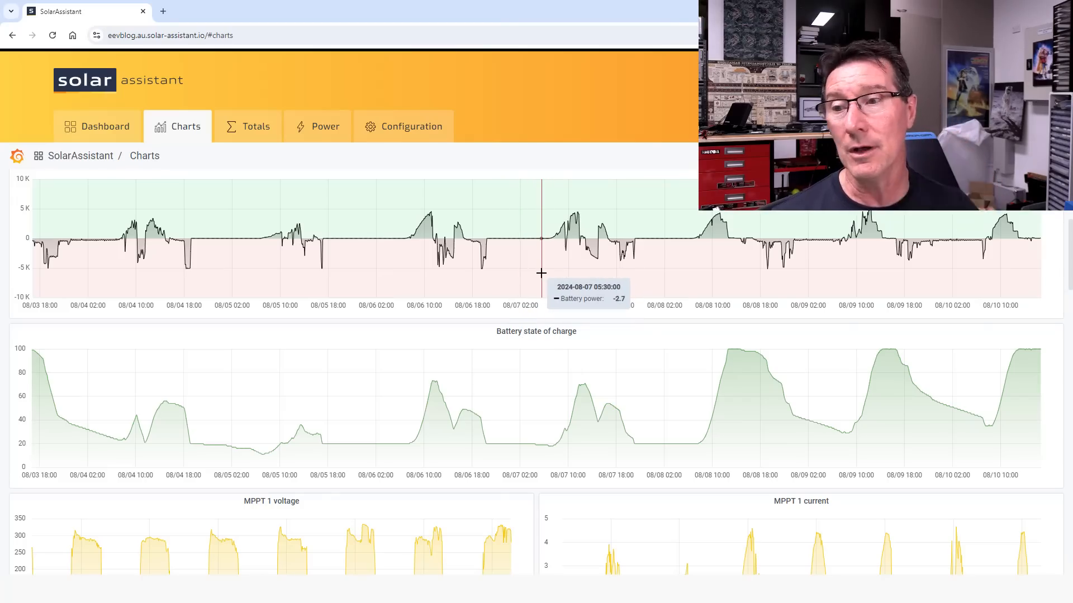
pyautogui.moveTo(524, 274)
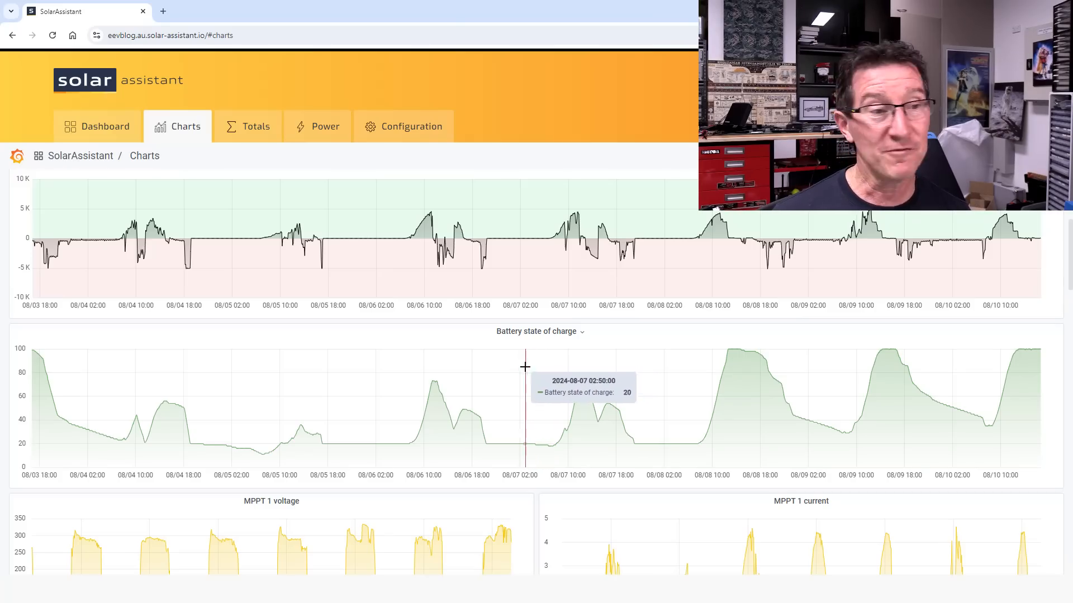
pyautogui.moveTo(562, 387)
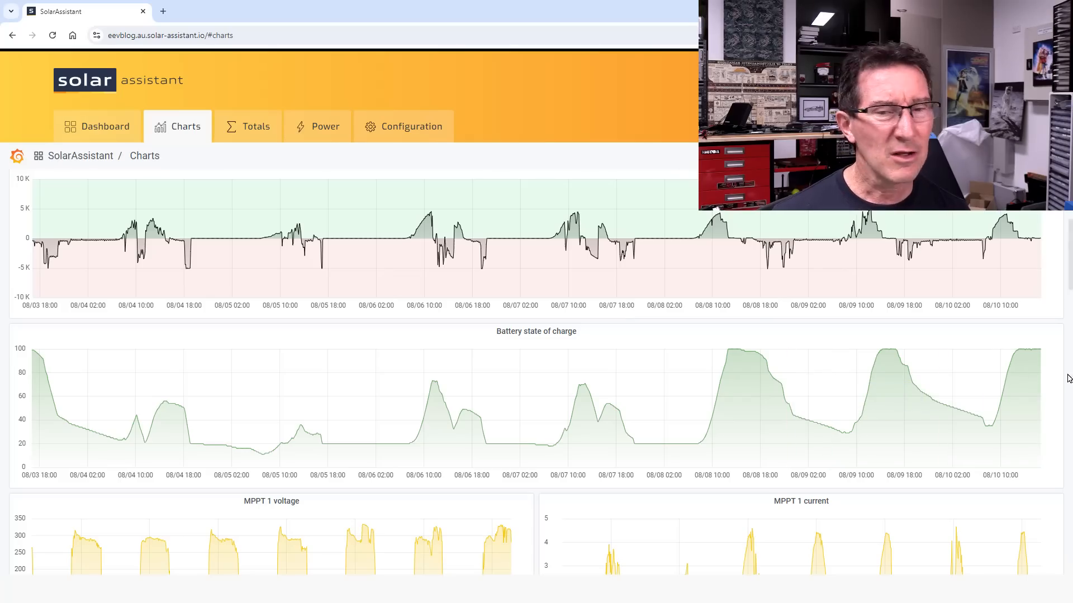
pyautogui.moveTo(896, 399)
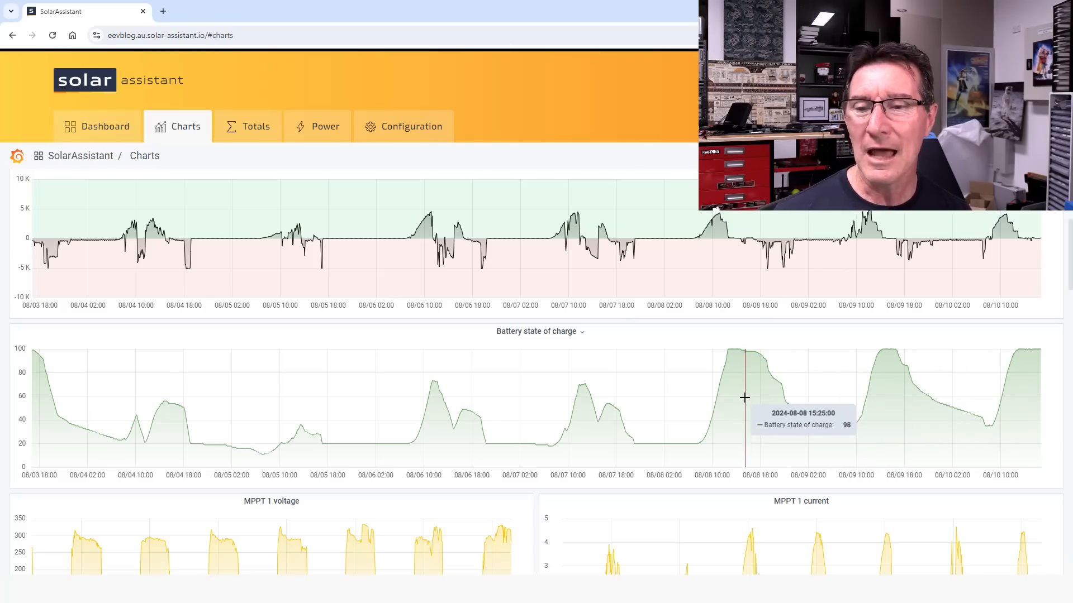
pyautogui.moveTo(844, 427)
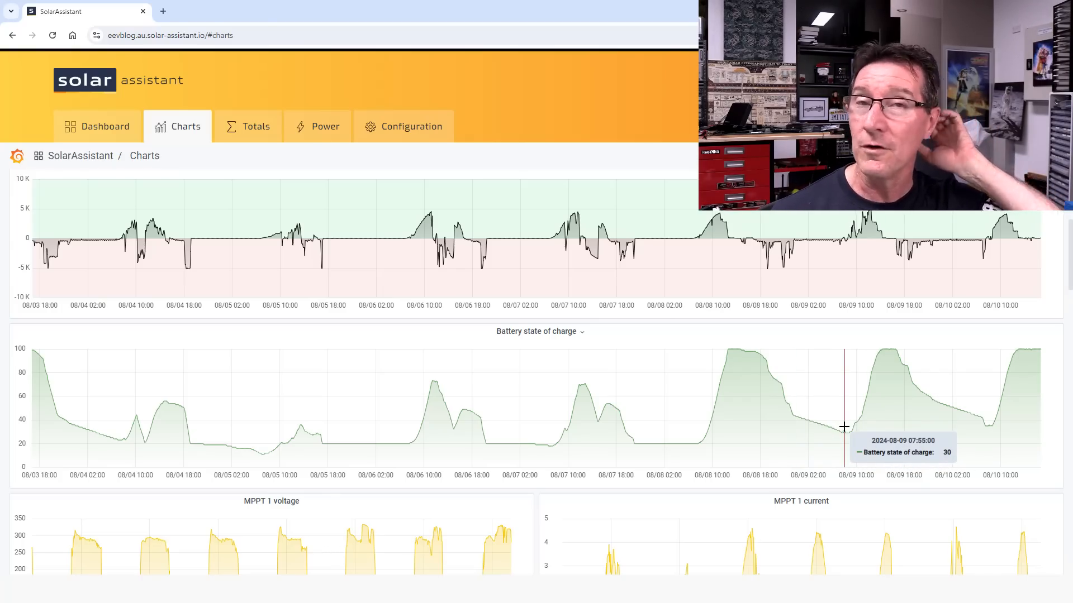
pyautogui.moveTo(474, 421)
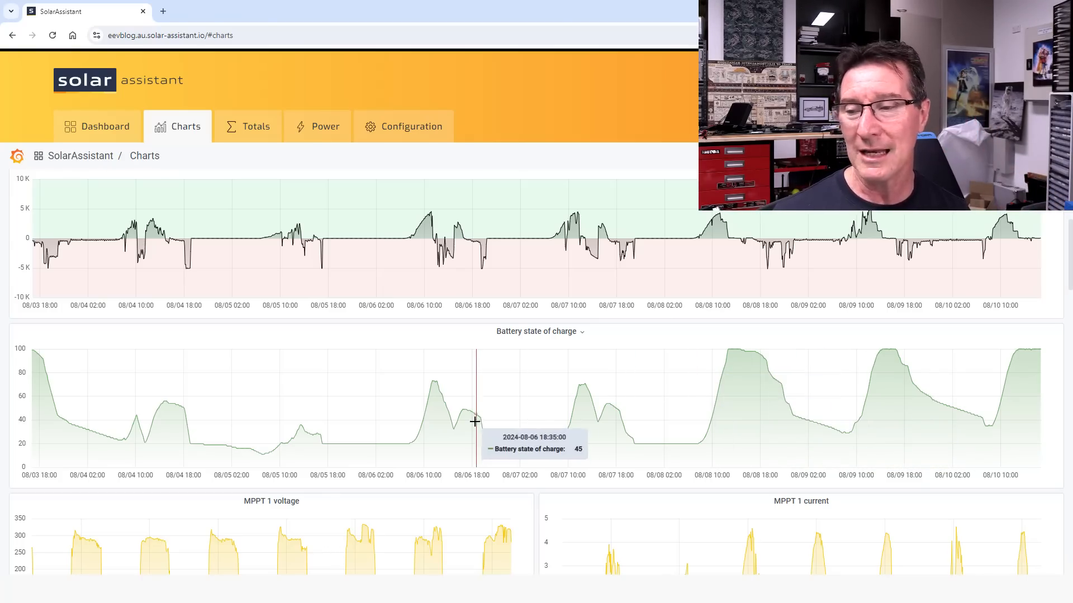
pyautogui.moveTo(488, 405)
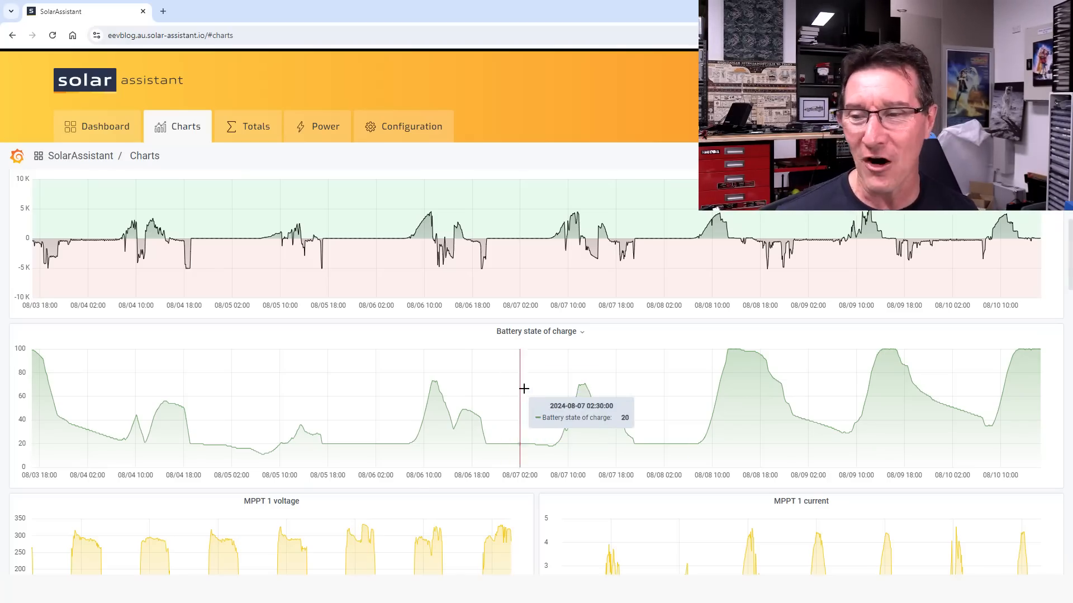
pyautogui.moveTo(532, 367)
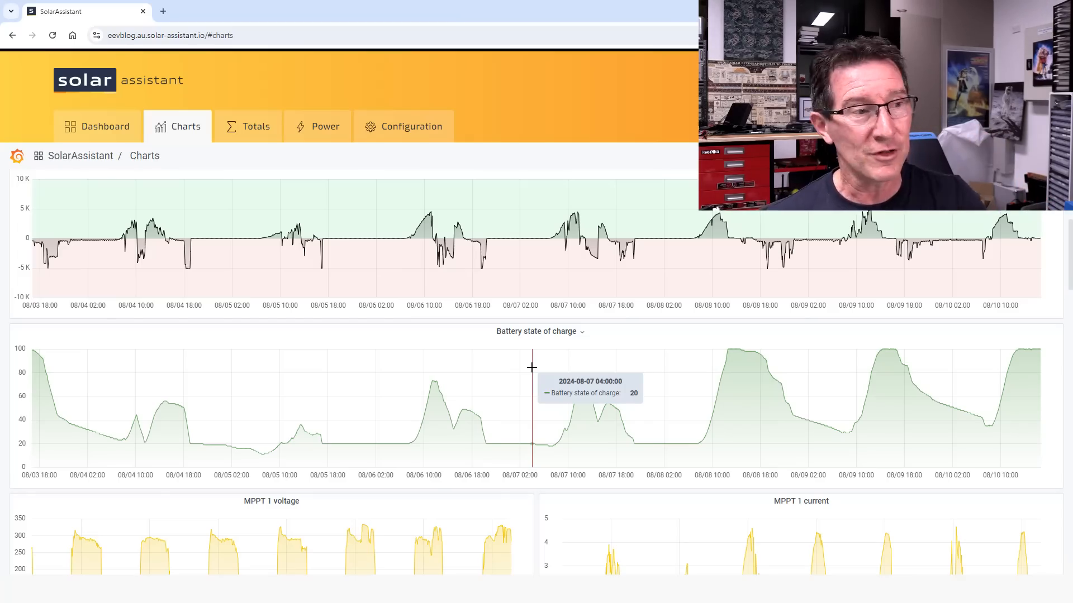
pyautogui.moveTo(527, 346)
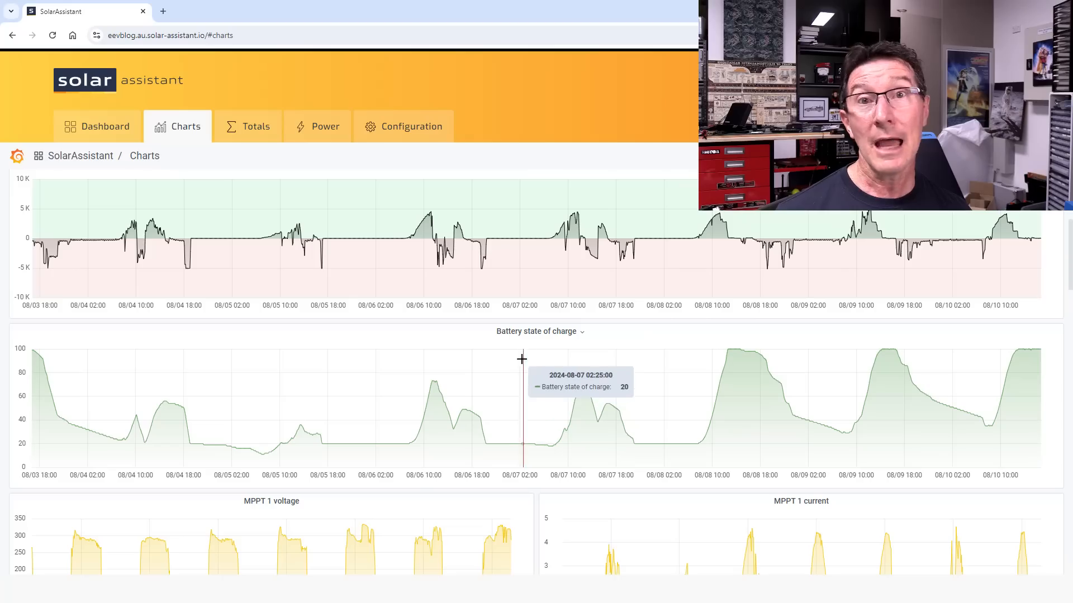
pyautogui.moveTo(521, 365)
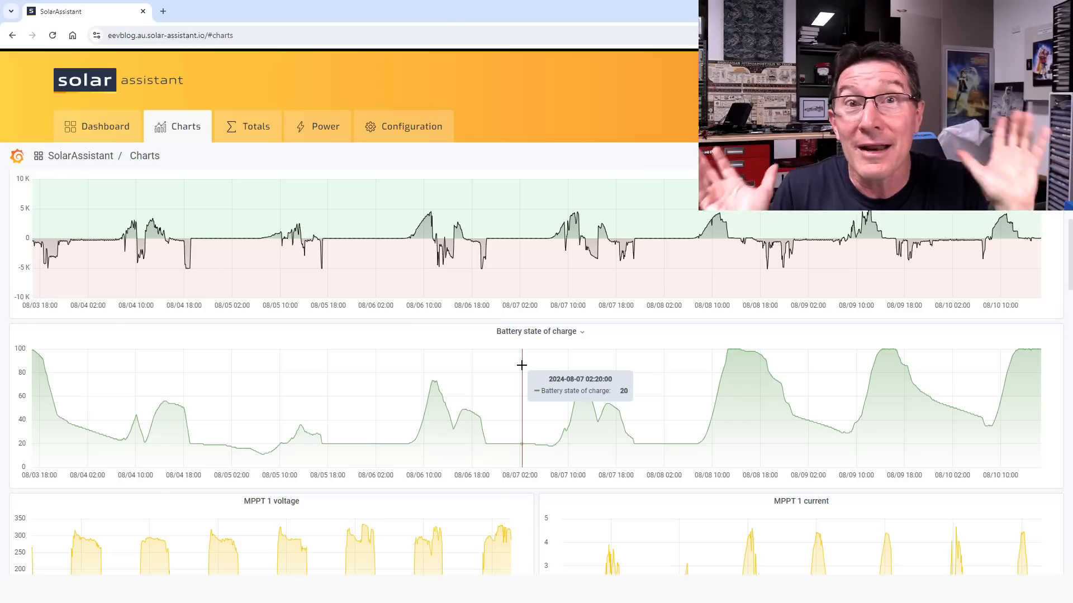
pyautogui.moveTo(586, 475)
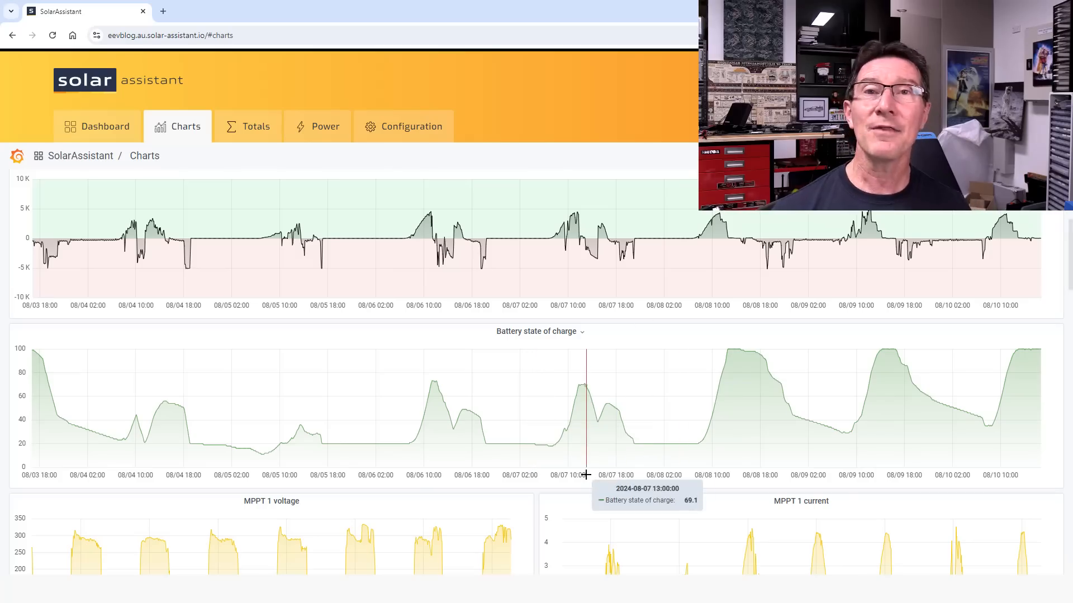
pyautogui.moveTo(564, 453)
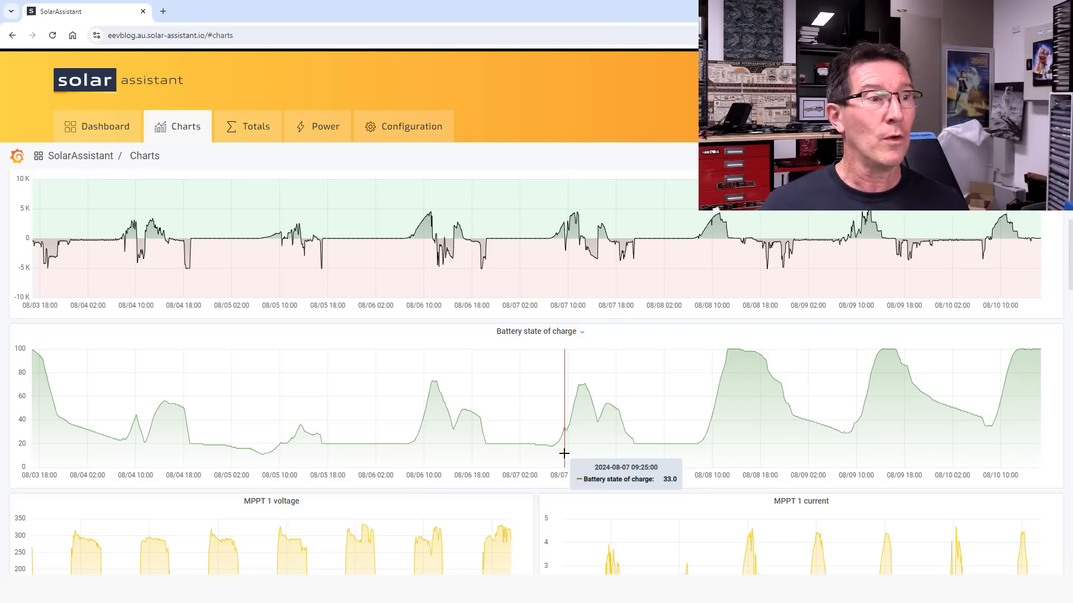
pyautogui.moveTo(714, 349)
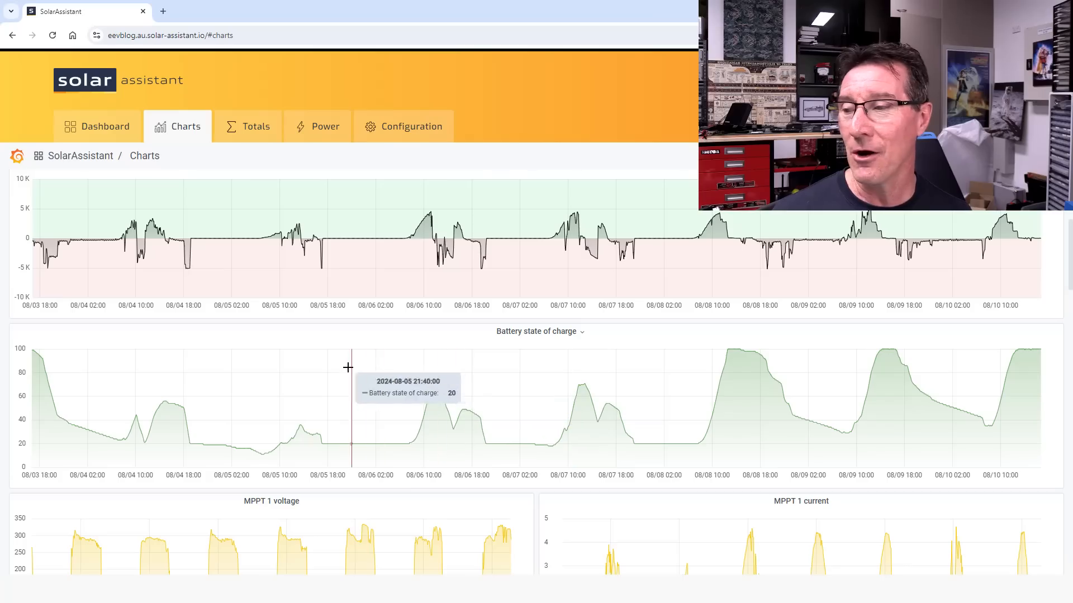
pyautogui.moveTo(456, 385)
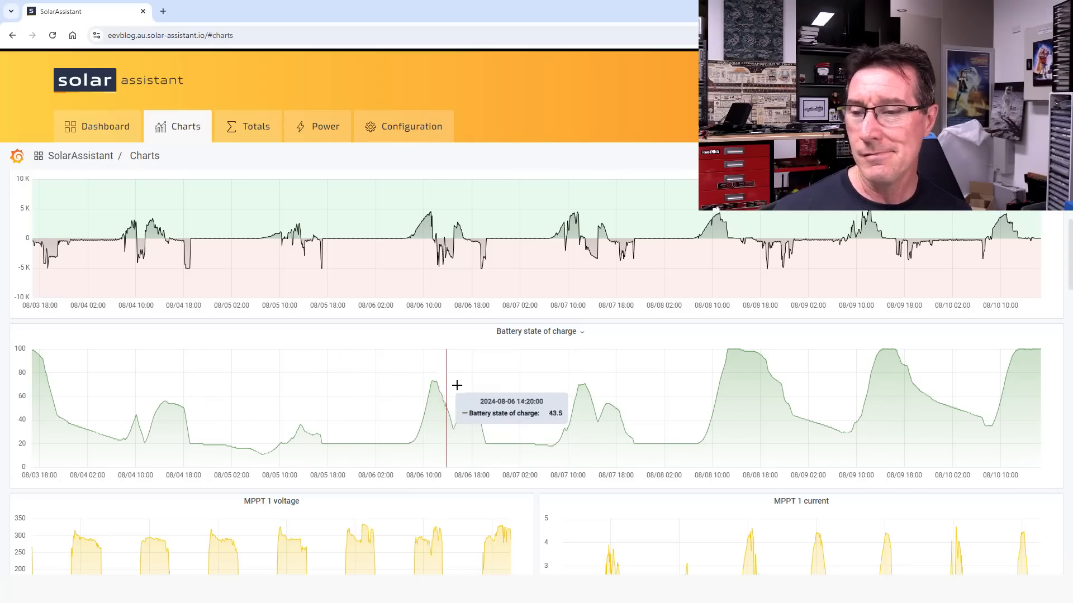
pyautogui.moveTo(653, 369)
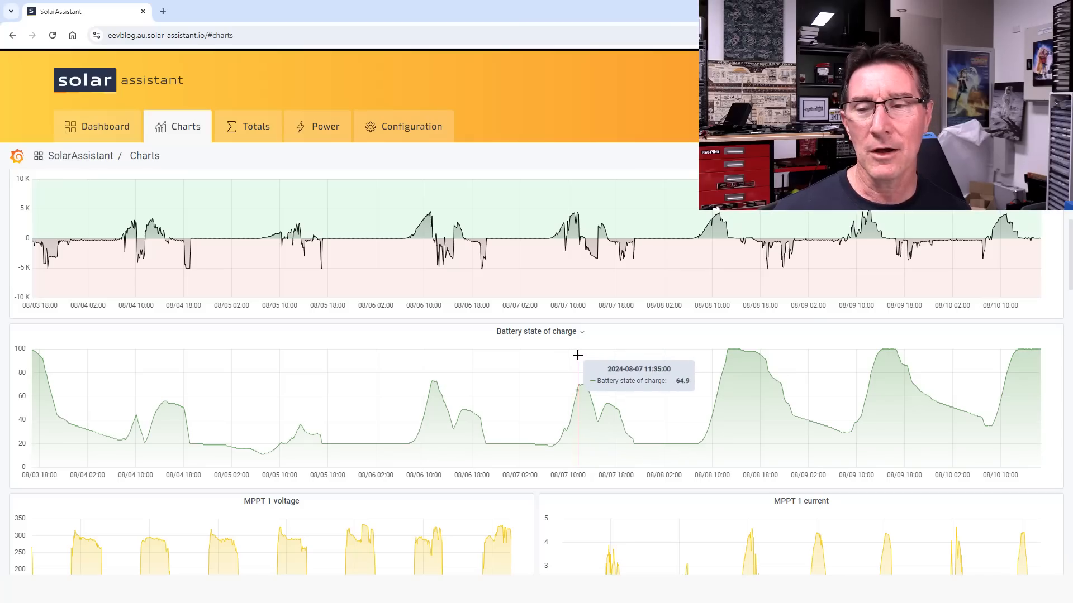
pyautogui.moveTo(511, 381)
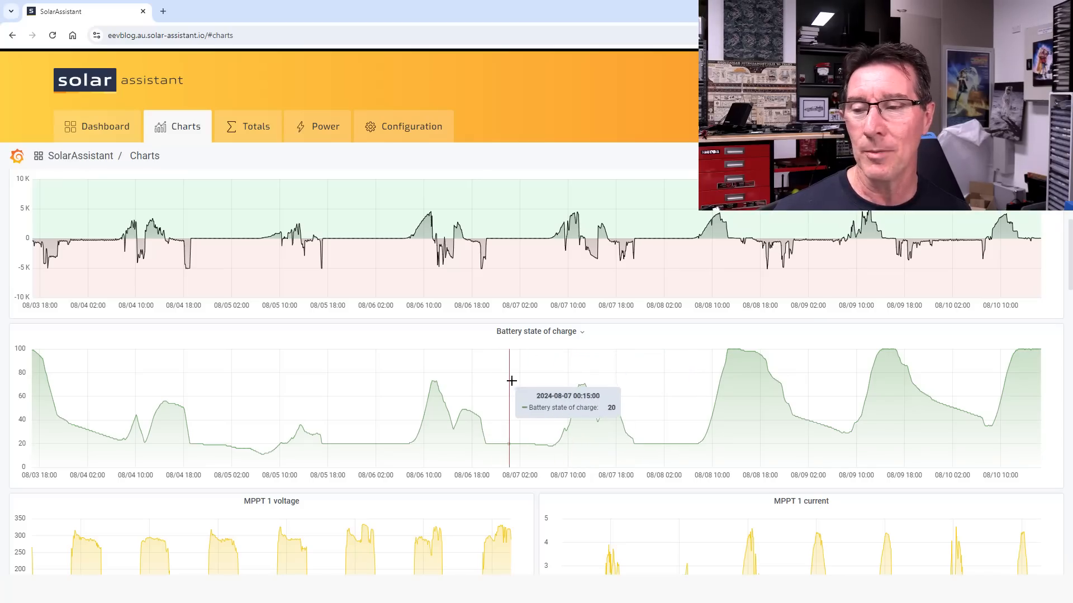
pyautogui.moveTo(636, 384)
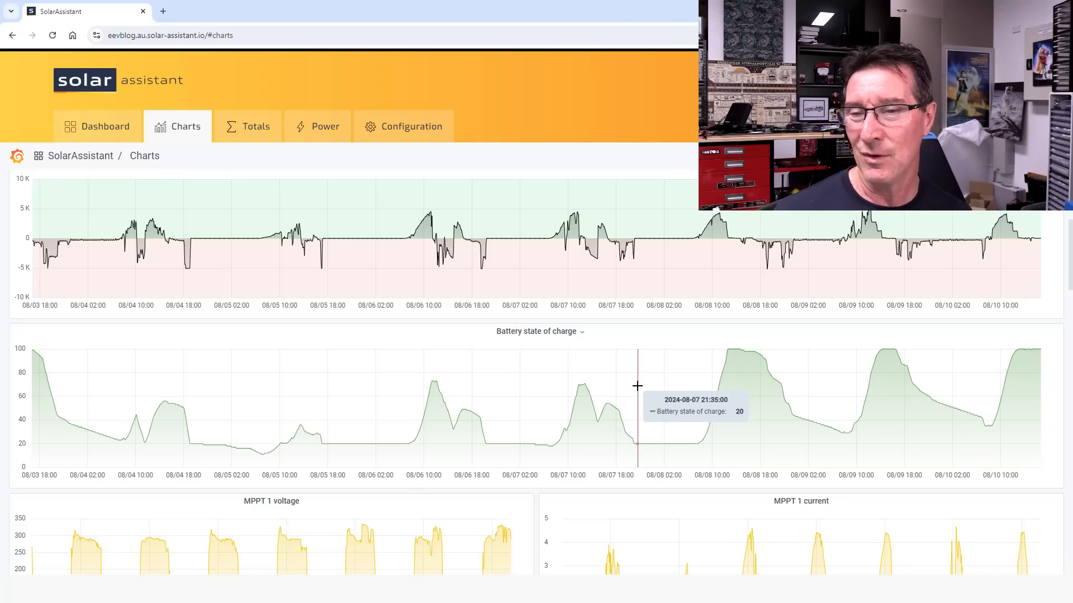
pyautogui.moveTo(578, 395)
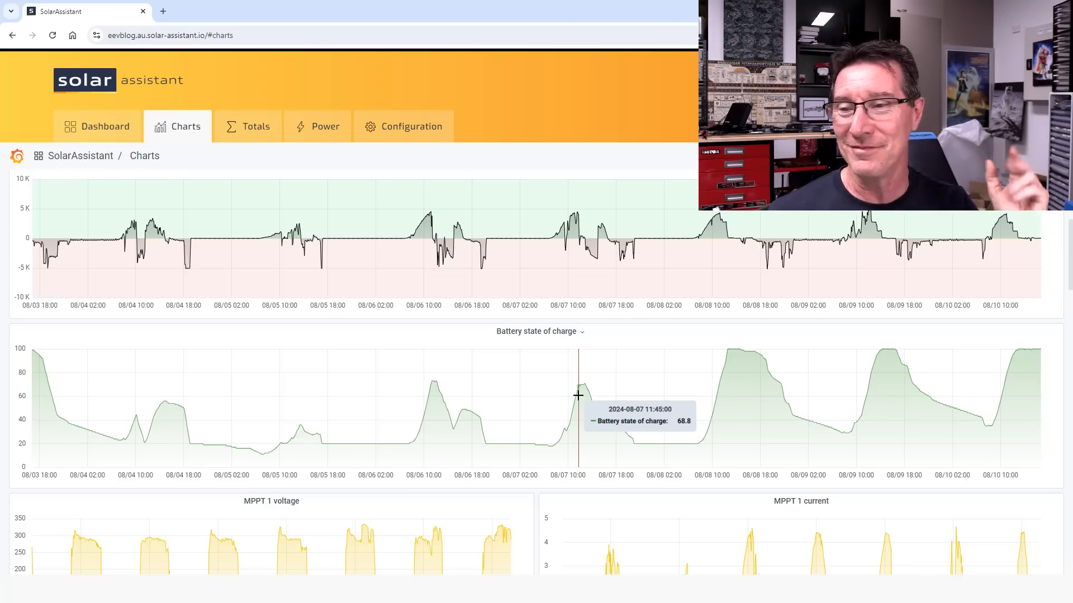
pyautogui.moveTo(543, 385)
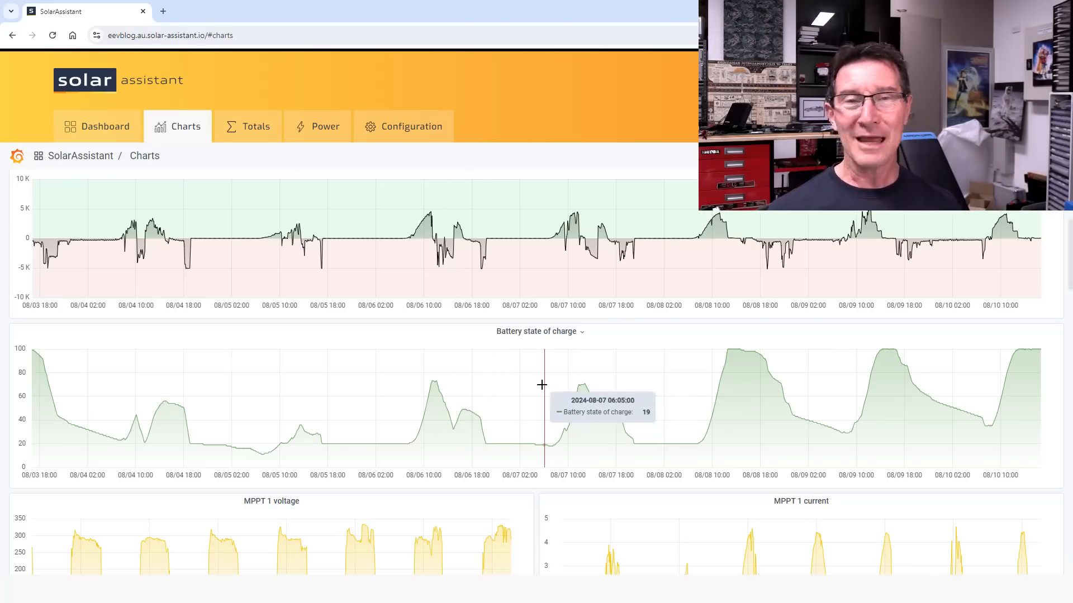
pyautogui.moveTo(492, 353)
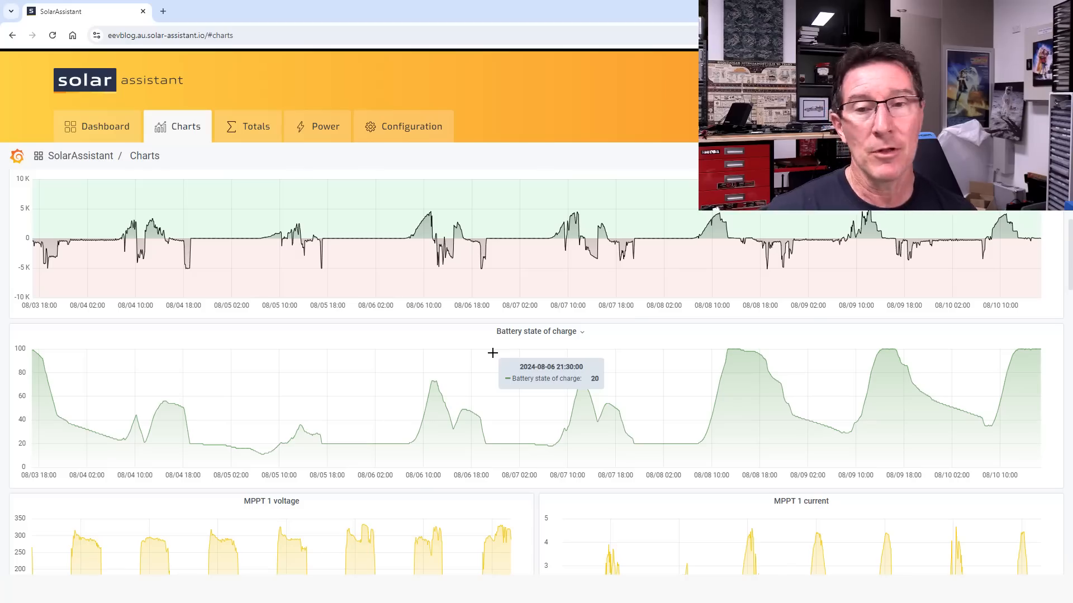
pyautogui.moveTo(424, 357)
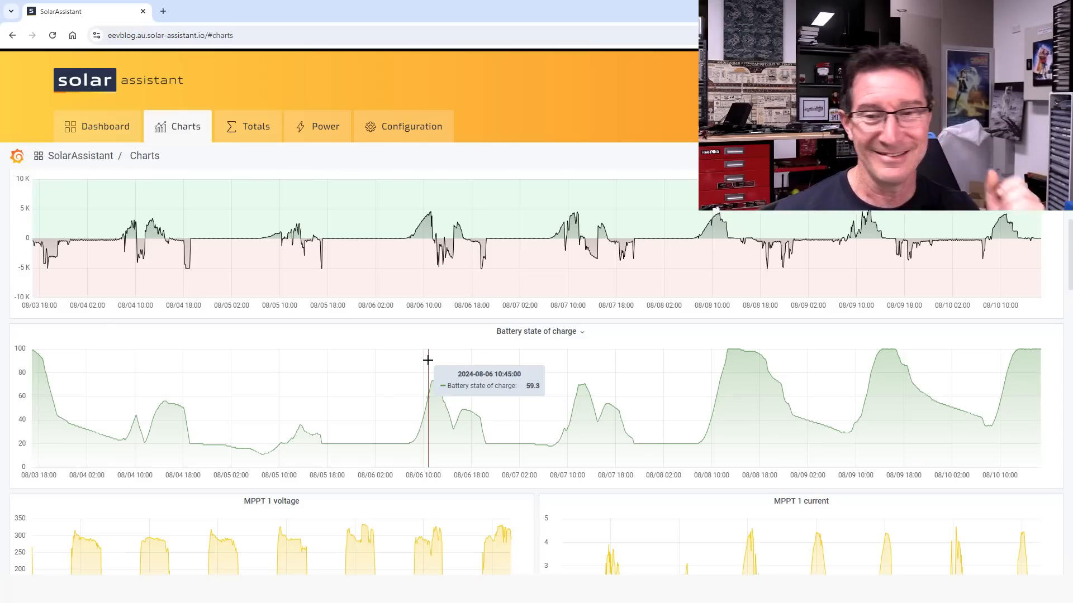
pyautogui.moveTo(353, 478)
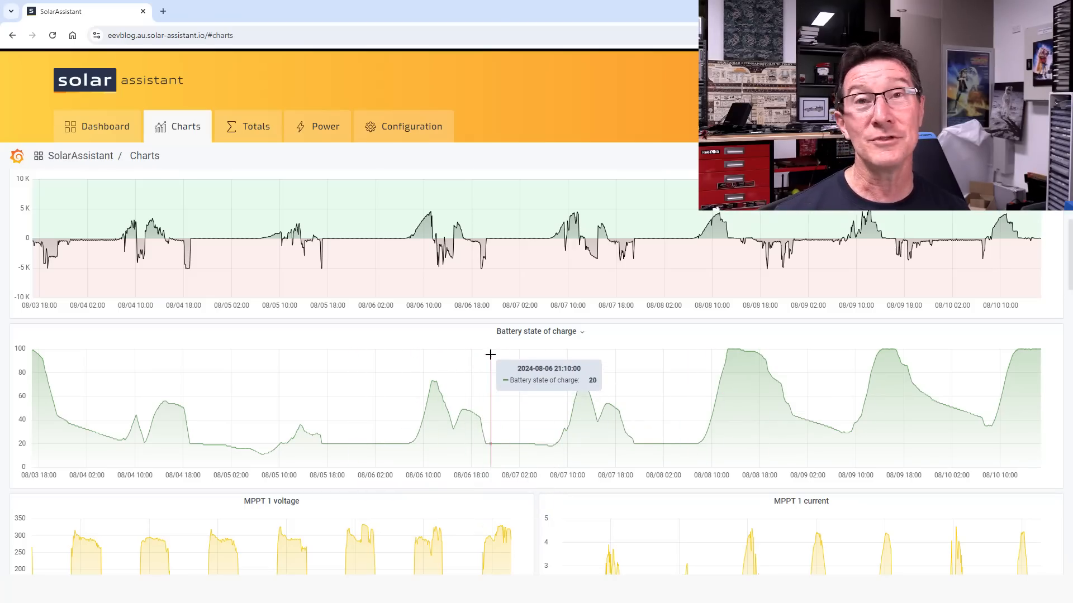
pyautogui.moveTo(519, 370)
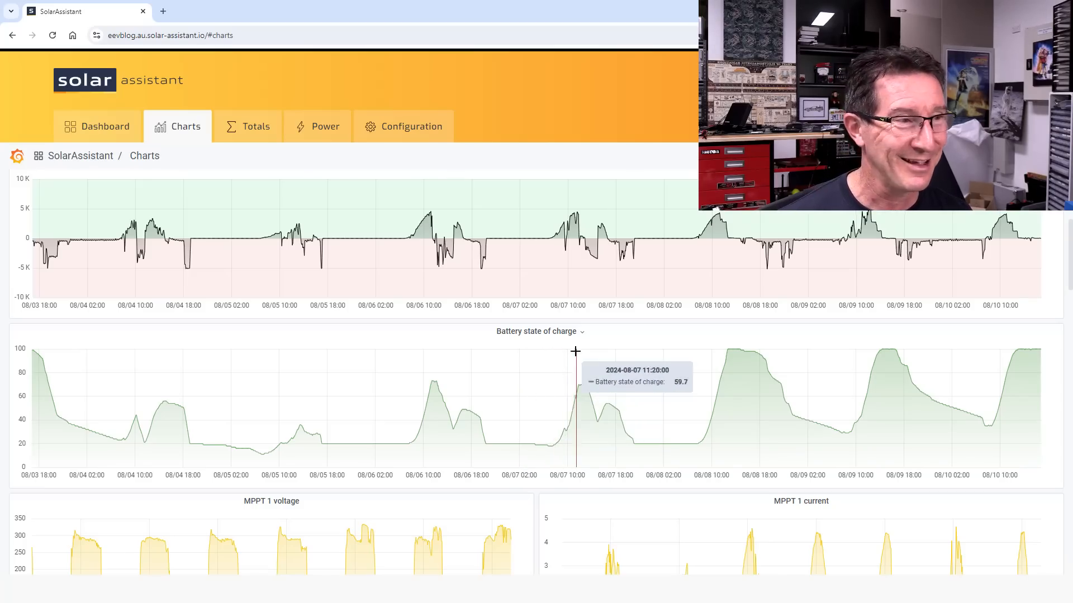
pyautogui.moveTo(520, 370)
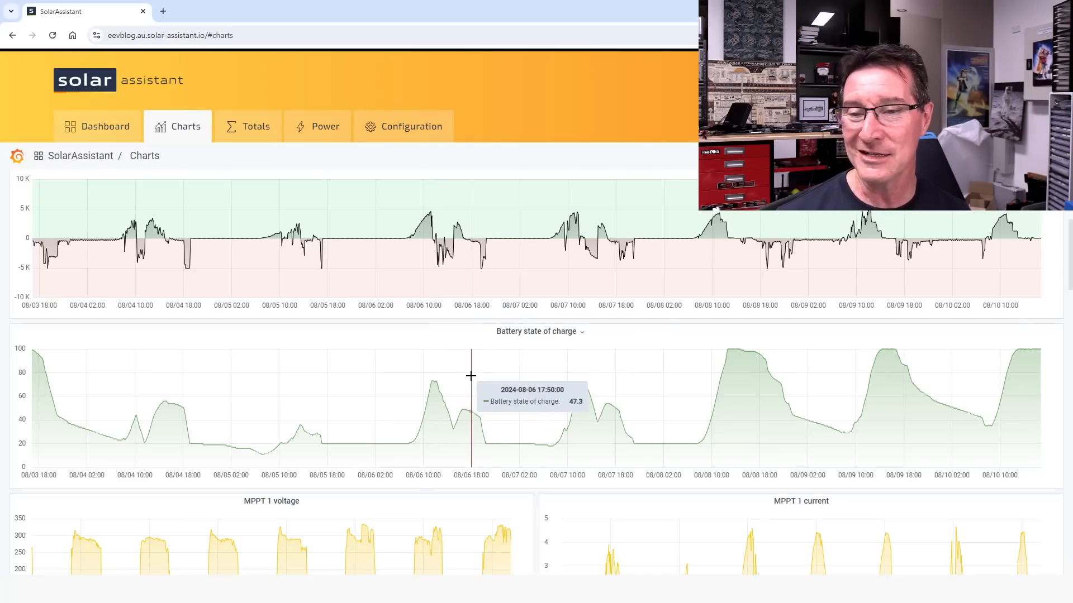
pyautogui.moveTo(472, 375)
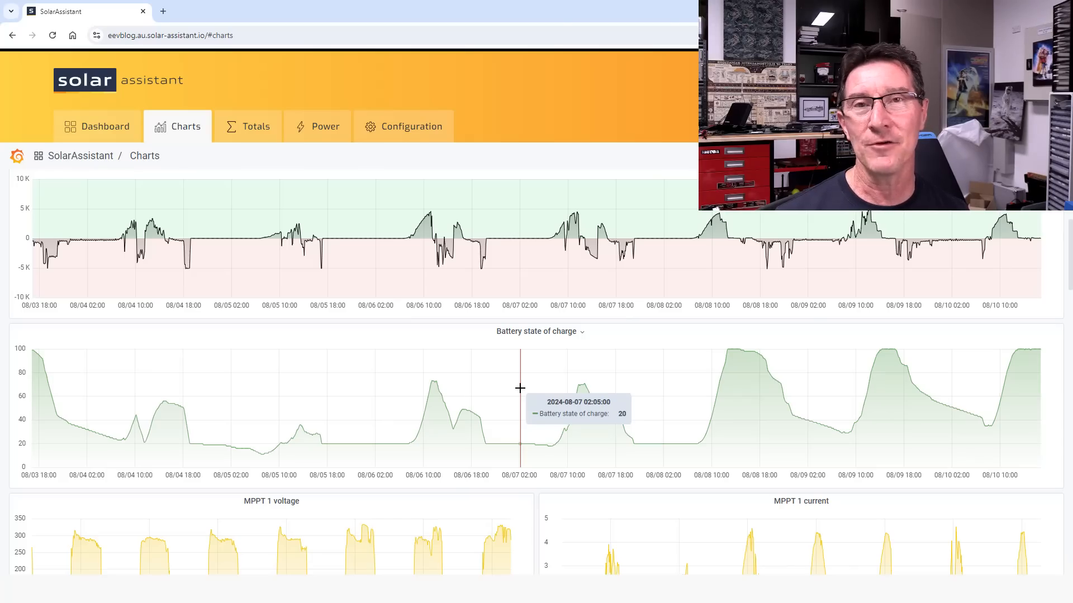
pyautogui.moveTo(508, 390)
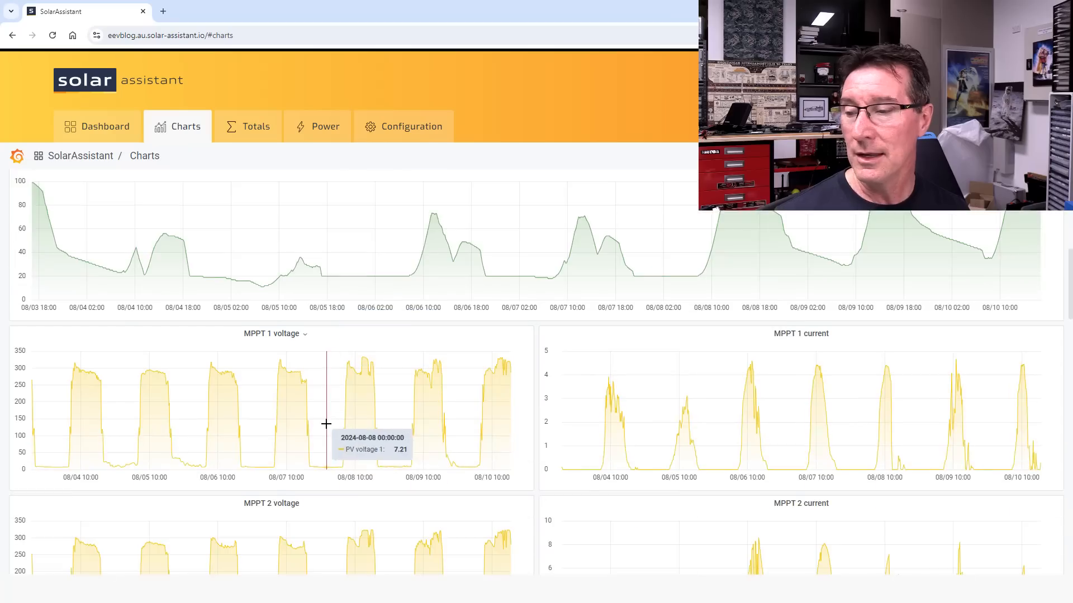
# - Scroll past MPPT voltage, current and power to the Auxiliary PV power and PV power charts
pyautogui.scroll(-3)
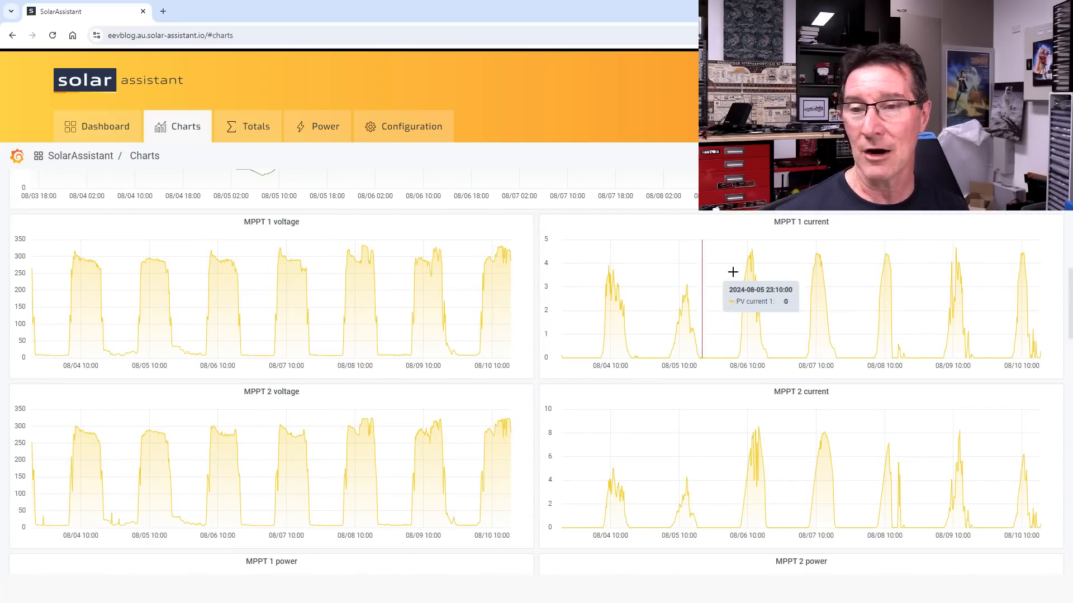
pyautogui.scroll(-3)
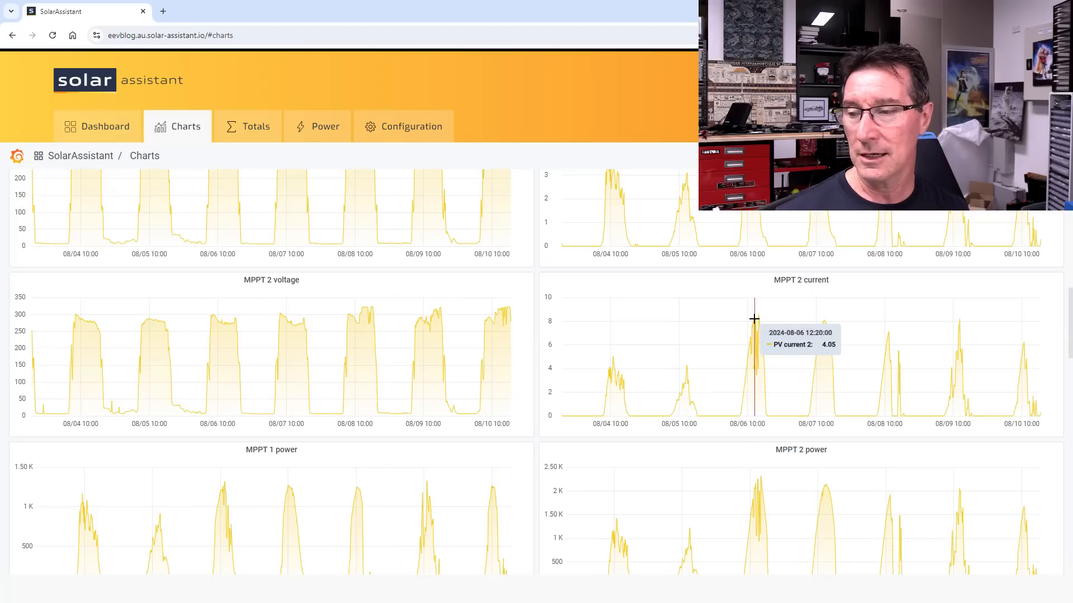
pyautogui.scroll(-3)
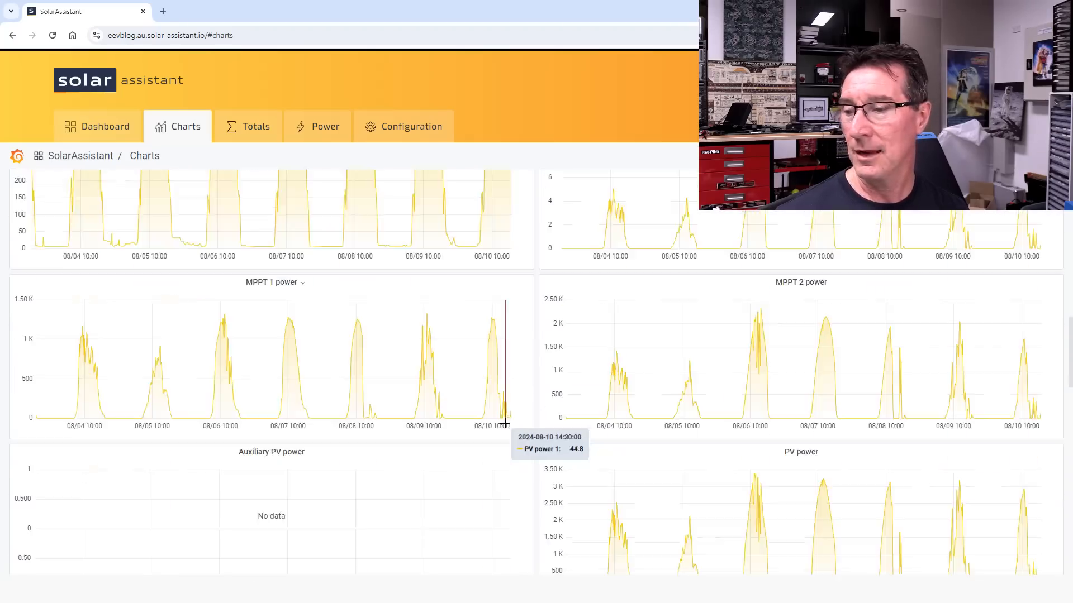
pyautogui.scroll(-3)
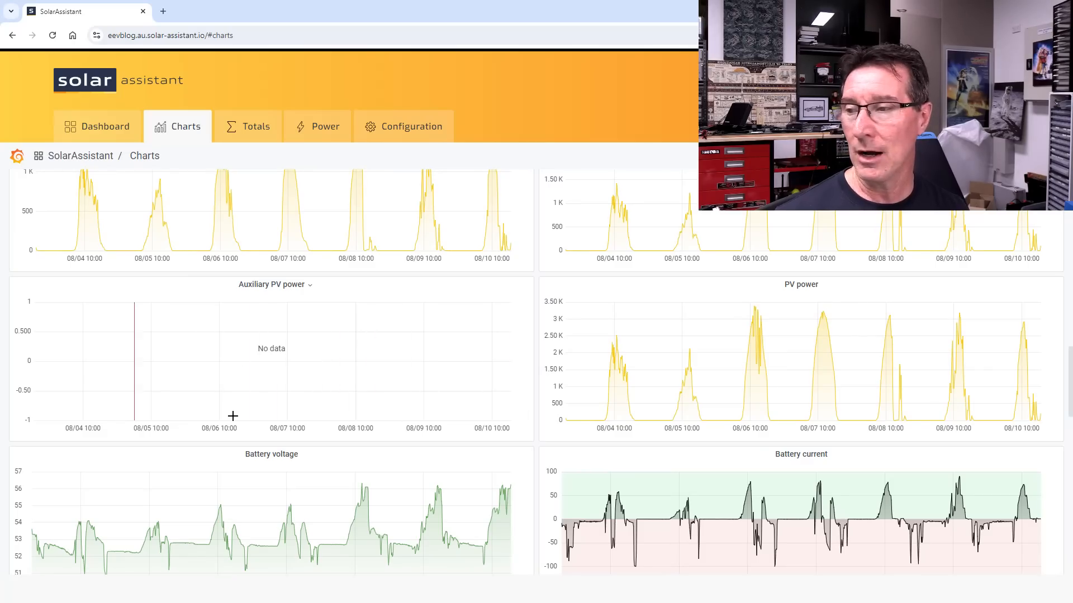
pyautogui.moveTo(244, 368)
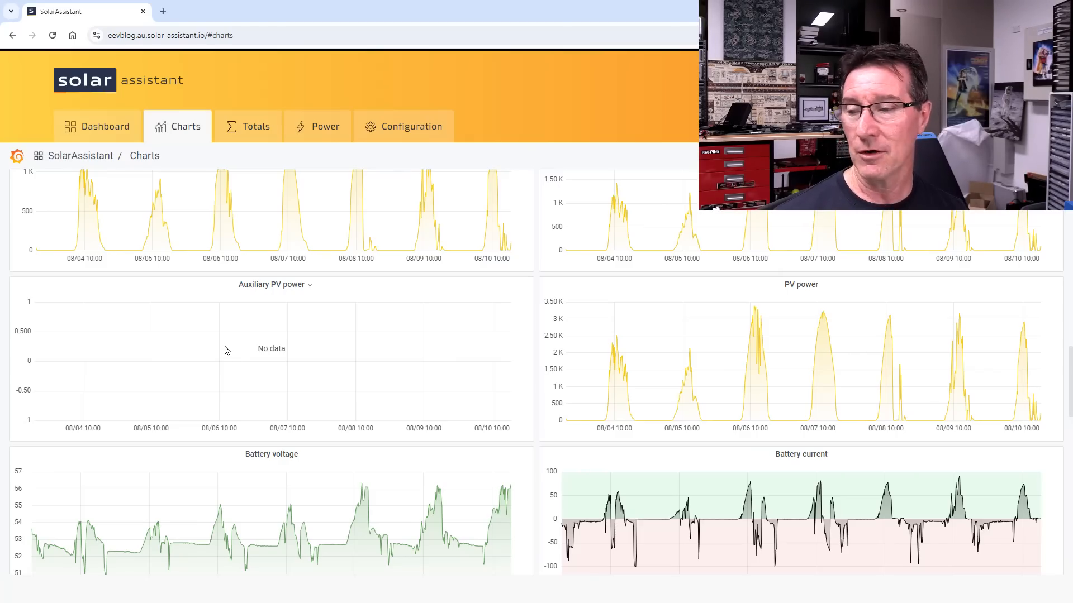
# - Scroll to the battery voltage, battery temperature and inverter temperature charts
pyautogui.scroll(-3)
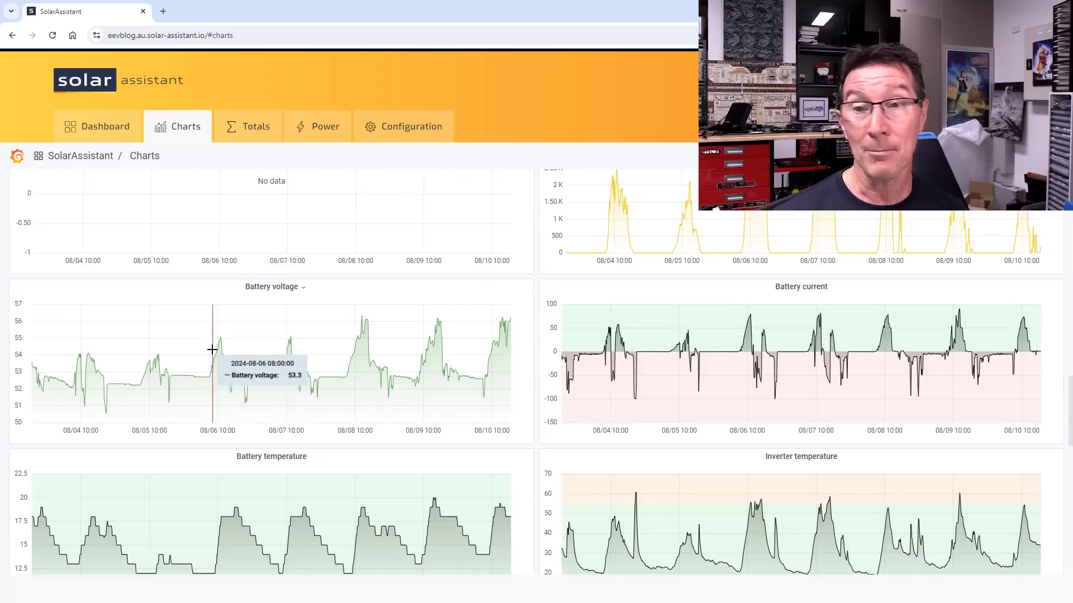
pyautogui.moveTo(176, 359)
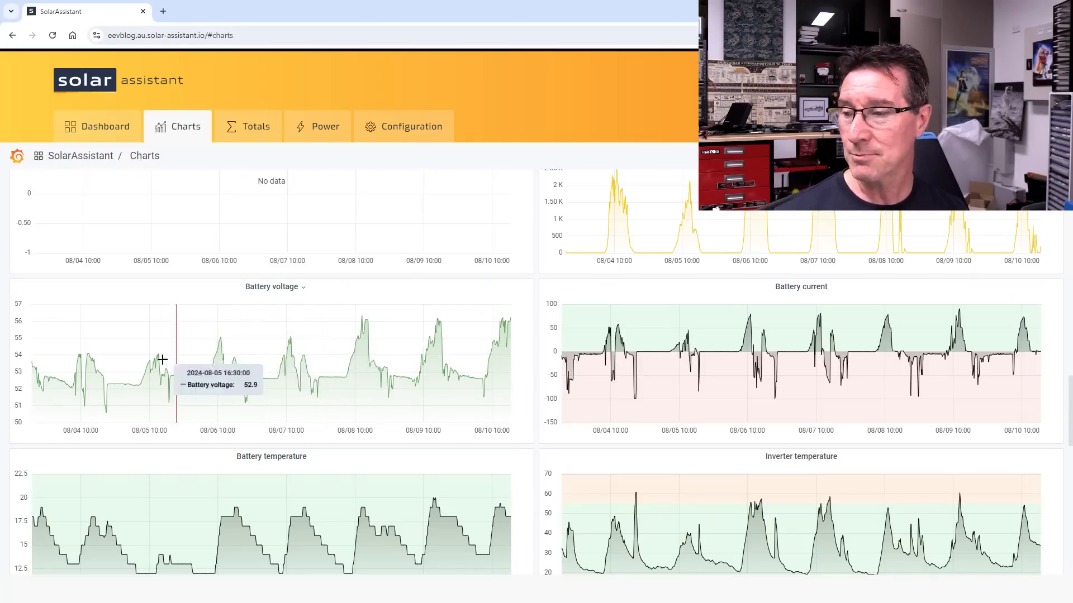
pyautogui.scroll(-3)
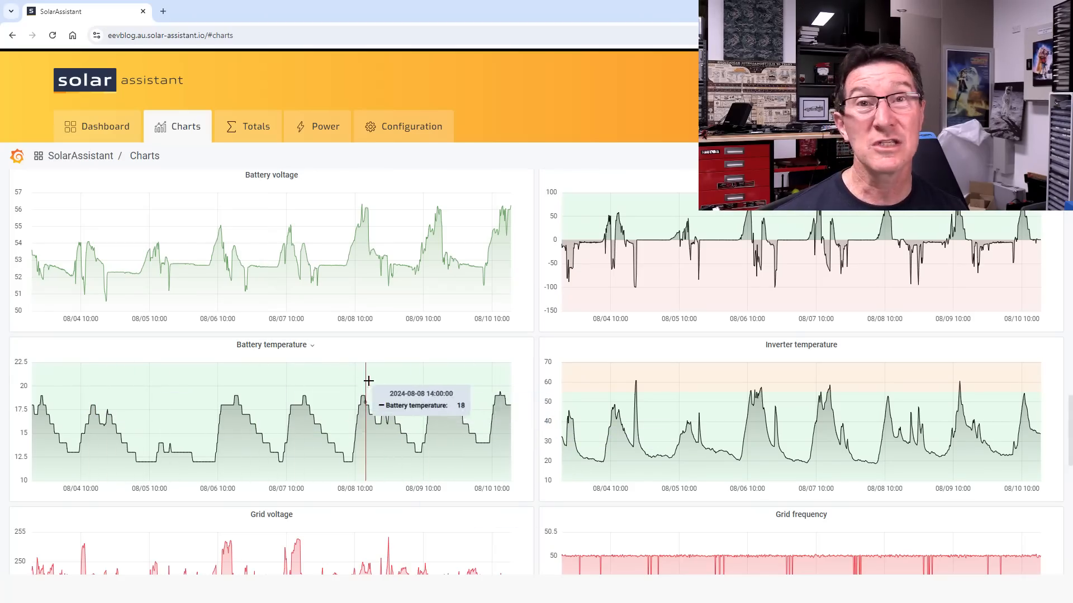
pyautogui.moveTo(642, 396)
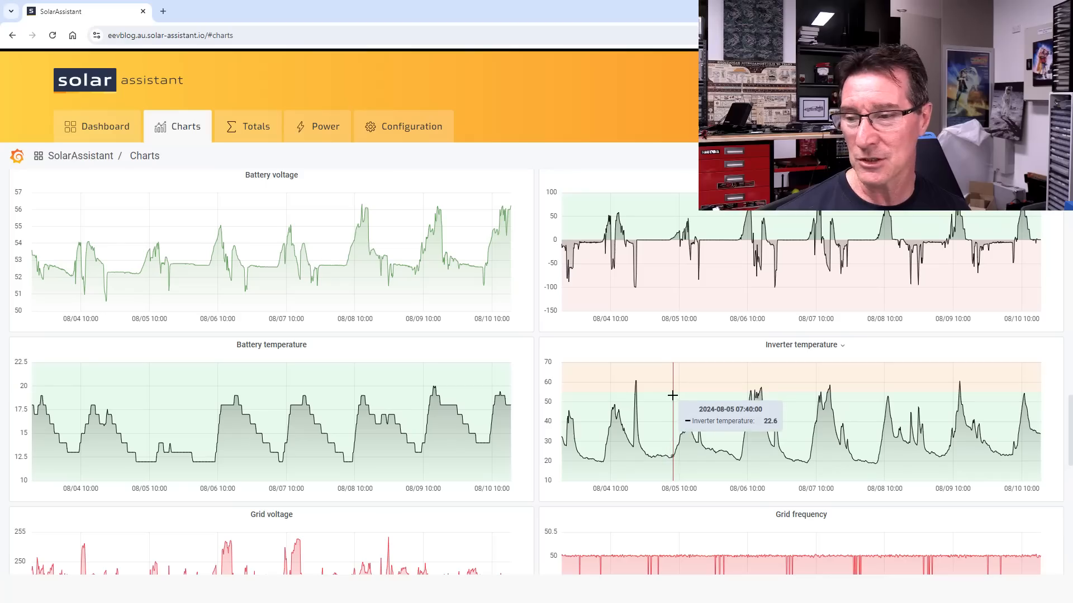
pyautogui.moveTo(691, 376)
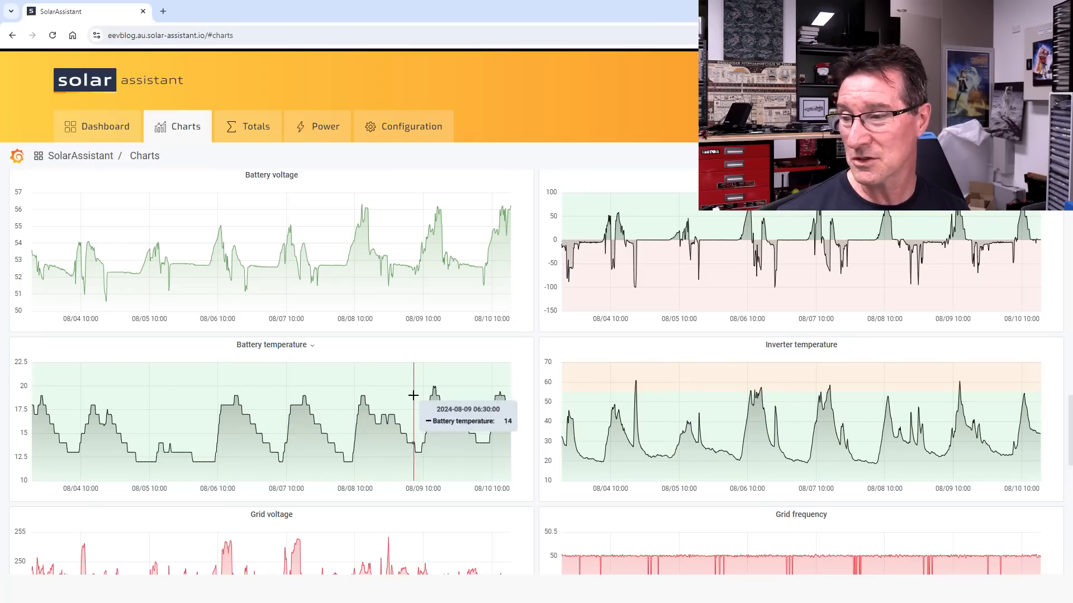
pyautogui.moveTo(354, 470)
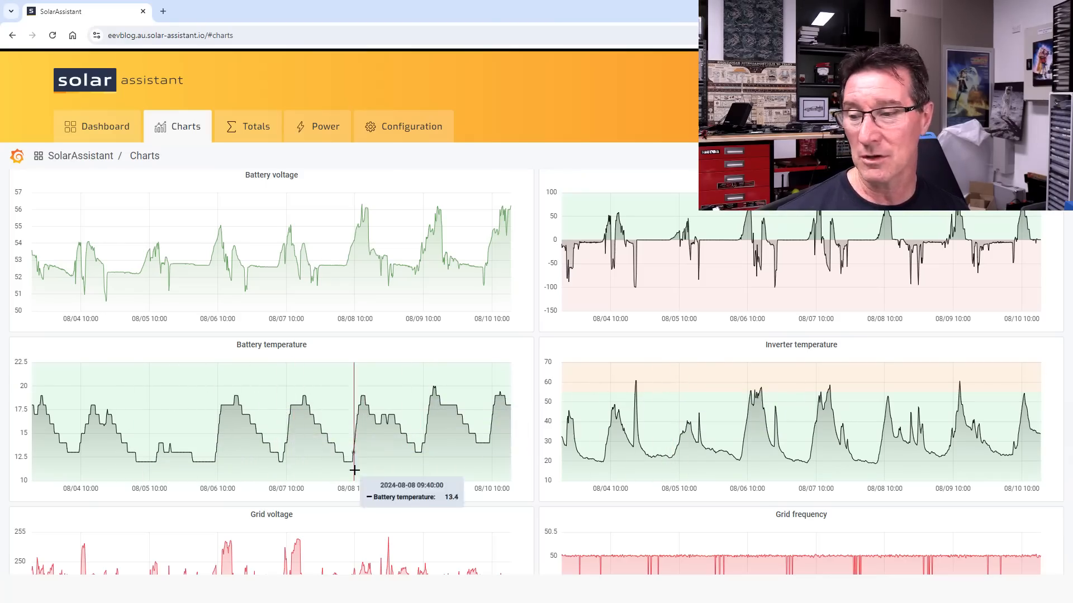
# - Scroll to the grid voltage and grid frequency charts, with AC output near 246 V
pyautogui.scroll(-3)
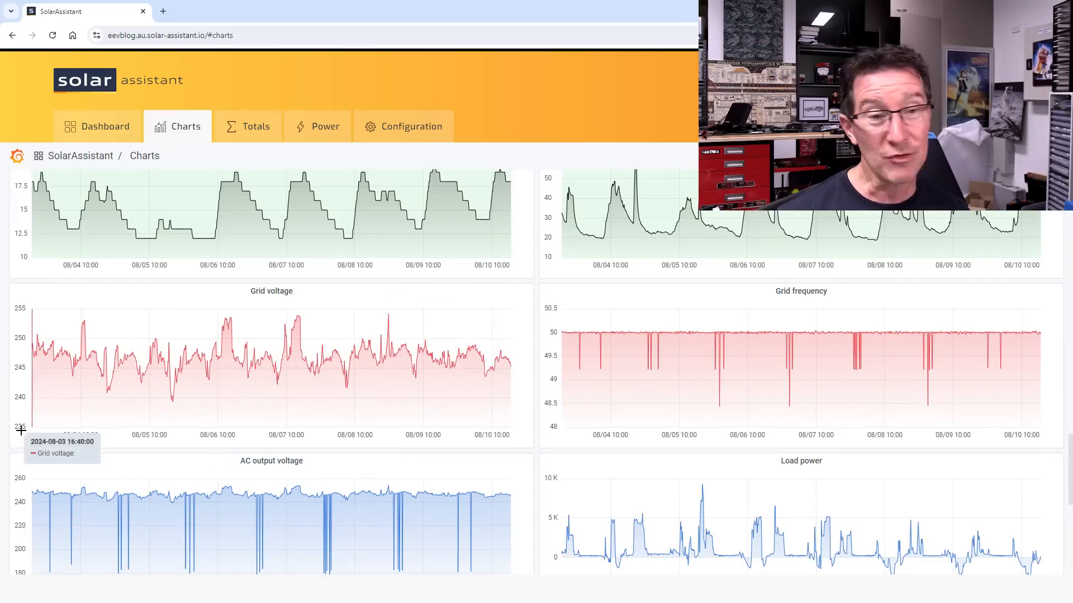
pyautogui.scroll(-3)
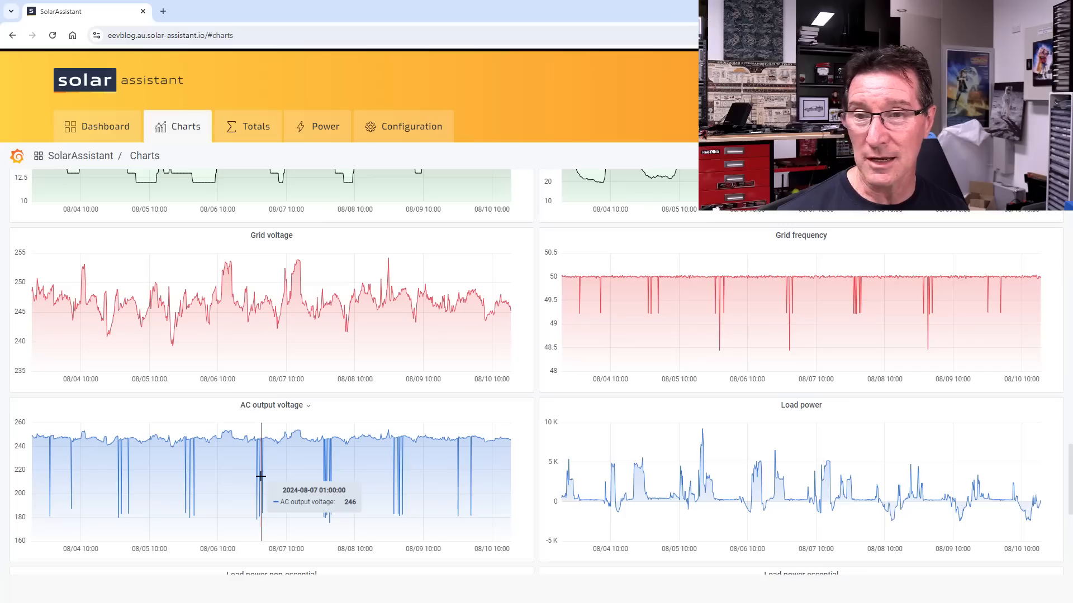
pyautogui.moveTo(336, 352)
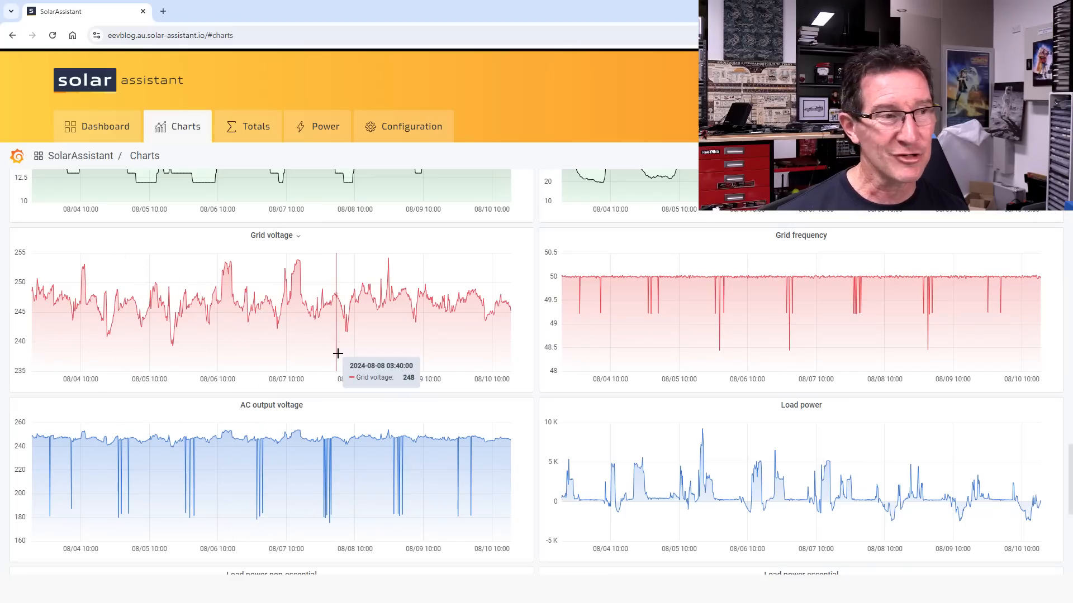
pyautogui.moveTo(716, 282)
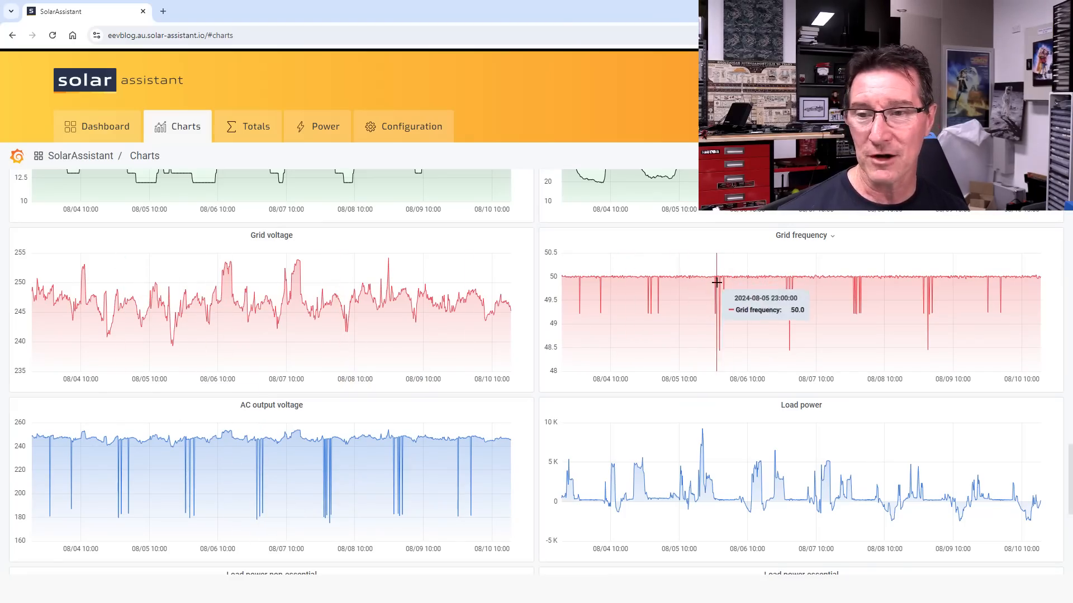
pyautogui.moveTo(735, 289)
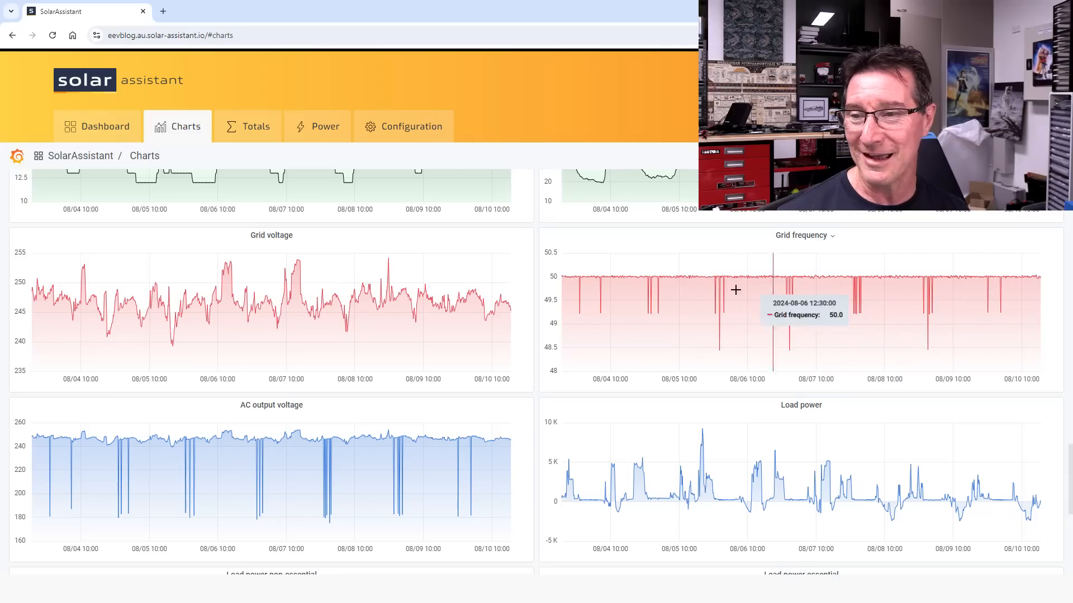
# - Scroll to the non-essential and essential load power charts, AC output reading 248 V
pyautogui.scroll(-3)
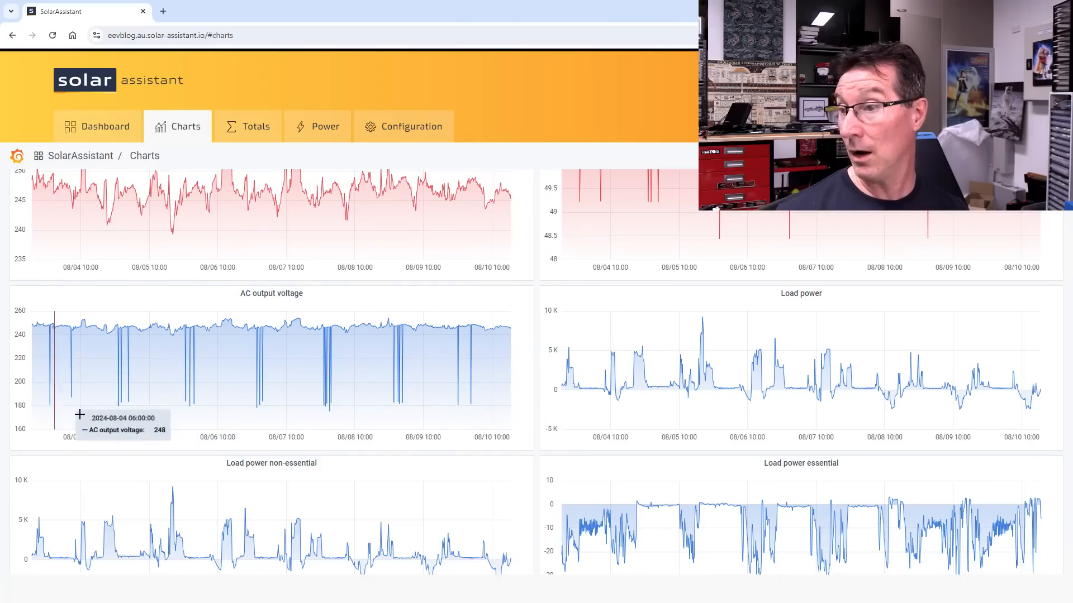
pyautogui.moveTo(283, 361)
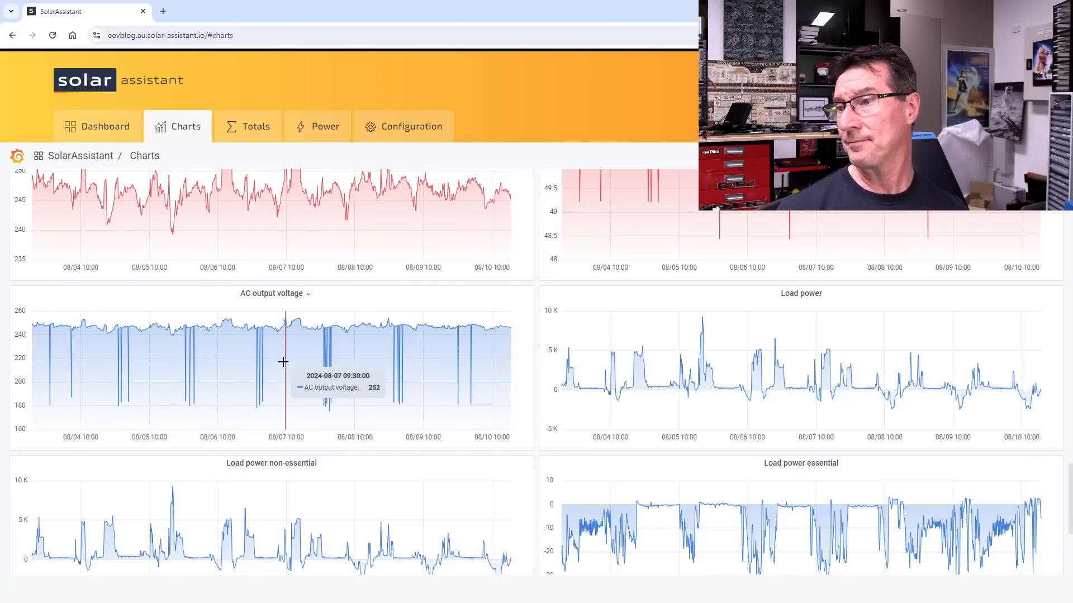
pyautogui.moveTo(49, 395)
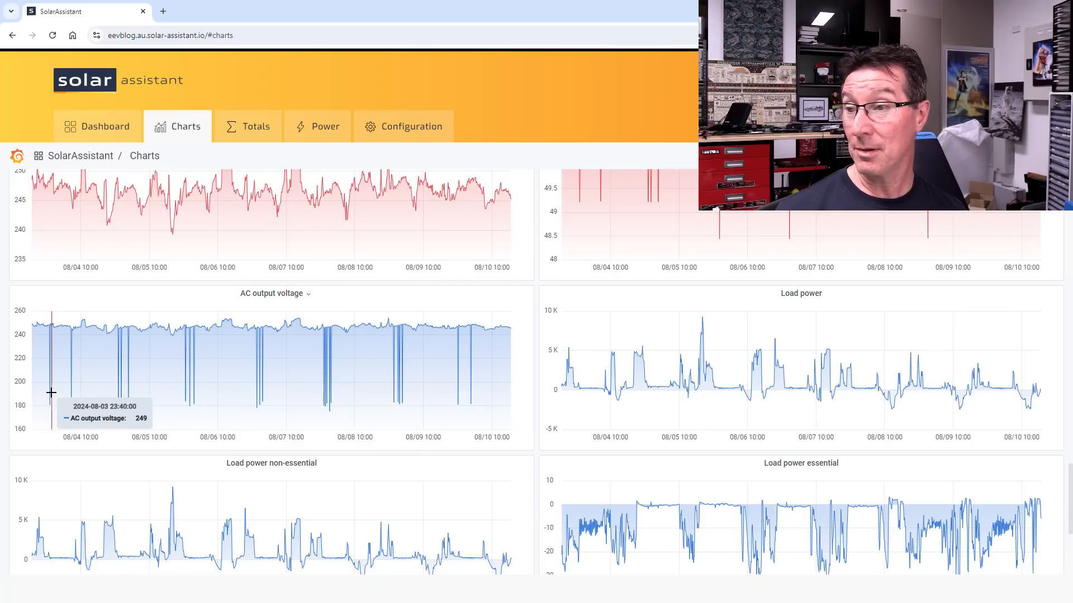
pyautogui.moveTo(56, 403)
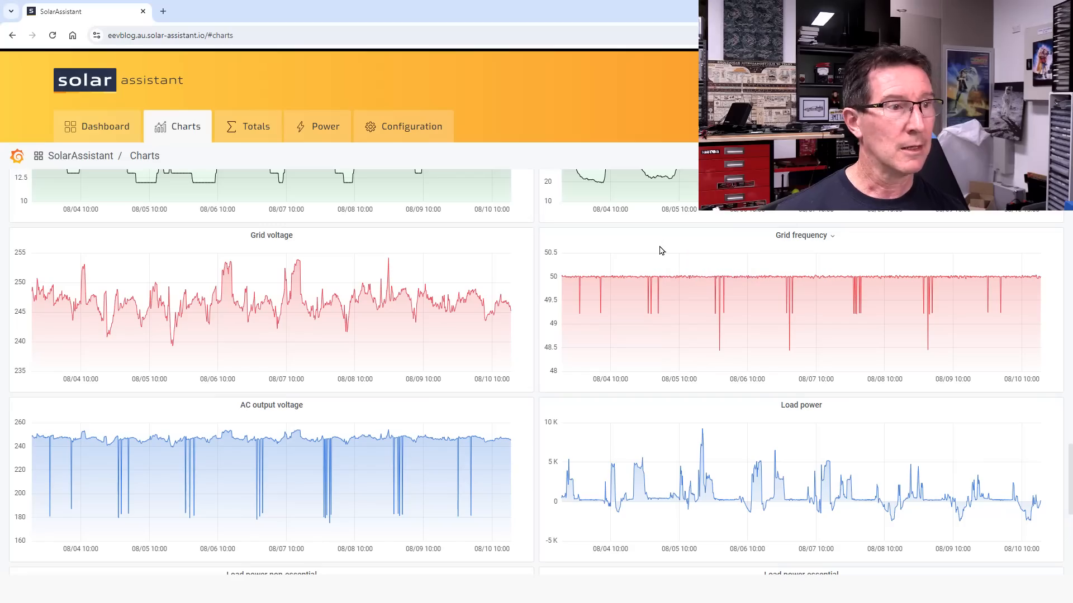
pyautogui.moveTo(586, 278)
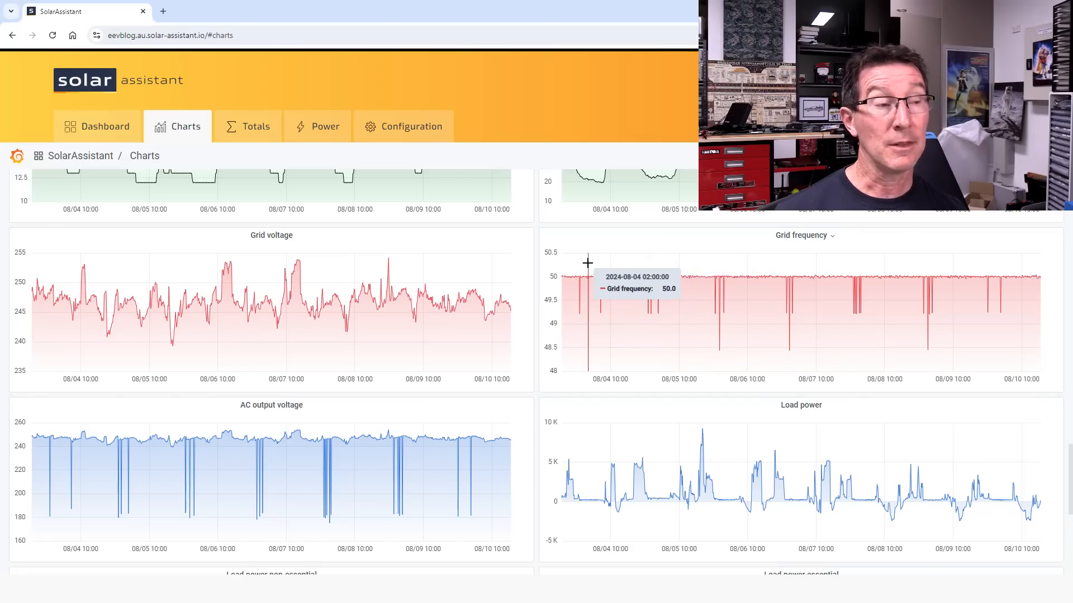
pyautogui.moveTo(581, 269)
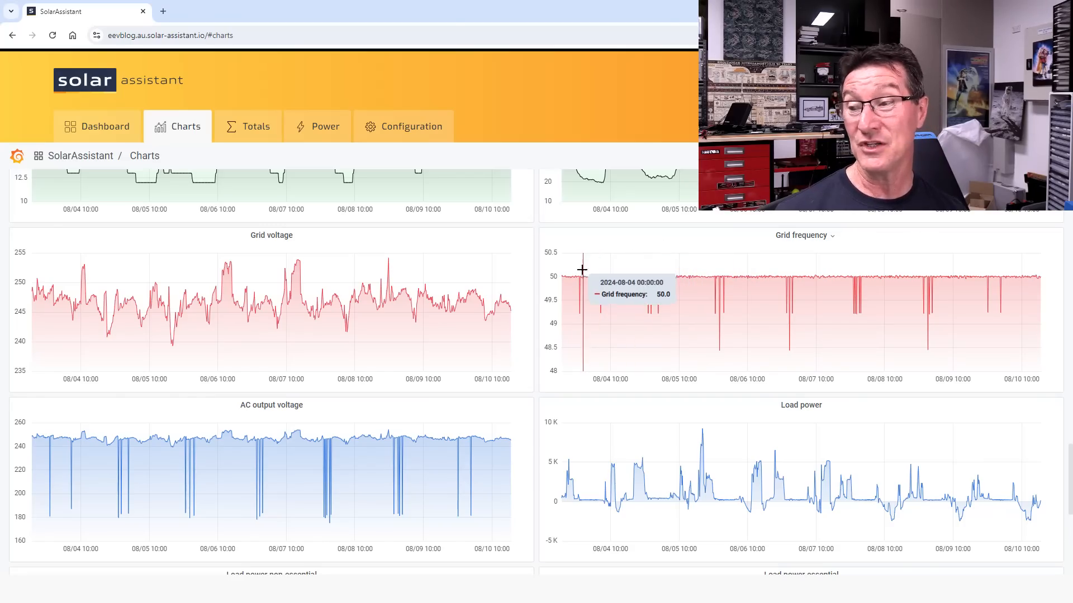
pyautogui.moveTo(451, 398)
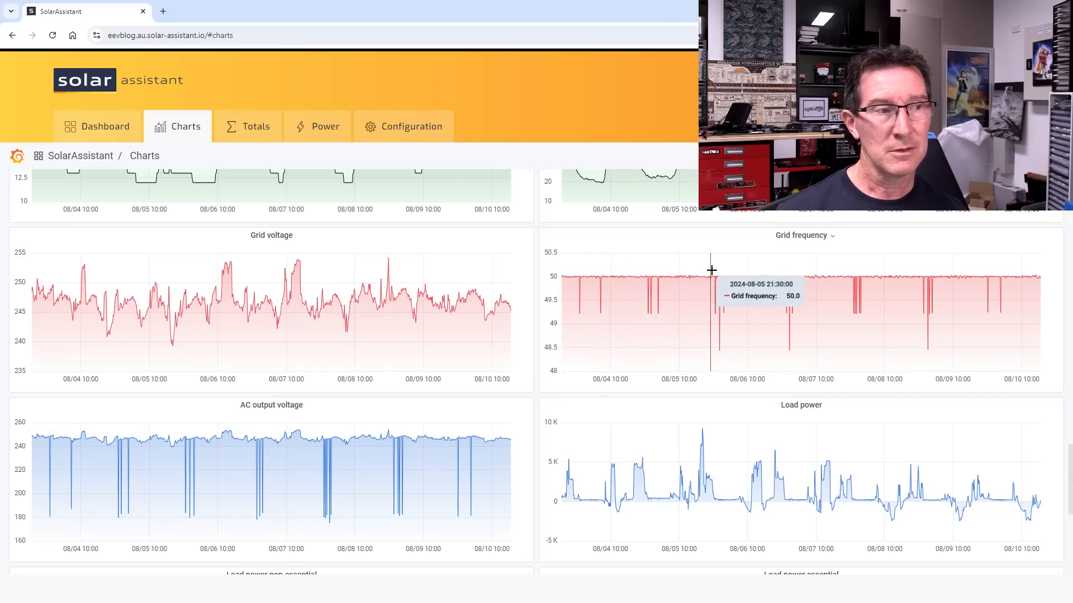
pyautogui.moveTo(323, 495)
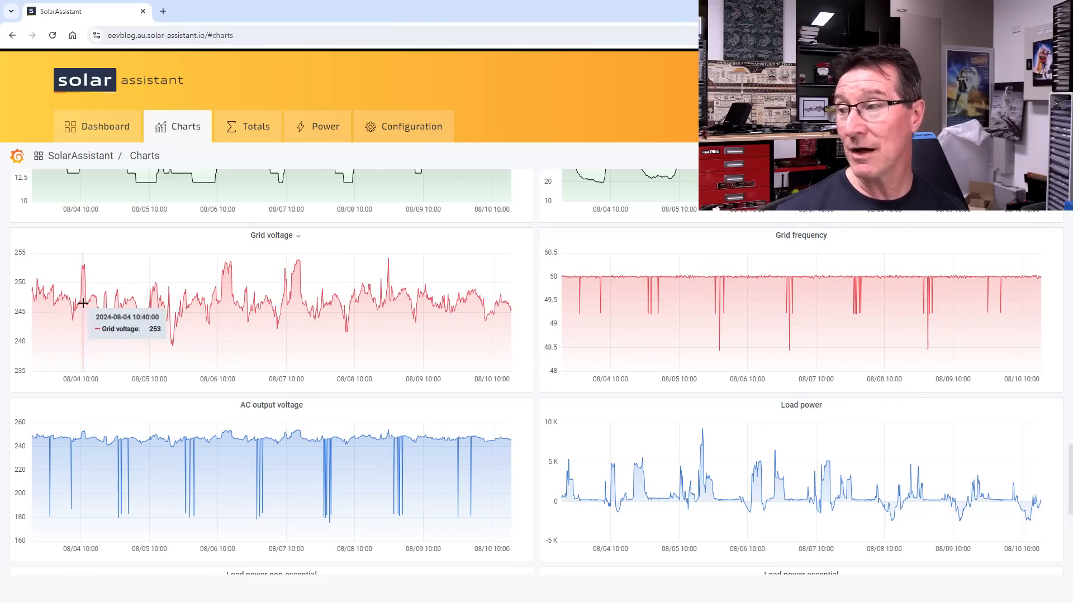
pyautogui.moveTo(275, 286)
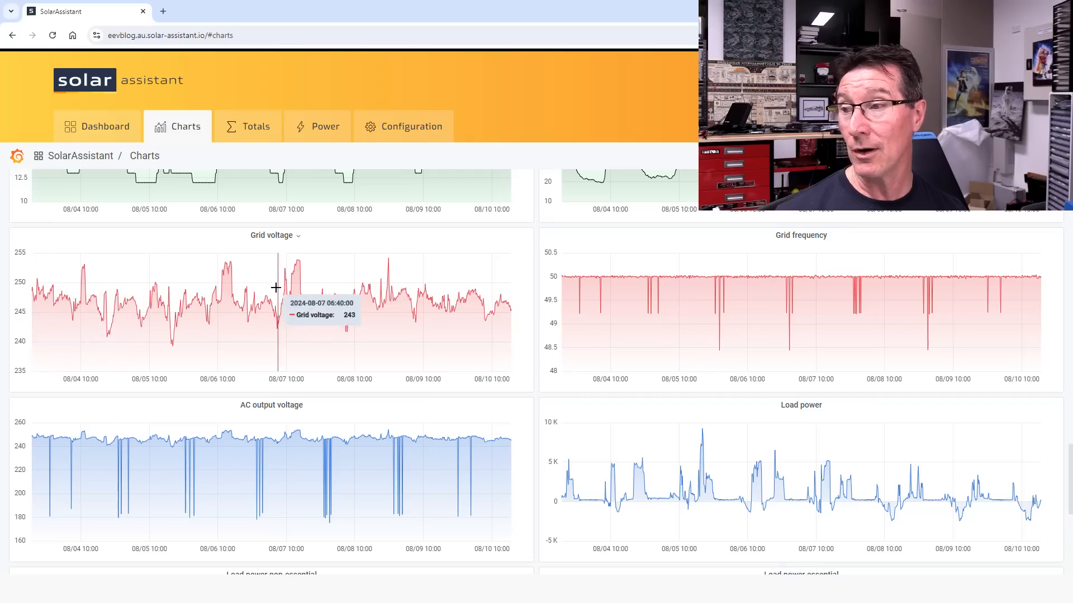
pyautogui.moveTo(296, 255)
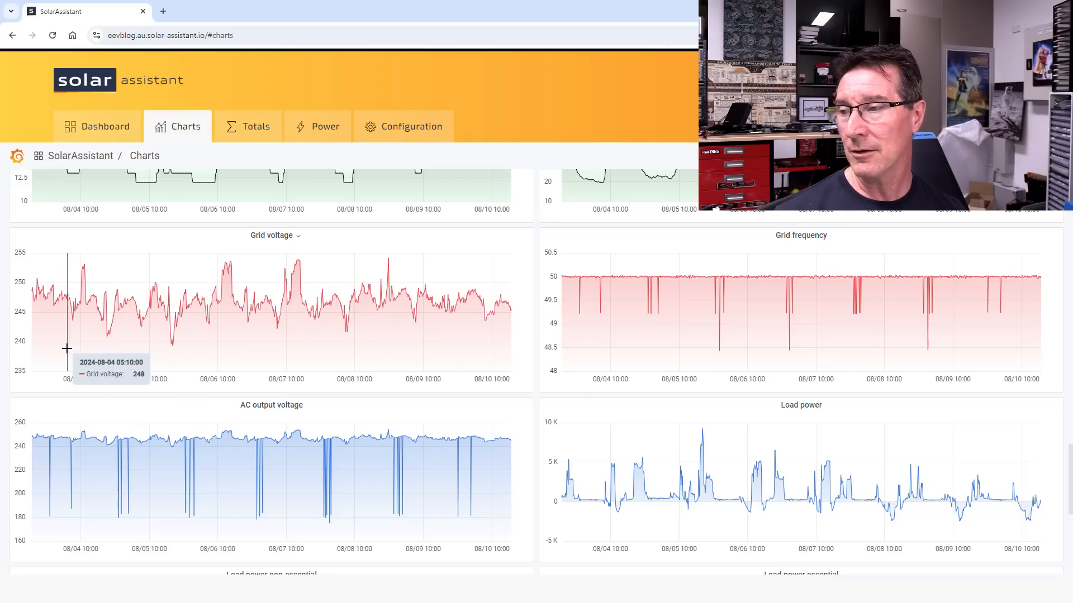
pyautogui.moveTo(259, 310)
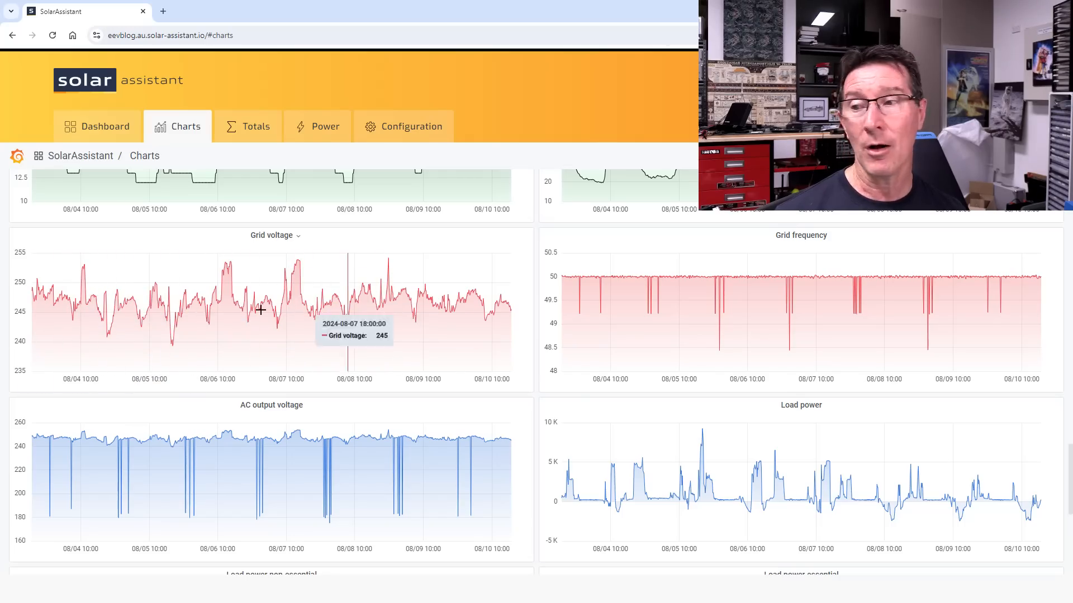
pyautogui.moveTo(157, 306)
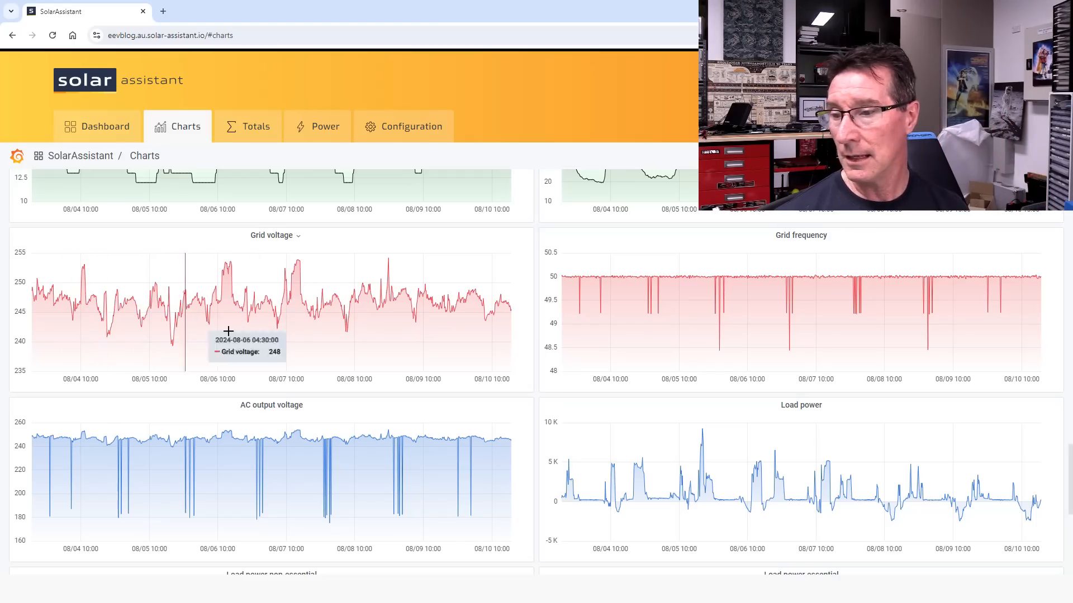
pyautogui.moveTo(221, 333)
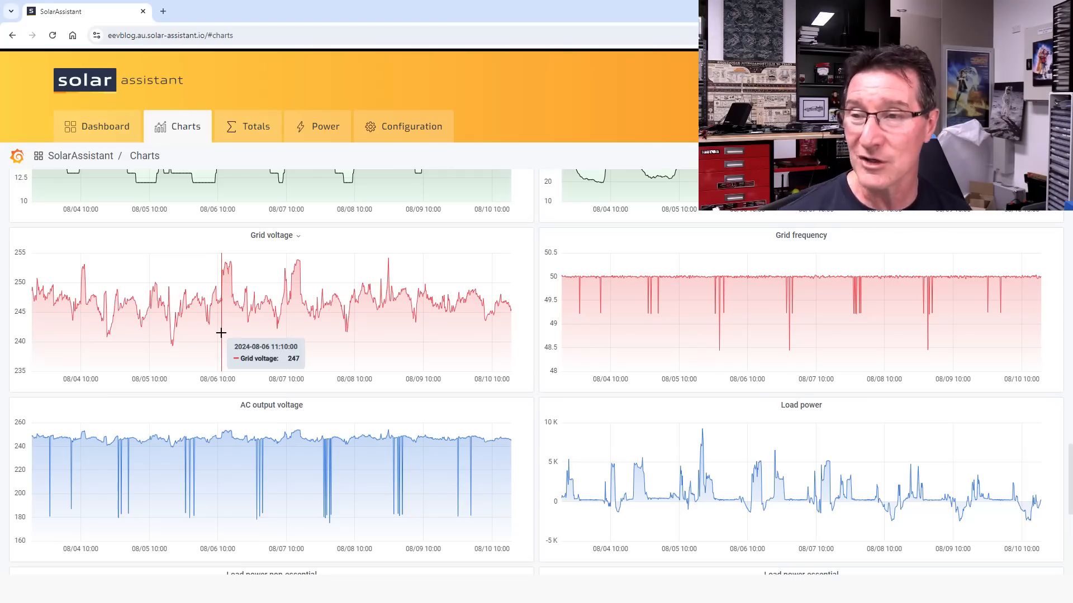
pyautogui.moveTo(267, 306)
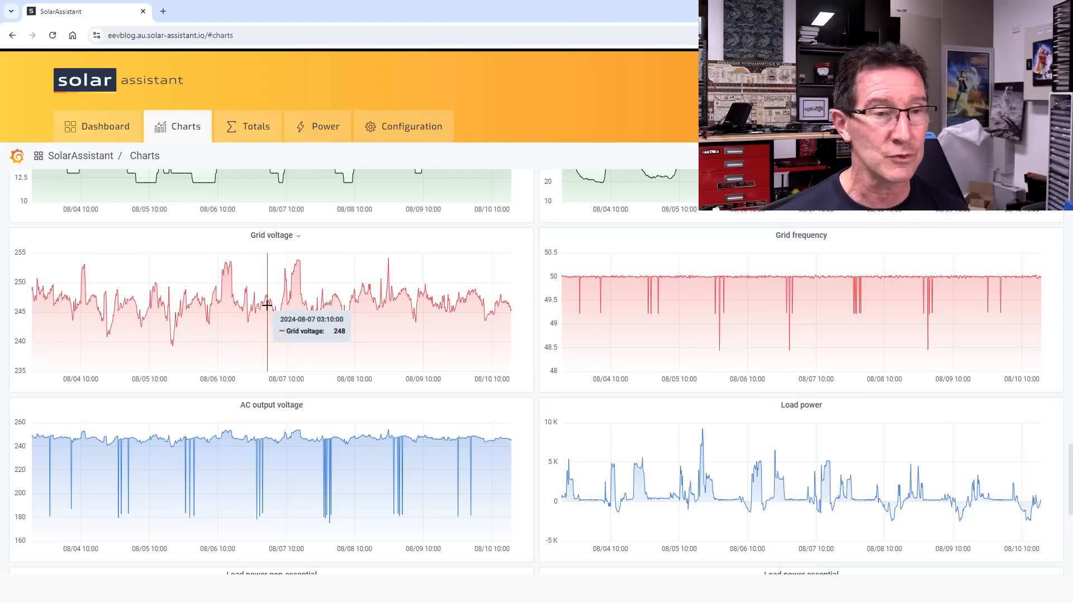
# - Scroll to AC output voltage (248 V on 8 August) and the load power charts
pyautogui.scroll(-3)
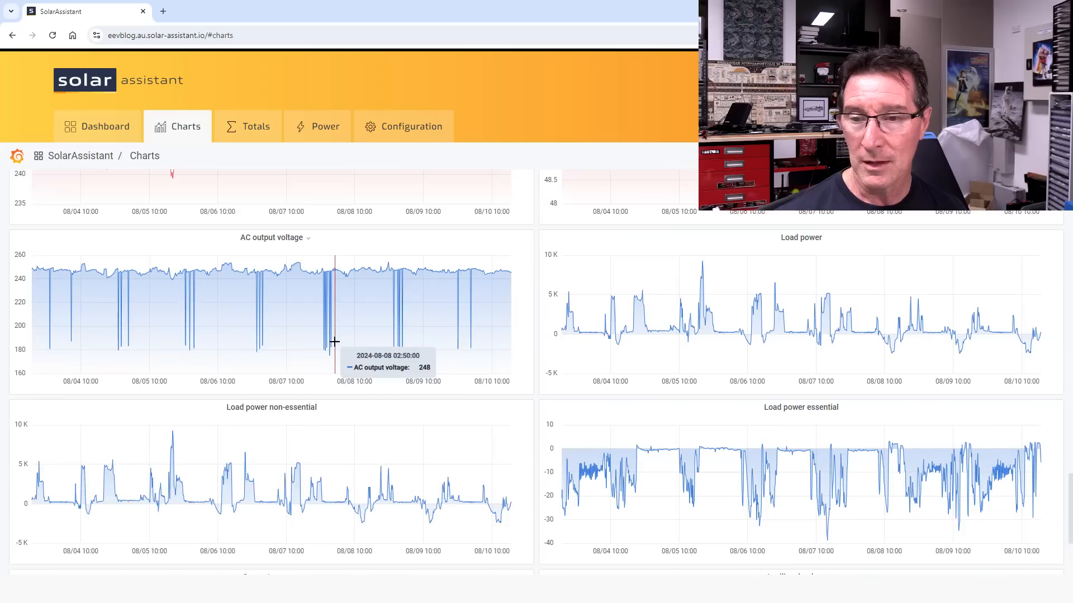
pyautogui.moveTo(554, 313)
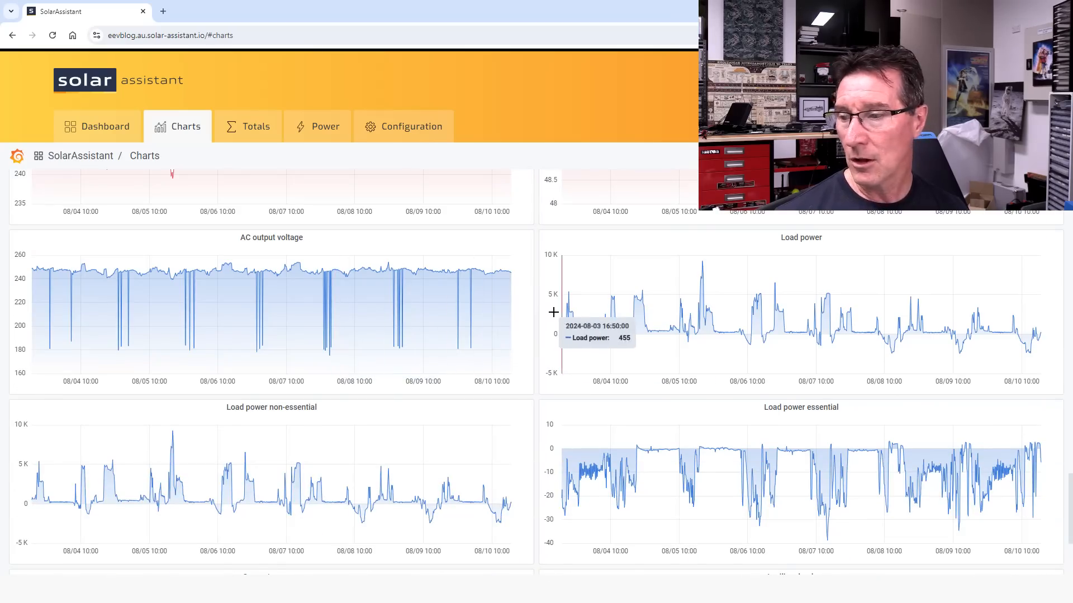
pyautogui.moveTo(976, 277)
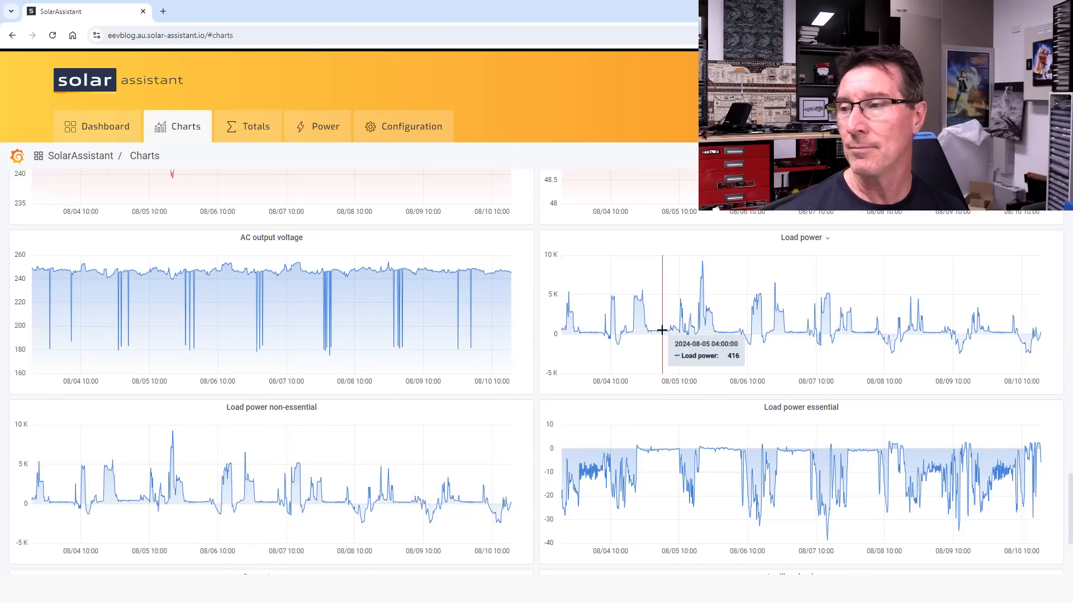
pyautogui.moveTo(634, 339)
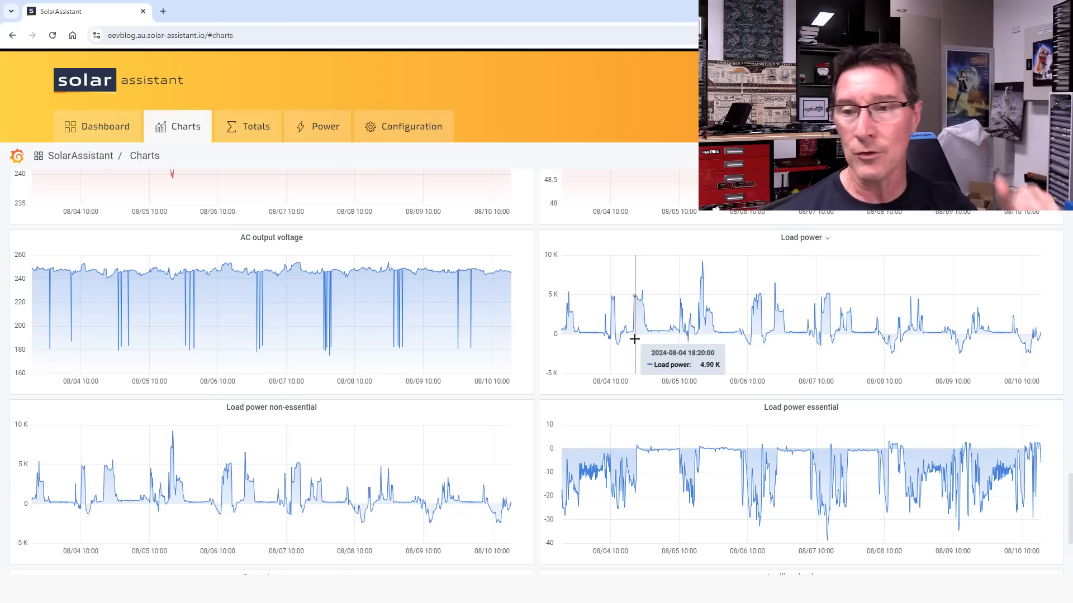
pyautogui.moveTo(329, 403)
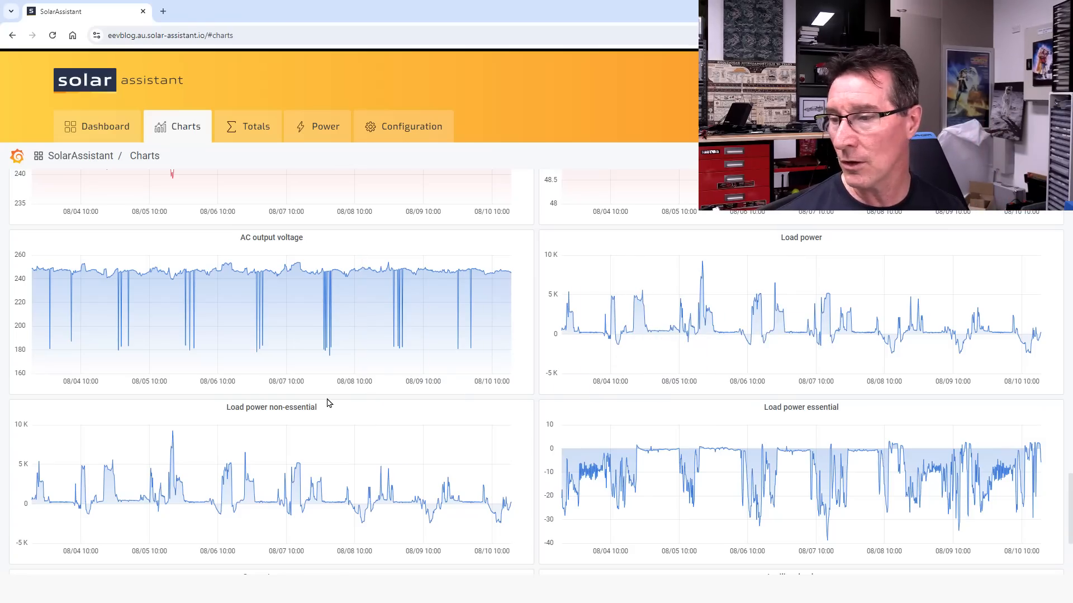
# - Scroll to the zero generator power chart, then back to Auxiliary PV, PV power and battery charts
pyautogui.scroll(-3)
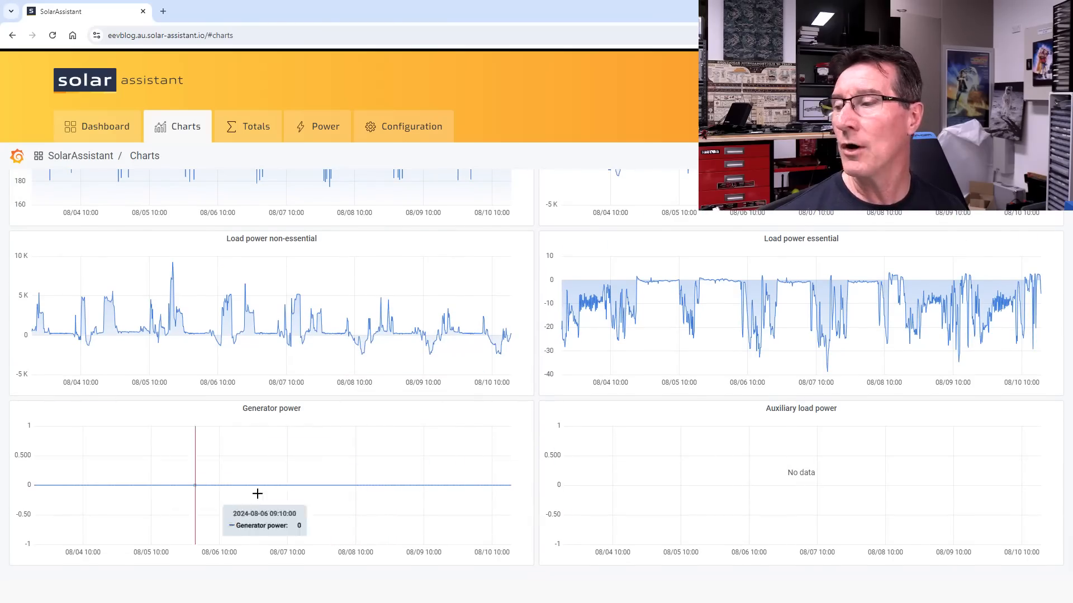
pyautogui.scroll(3)
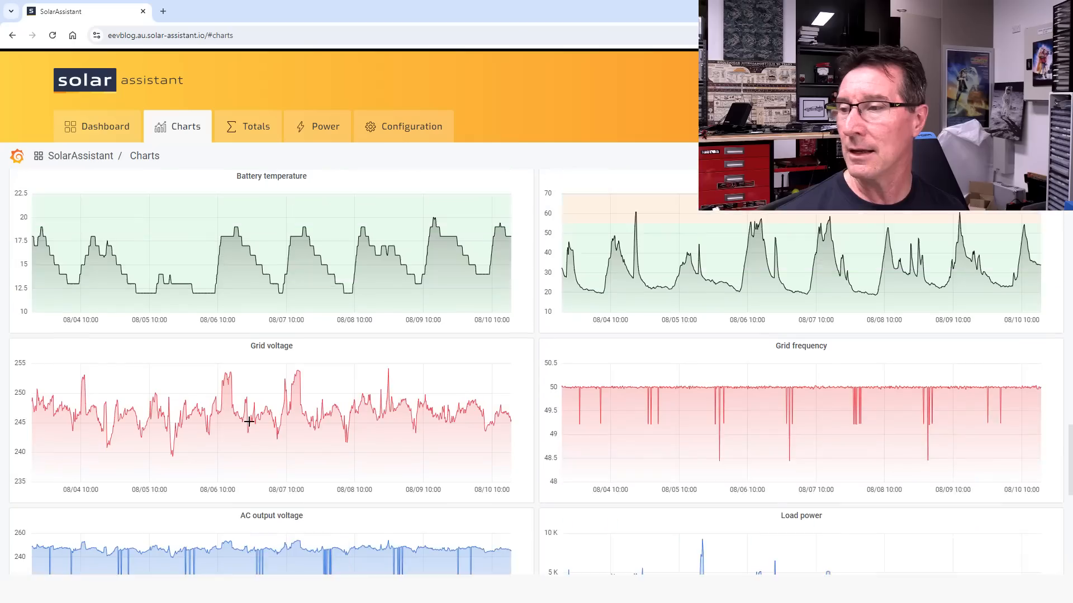
pyautogui.scroll(-3)
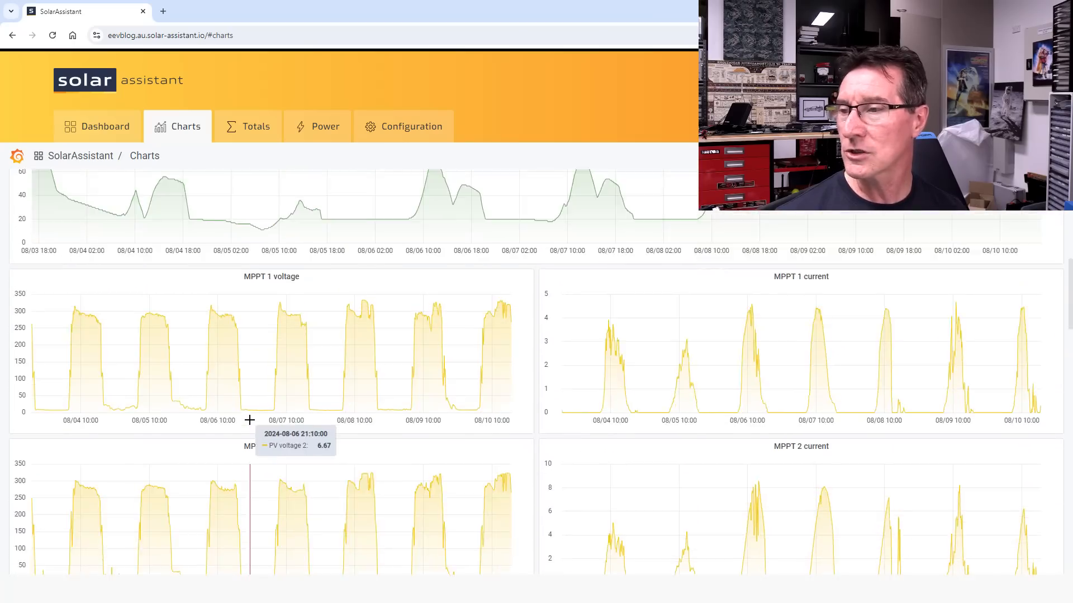
pyautogui.scroll(-3)
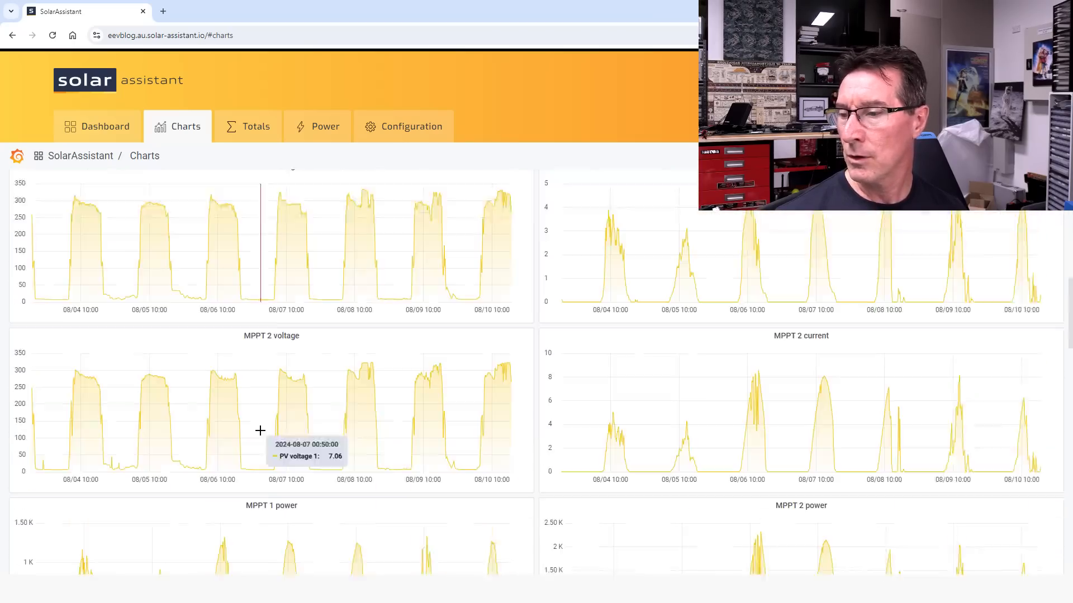
pyautogui.scroll(-3)
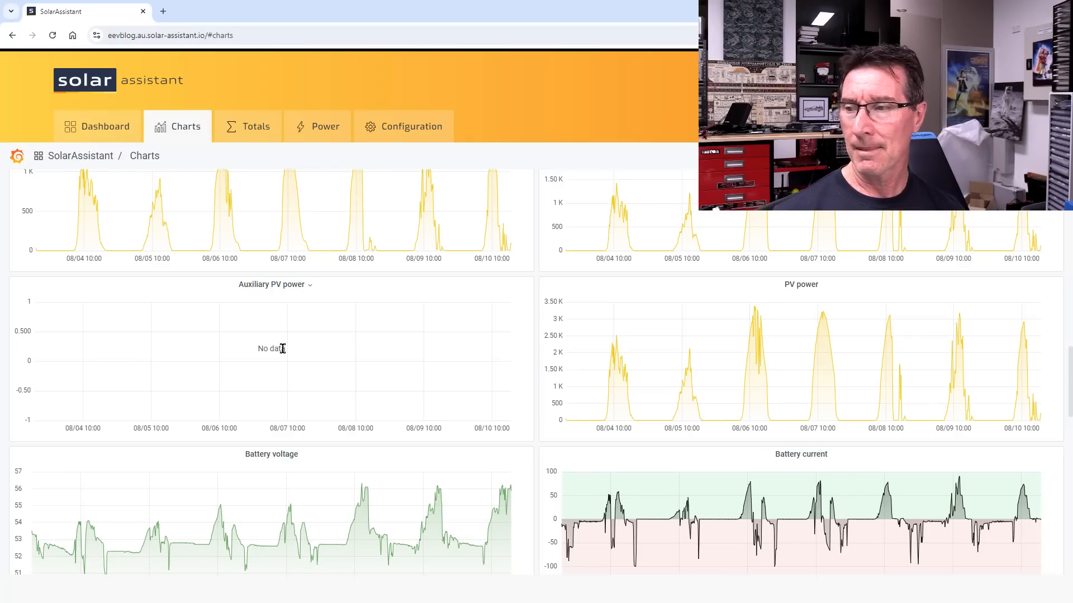
# - Check Generator power reads zero on 7 August, then return to battery state of charge (46.2%)
pyautogui.scroll(-3)
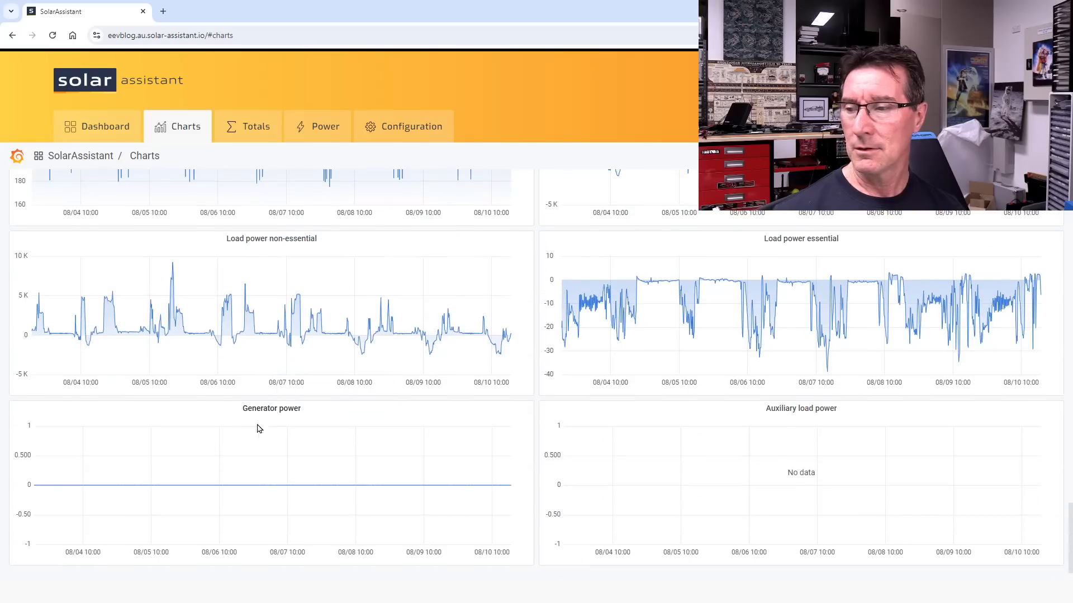
pyautogui.moveTo(295, 463)
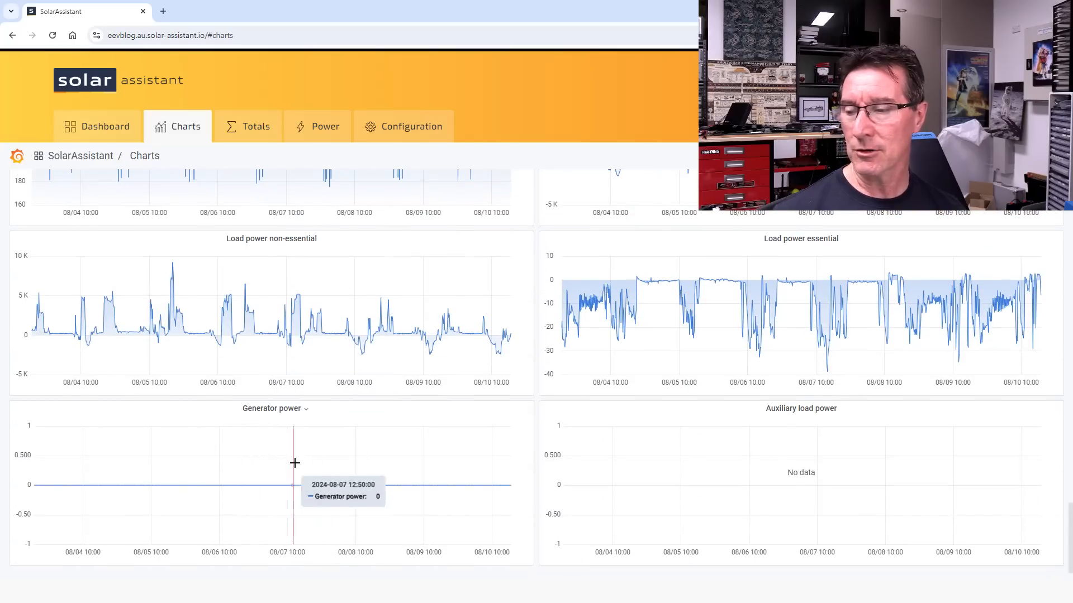
pyautogui.moveTo(277, 470)
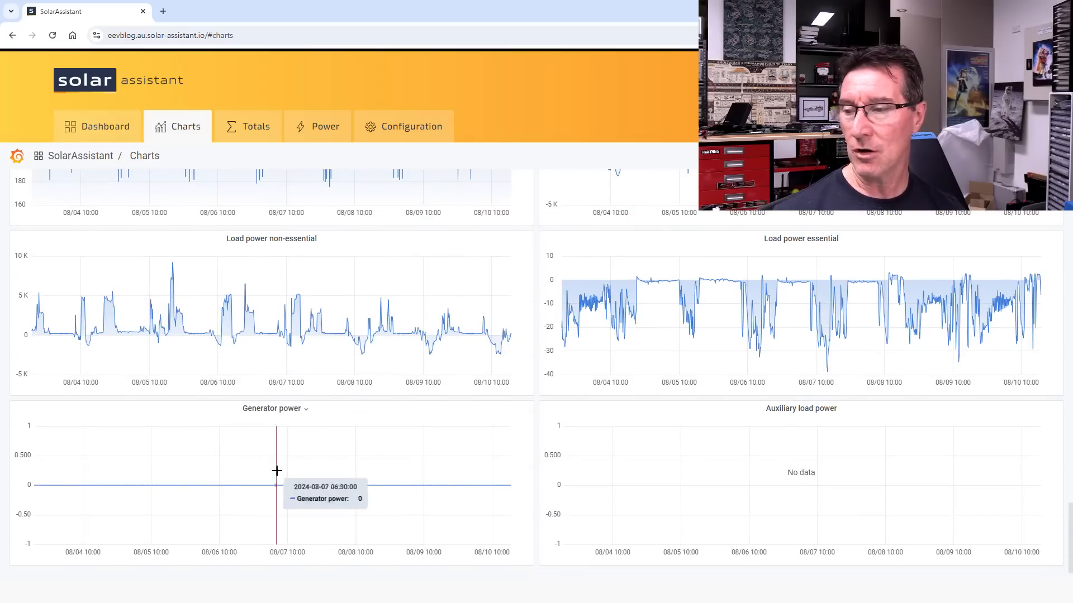
pyautogui.moveTo(271, 472)
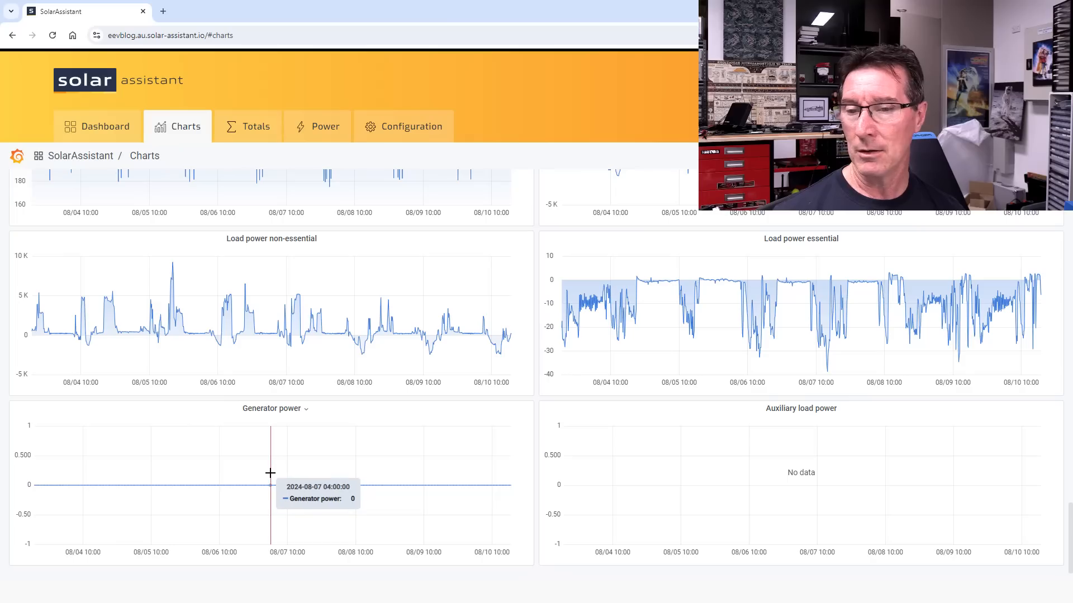
pyautogui.moveTo(277, 473)
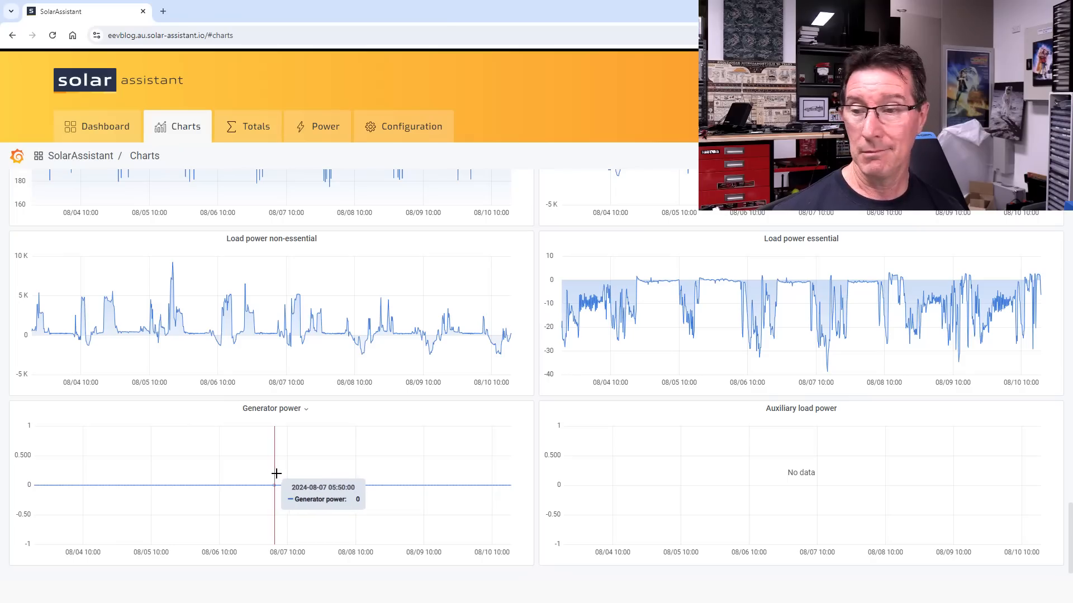
pyautogui.scroll(-3)
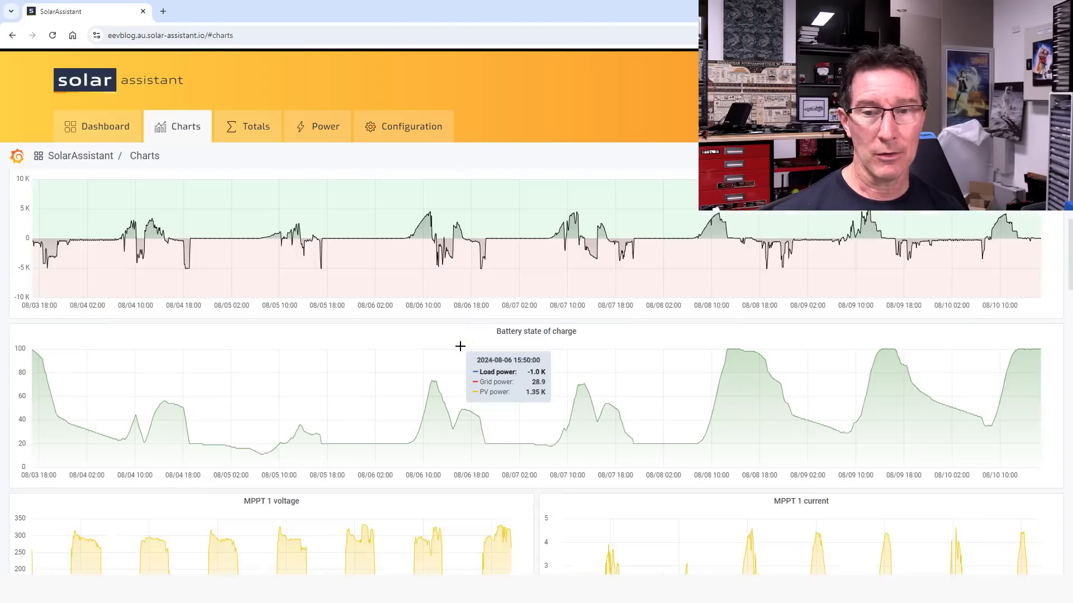
pyautogui.scroll(-3)
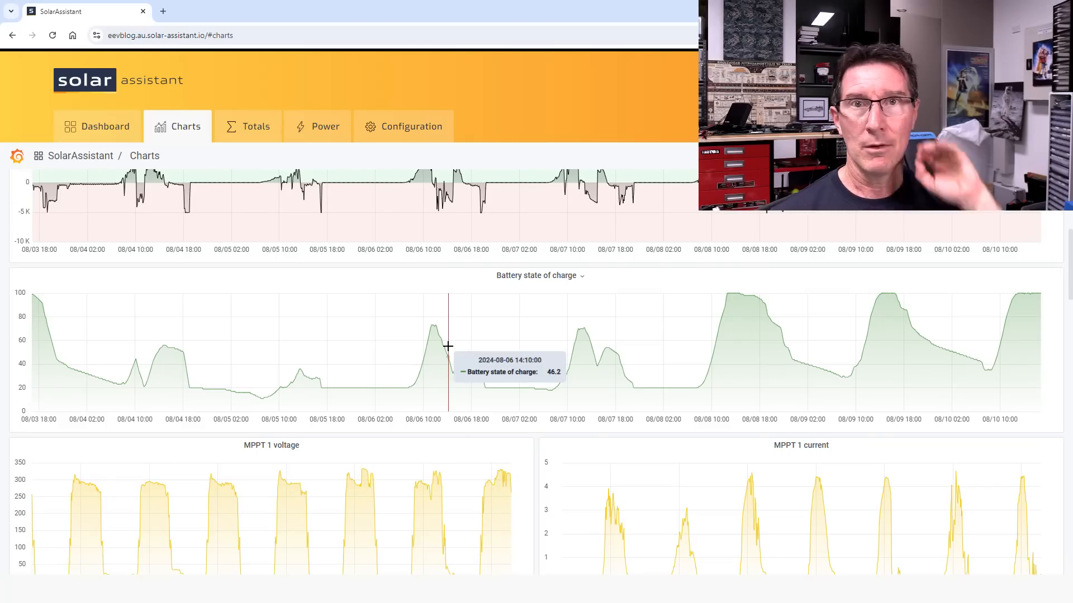